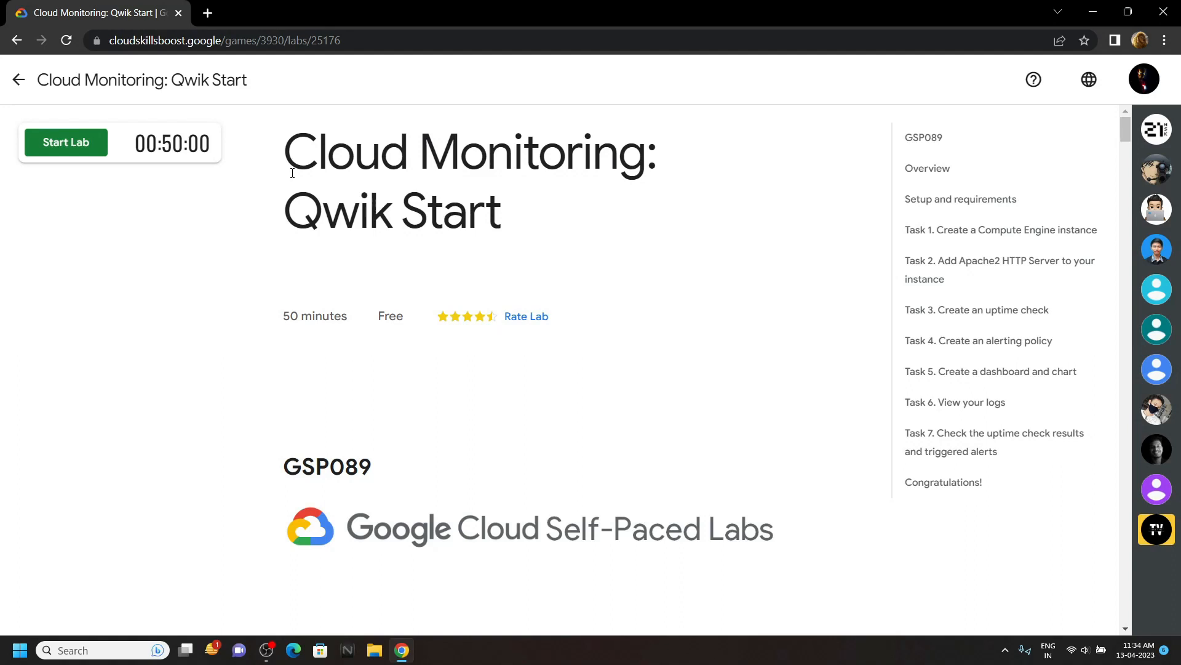
Step: Start the Cloud Monitoring lab so its timer and credentials appear
drag(290, 150, 398, 210)
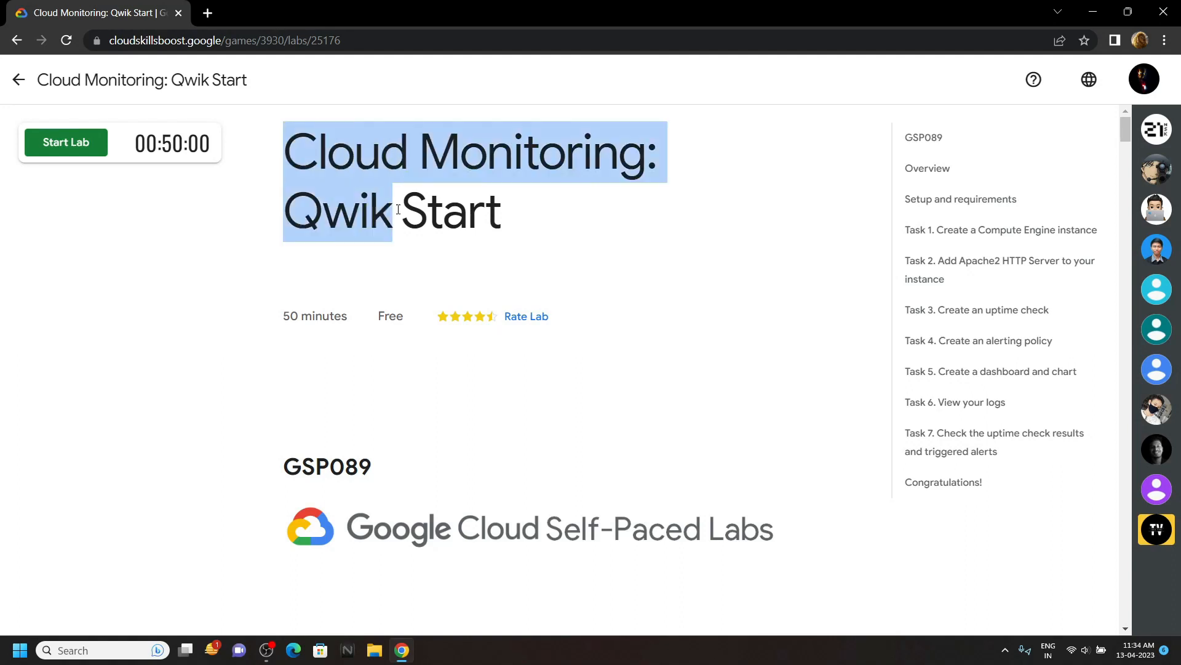
click(273, 271)
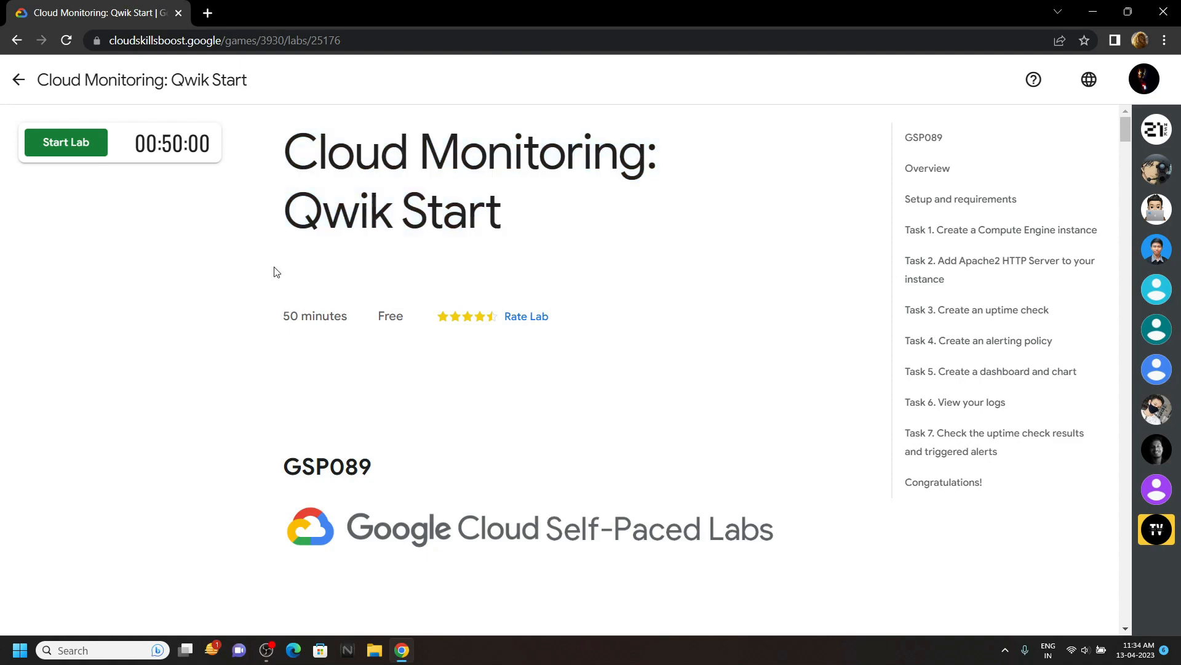
click(65, 143)
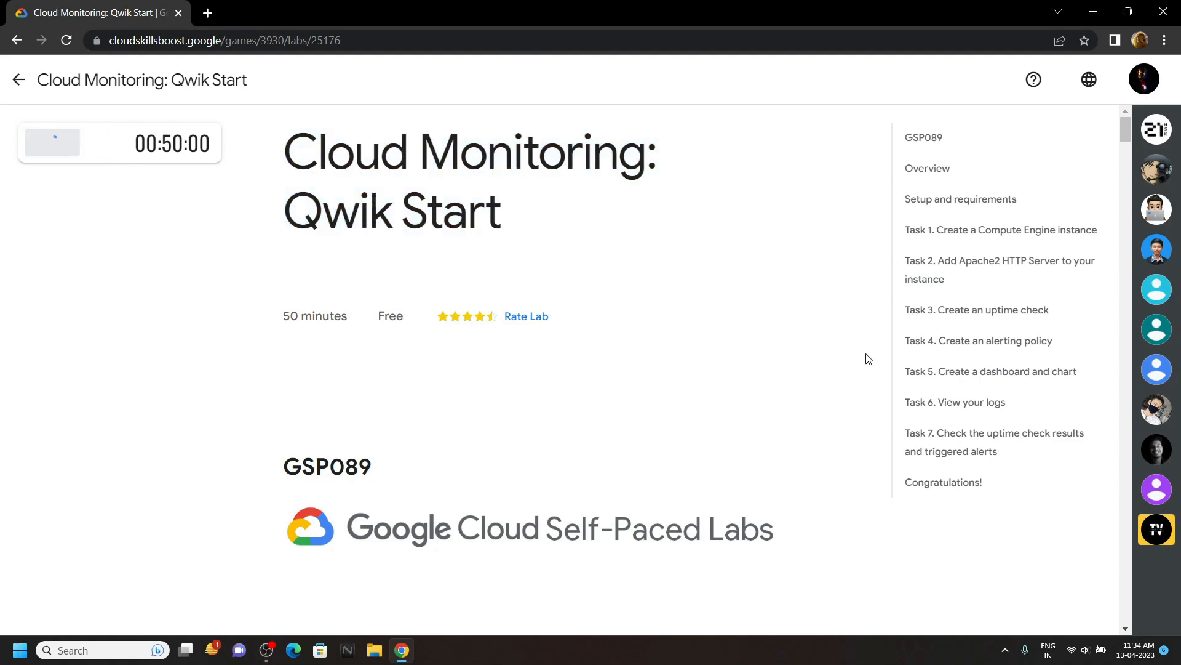
Step: Jump to Task 1, copy the lab username, and bring up options for the console link
click(1000, 230)
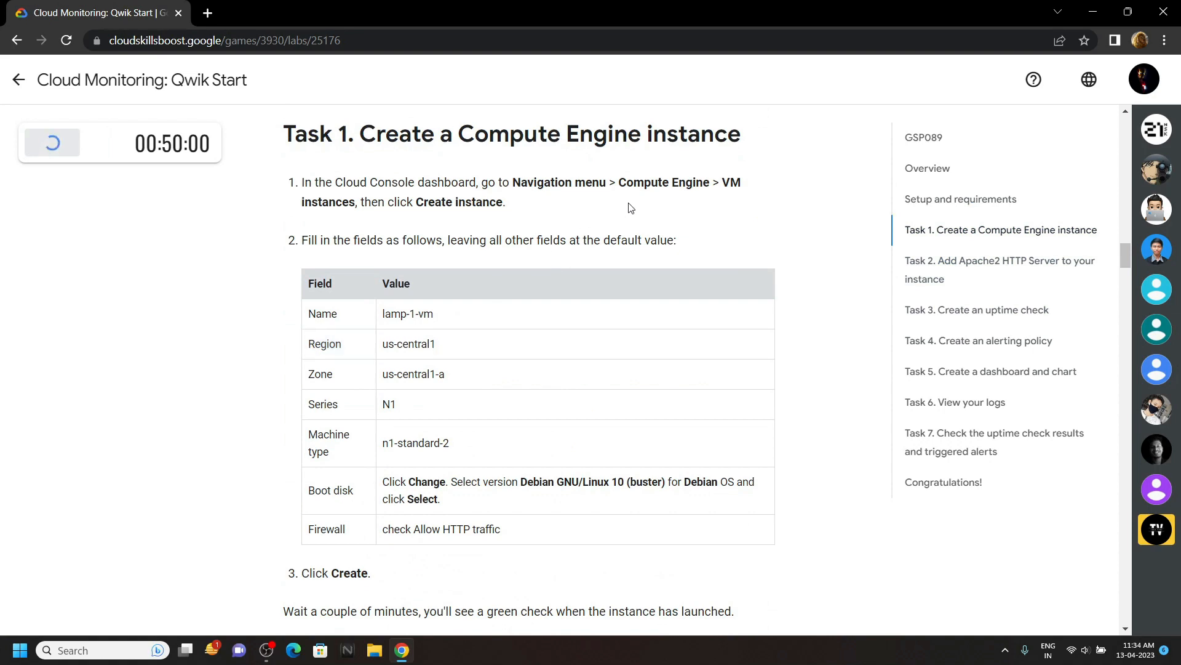
click(52, 143)
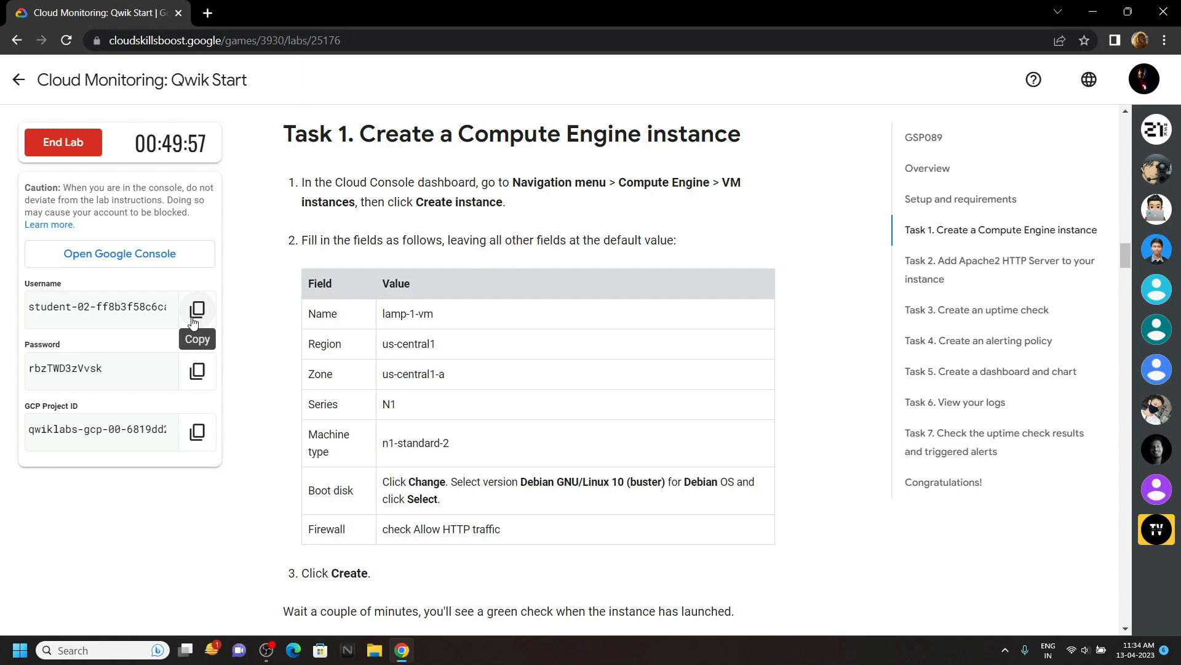
right_click(118, 254)
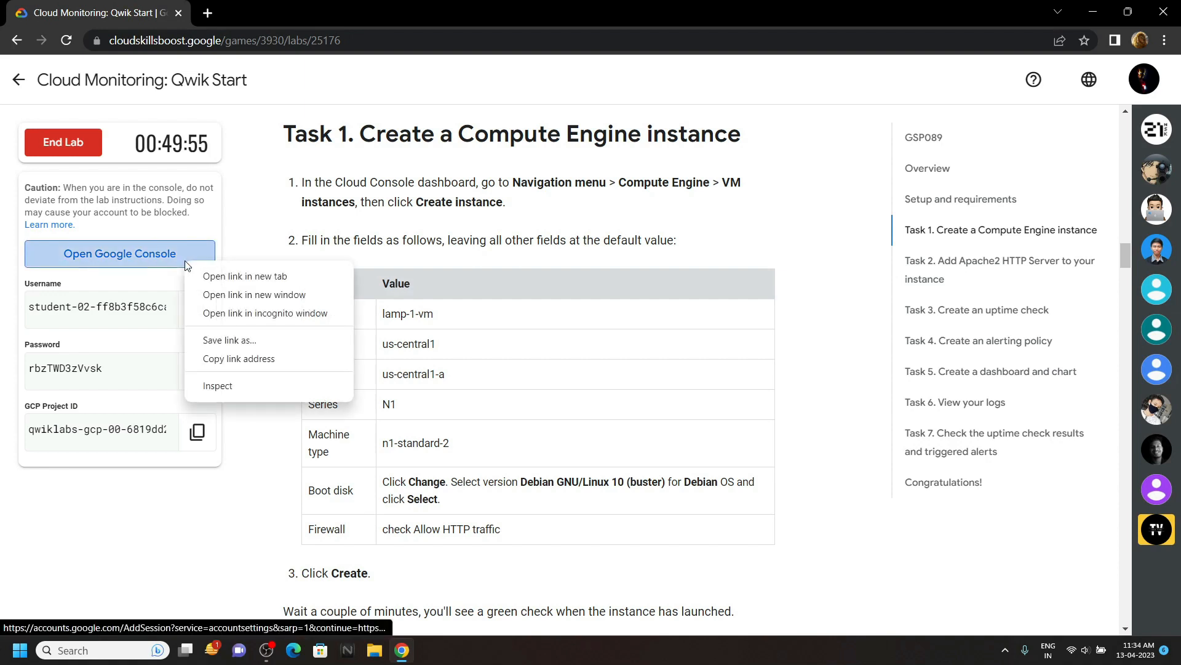
Step: Sign in to the console in a private window with the student email and password
click(264, 312)
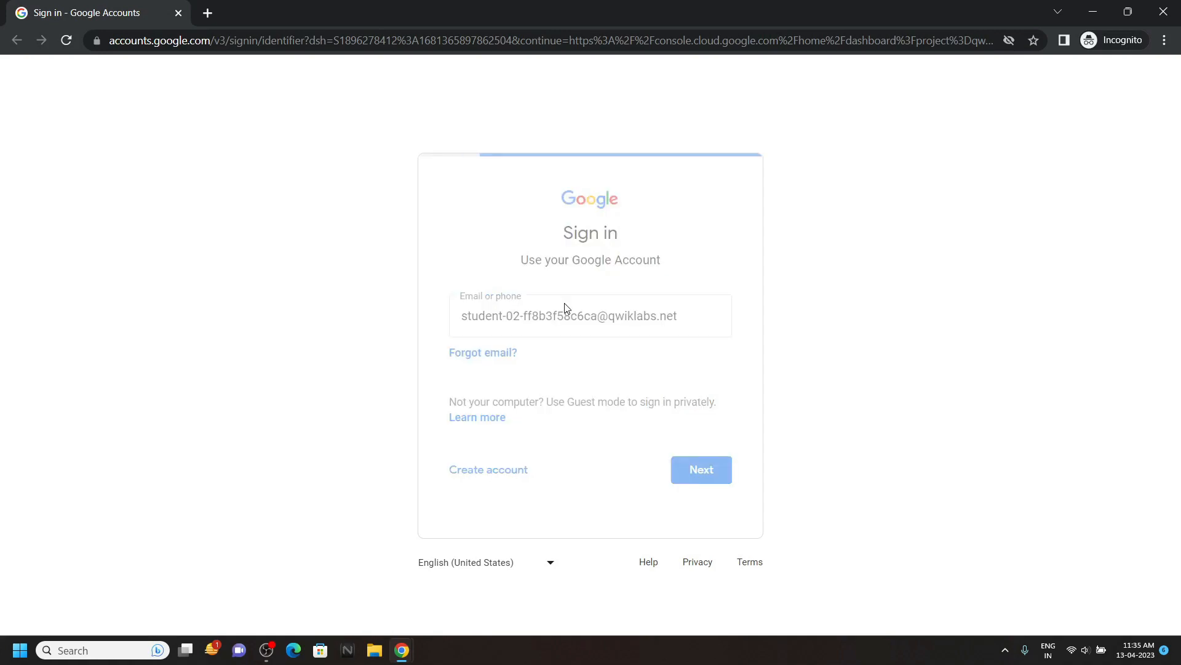
click(700, 469)
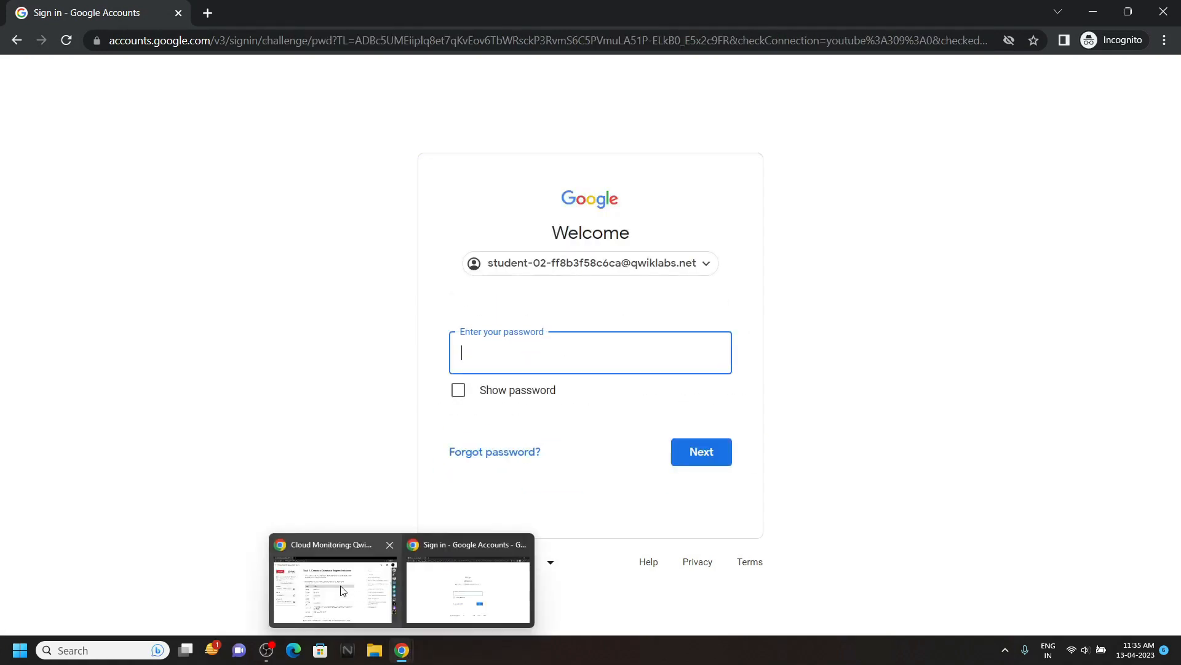
click(334, 588)
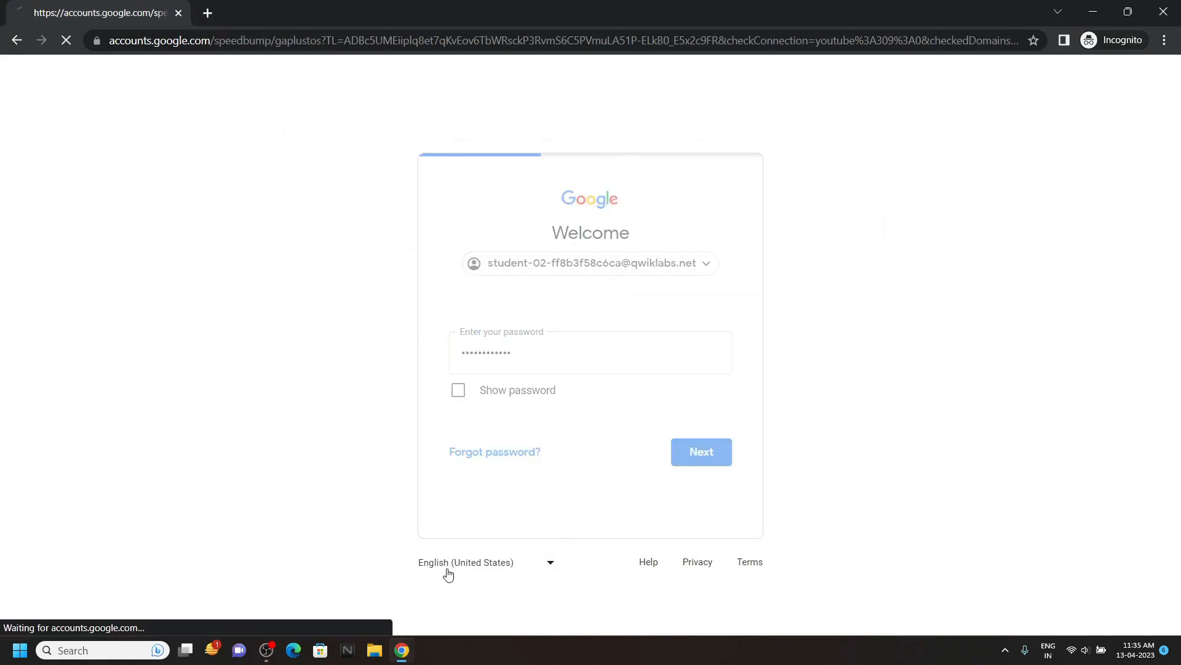
click(701, 451)
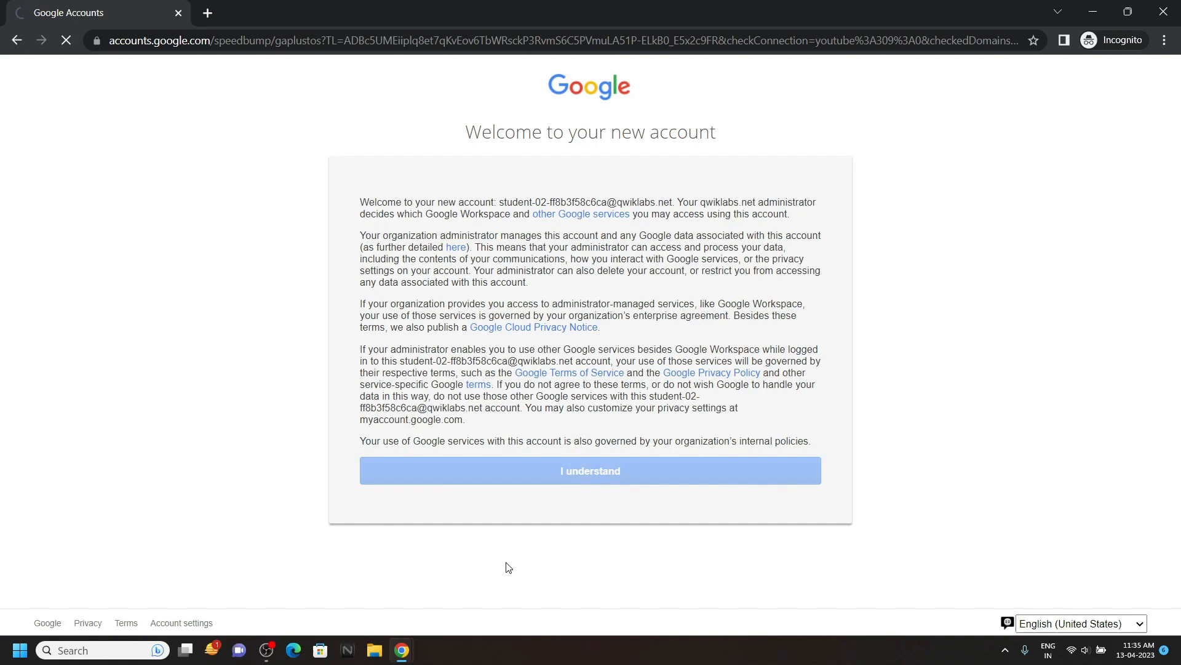
Step: Accept the new account notice and the Cloud terms of service to reach the dashboard
click(589, 470)
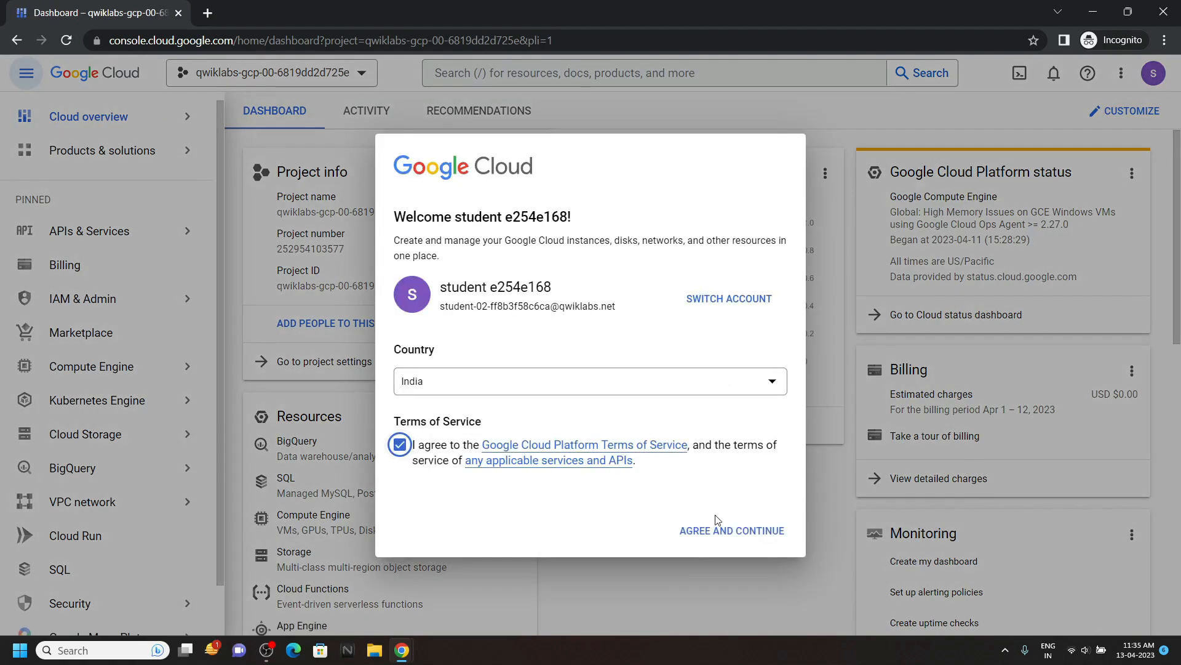
click(729, 531)
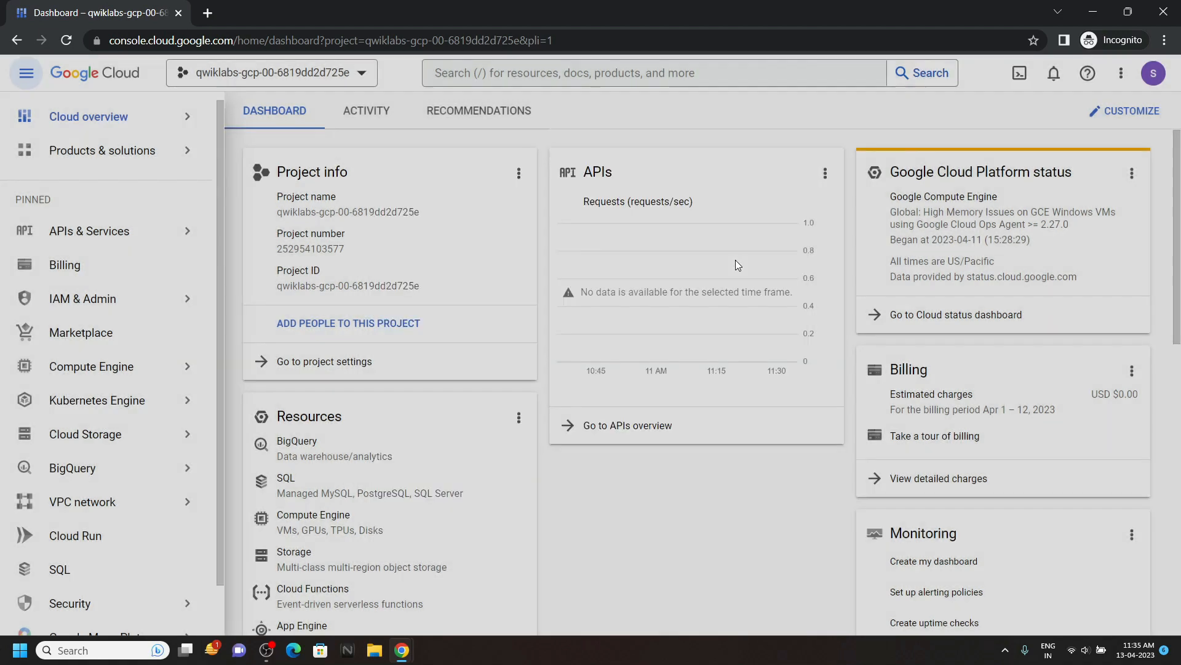
Step: Go to Compute Engine VM instances and begin creating a new instance, dismissing the tutorial
click(91, 367)
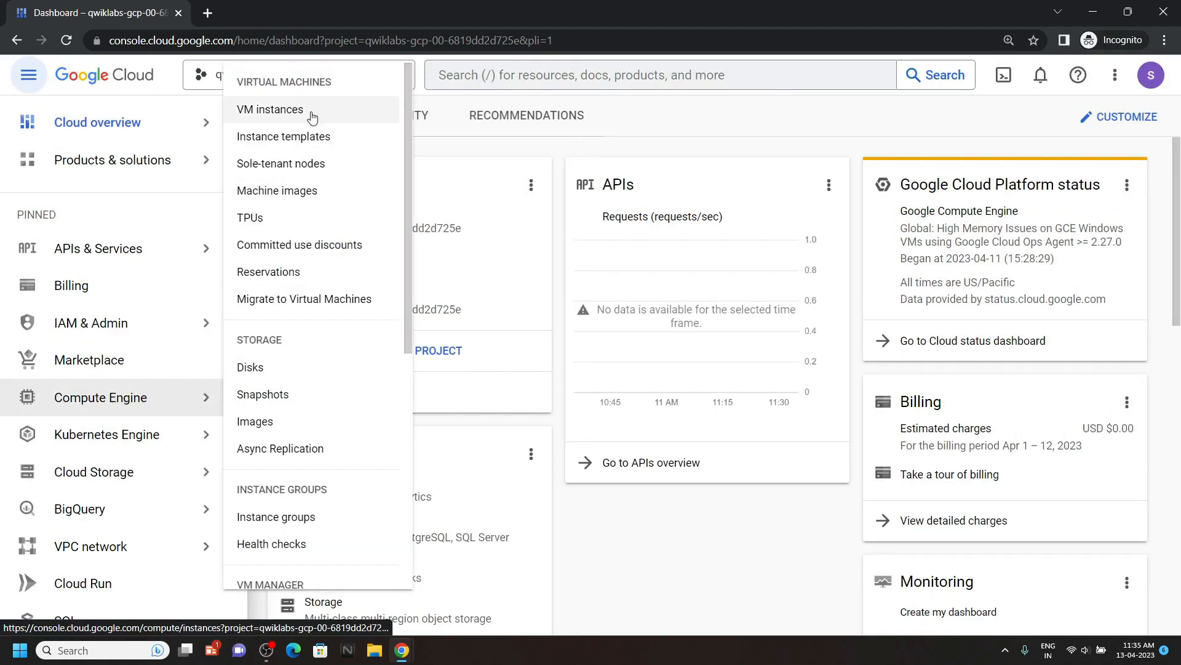
click(269, 109)
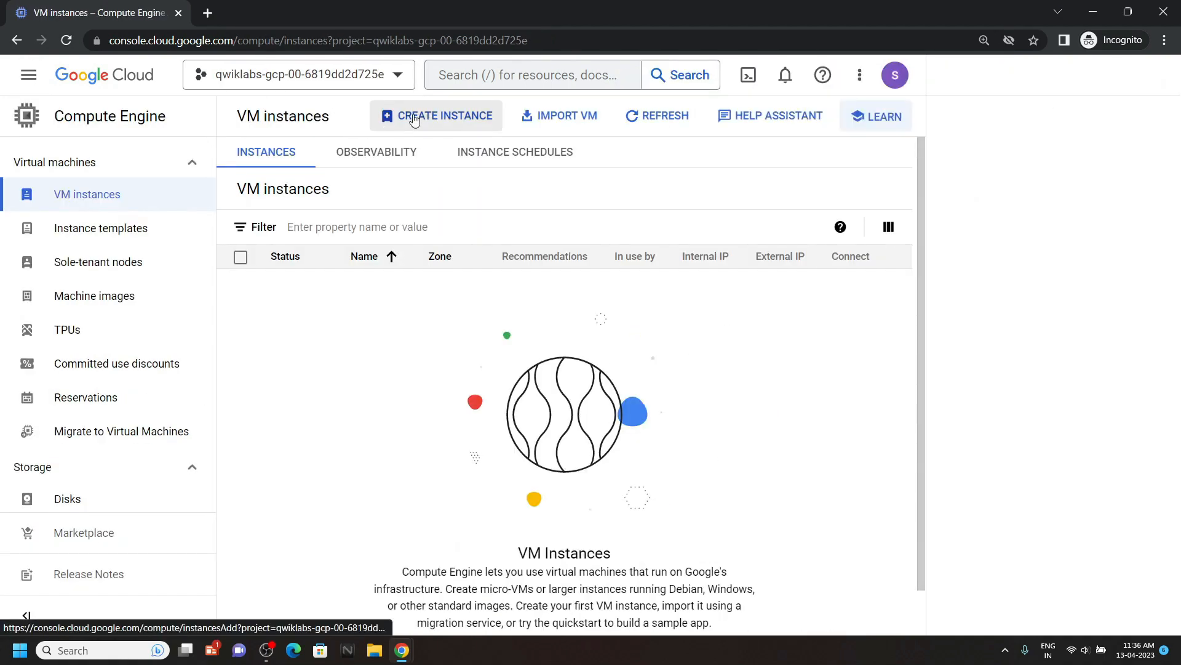
click(443, 115)
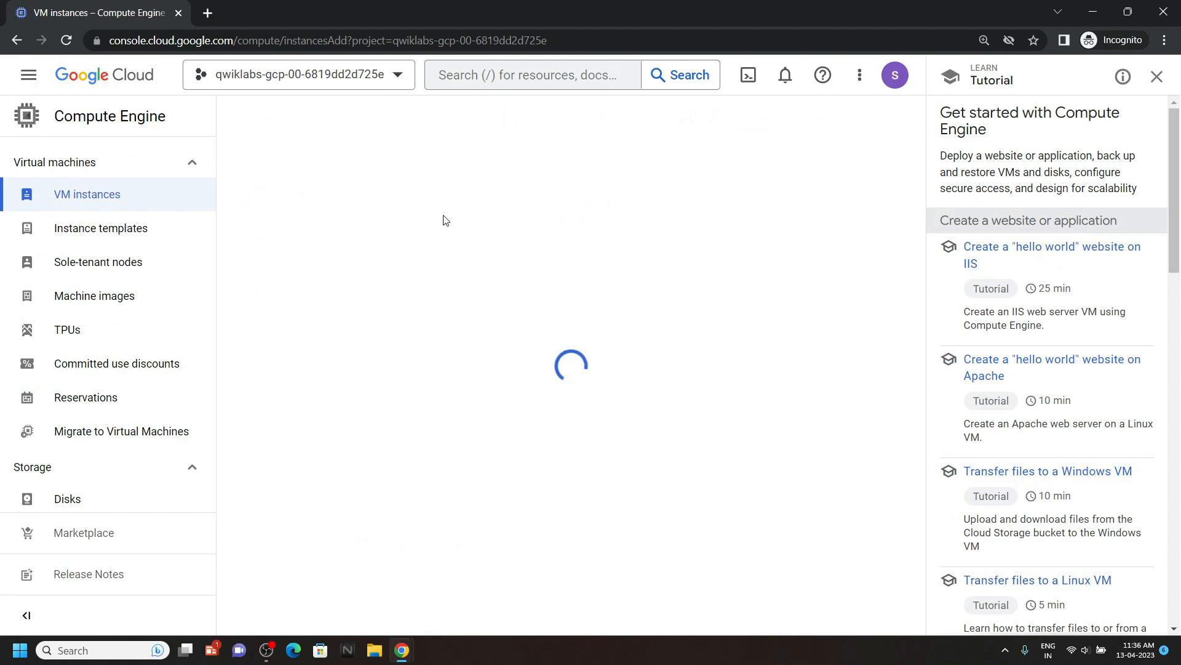
click(1157, 76)
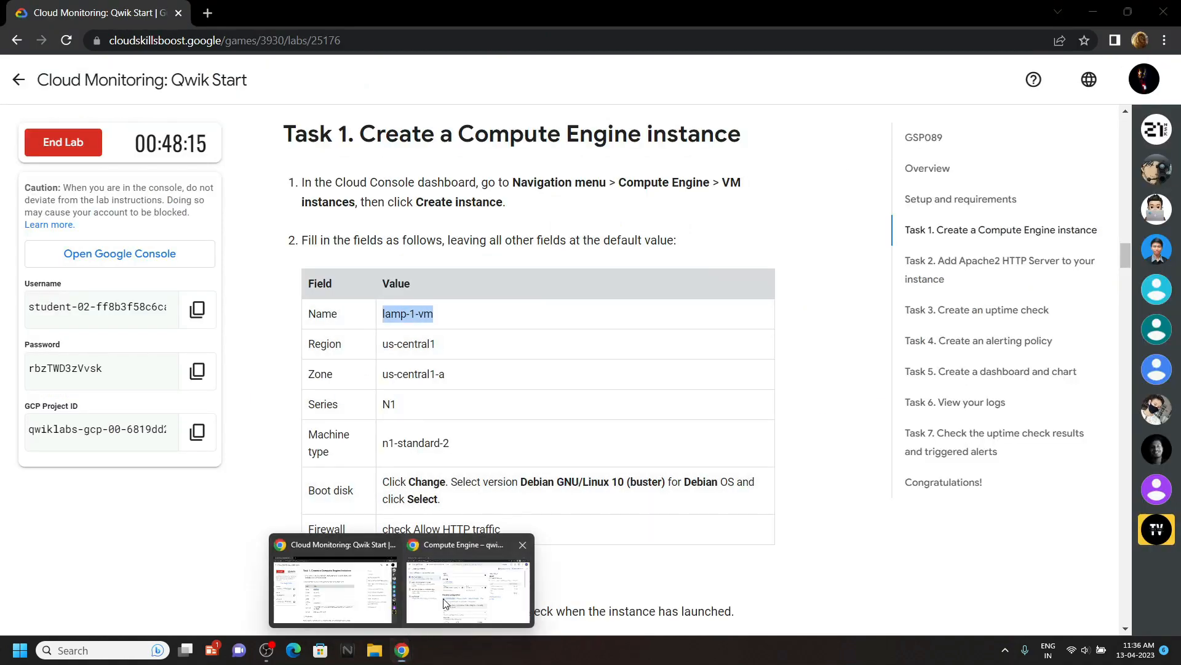
Step: Name the instance lamp-1-vm and set its region to us-central1
click(467, 588)
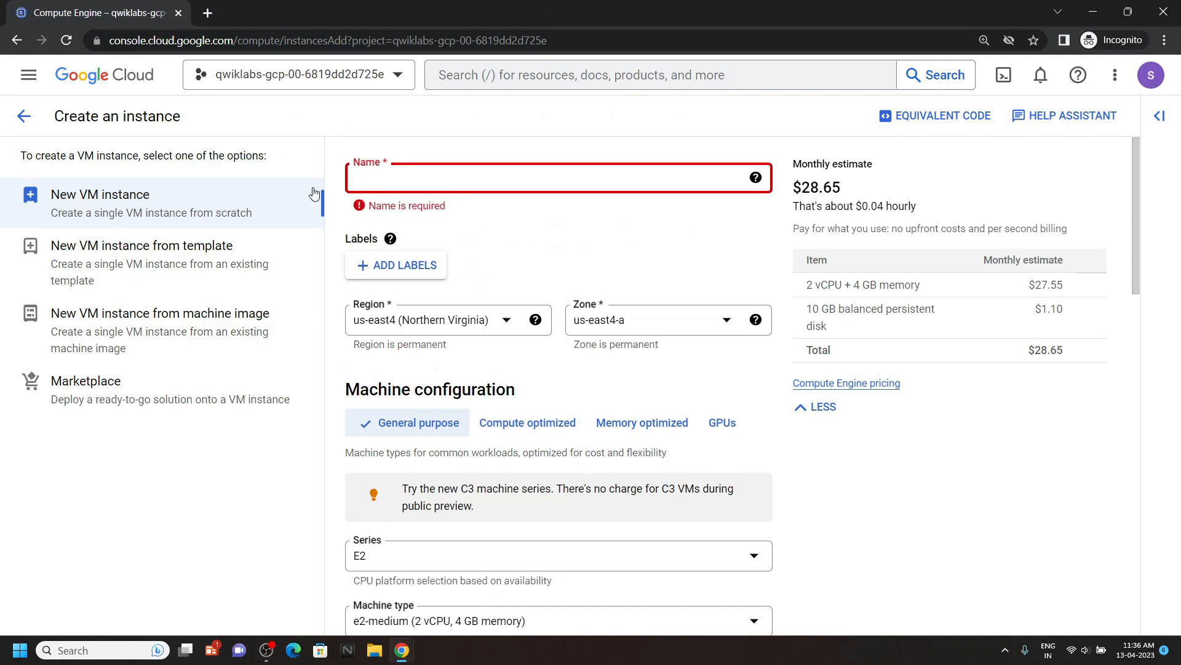
text(lamp-1-vm)
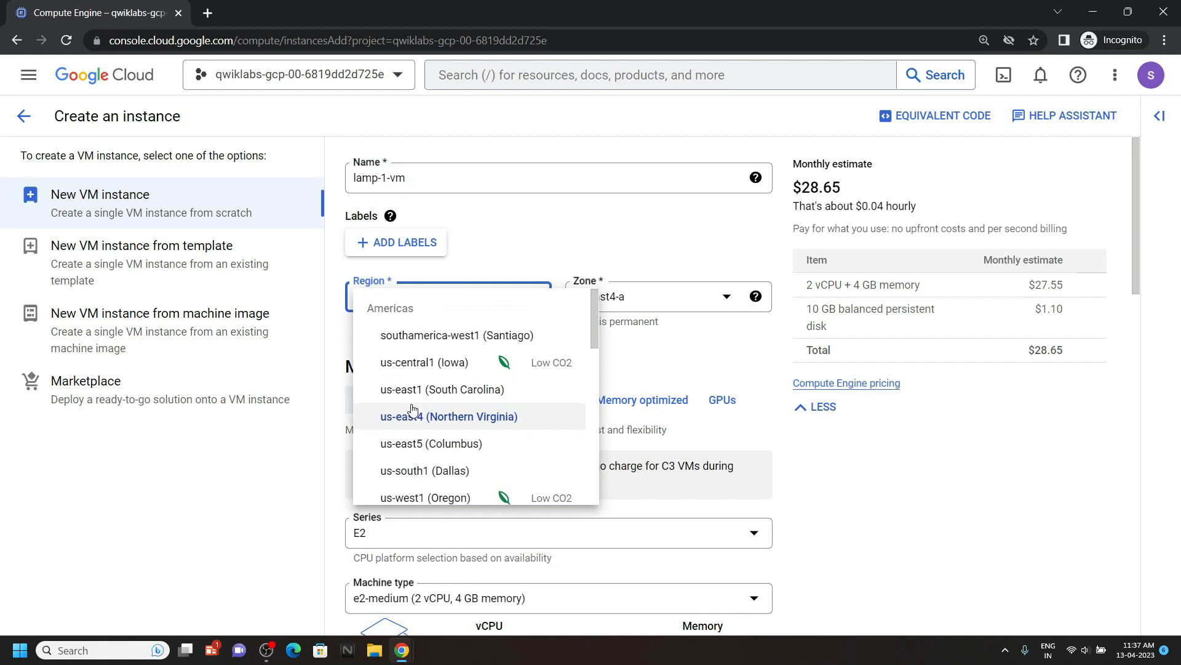
click(425, 362)
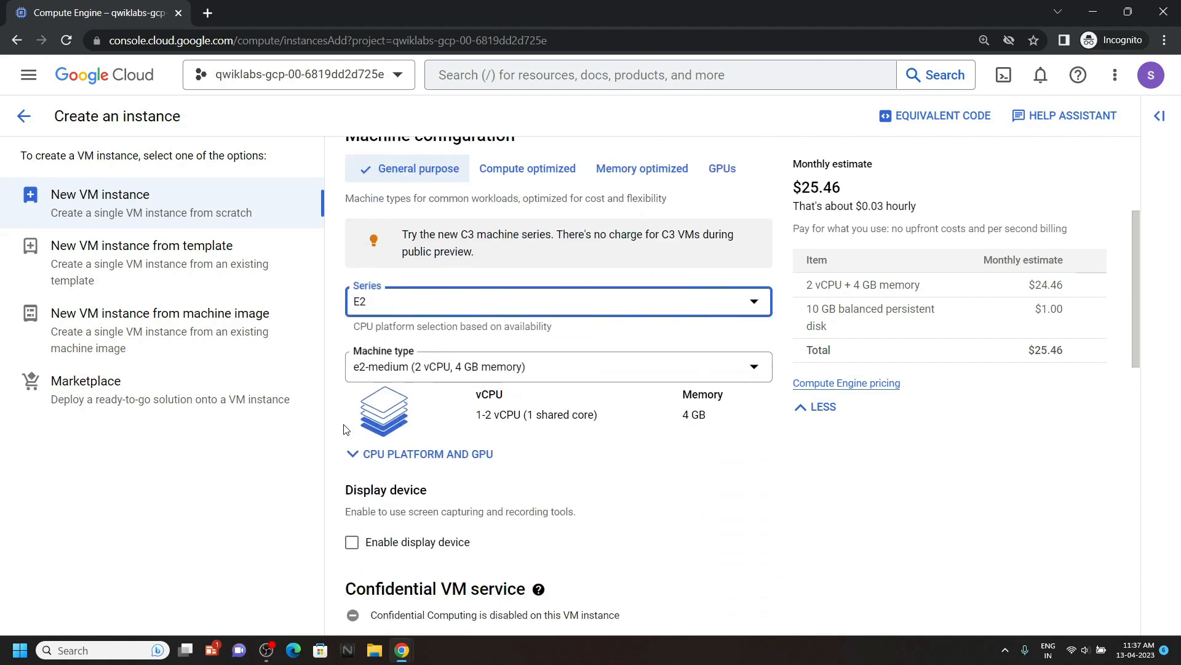
Step: Choose the N1 series with the n1-standard-2 machine type
click(559, 302)
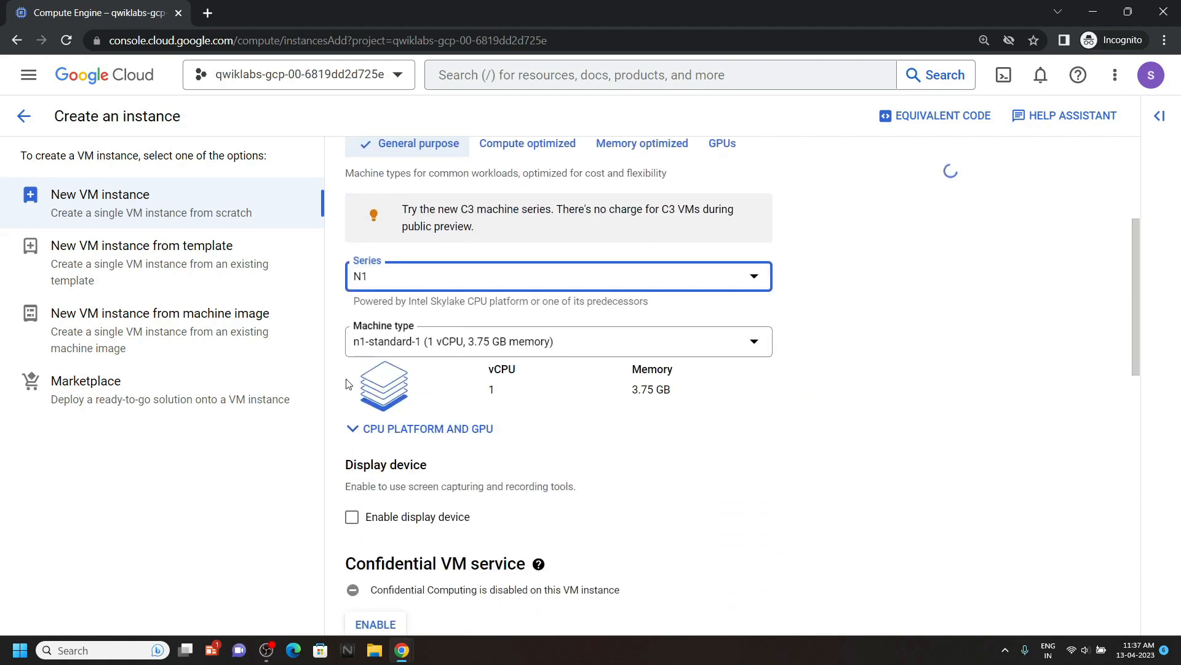
click(557, 341)
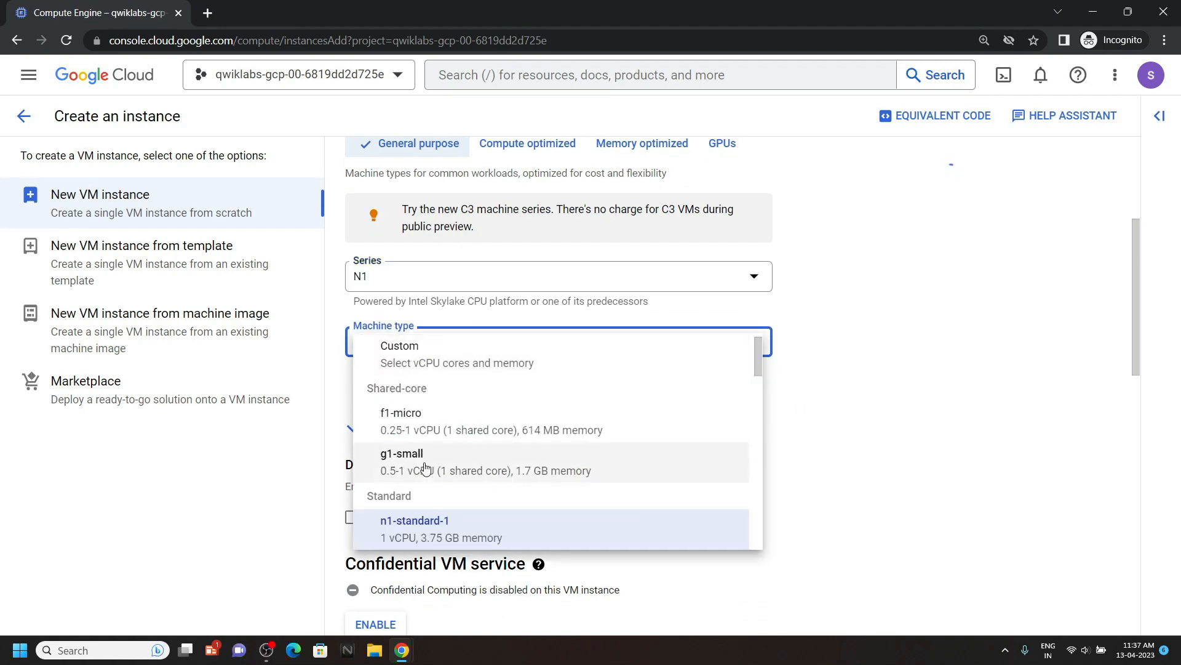
click(415, 528)
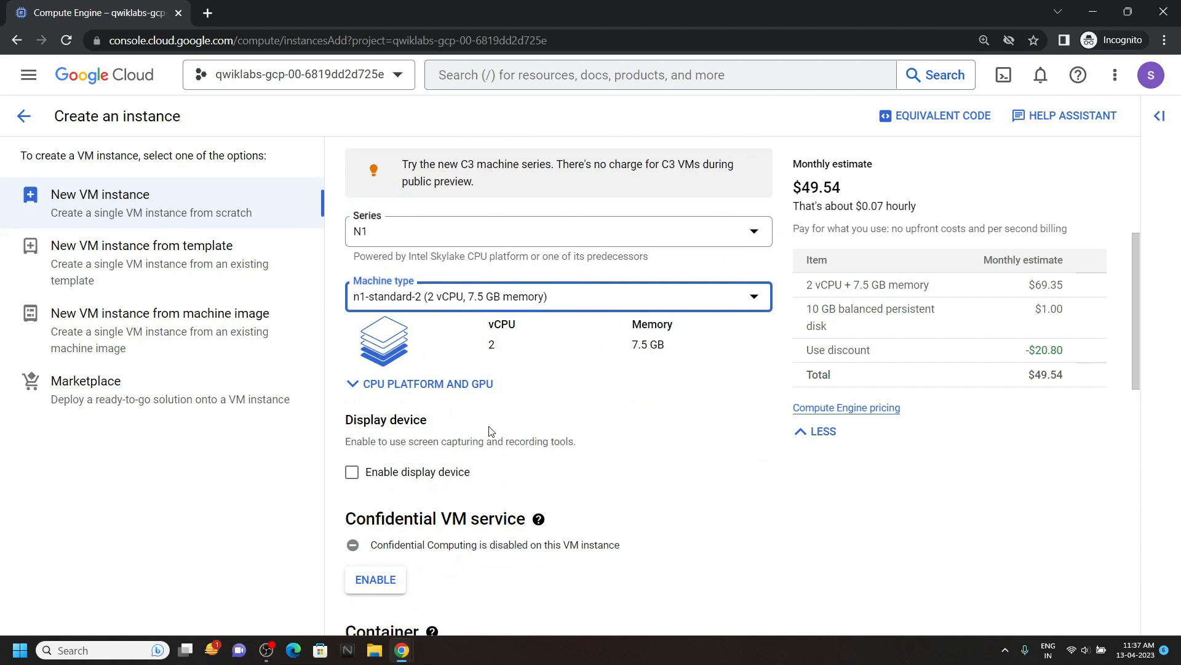
scroll(down, 3)
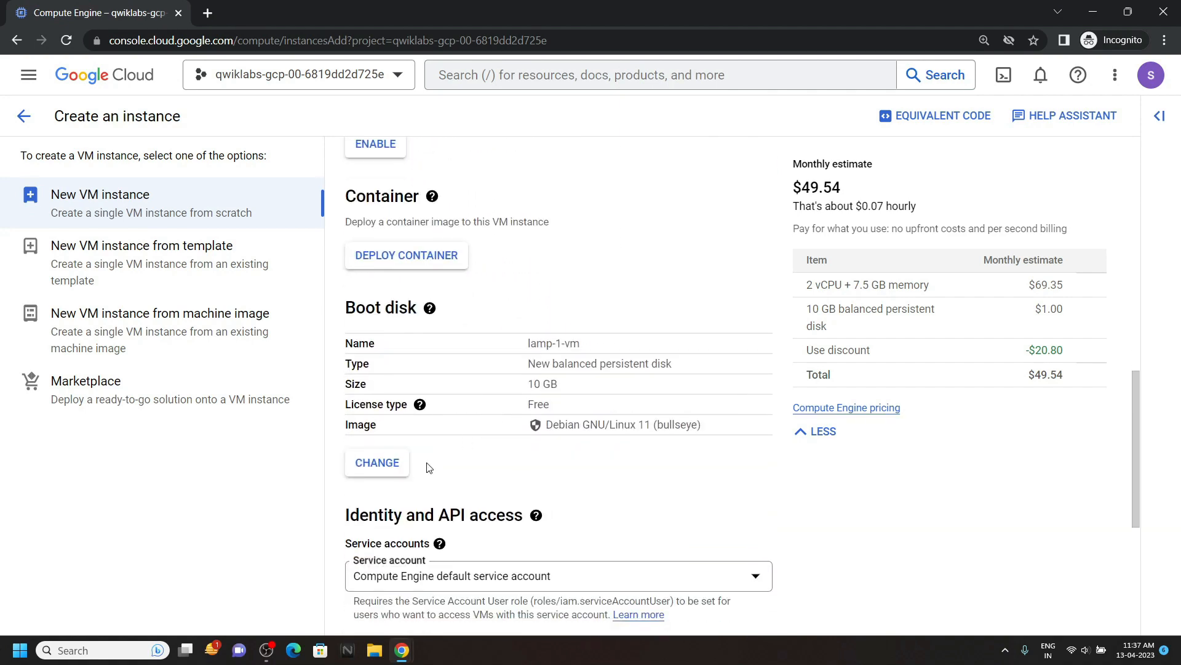
Step: Set the boot disk image to Debian GNU/Linux 10 (buster)
click(377, 462)
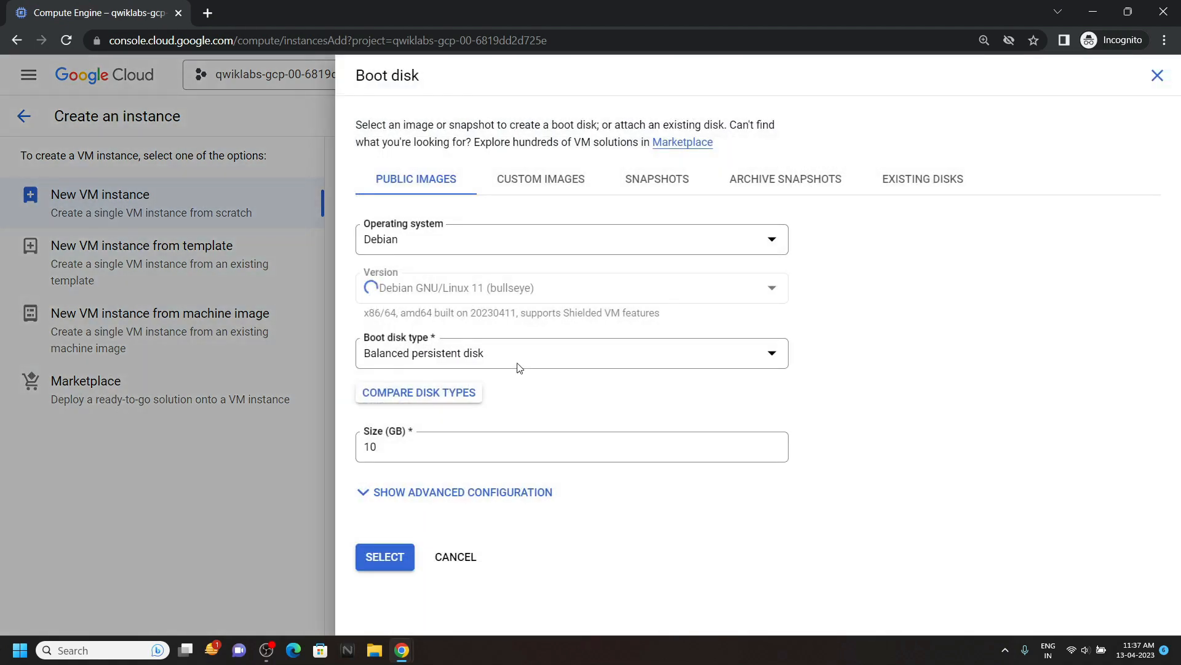
click(571, 287)
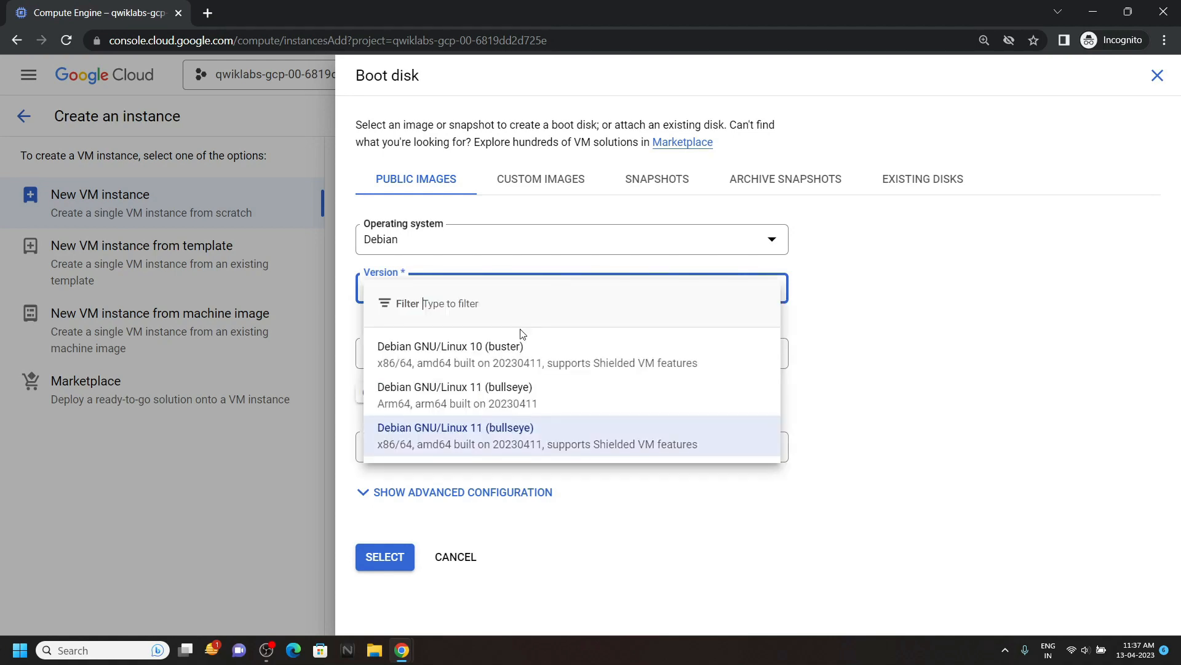
click(450, 355)
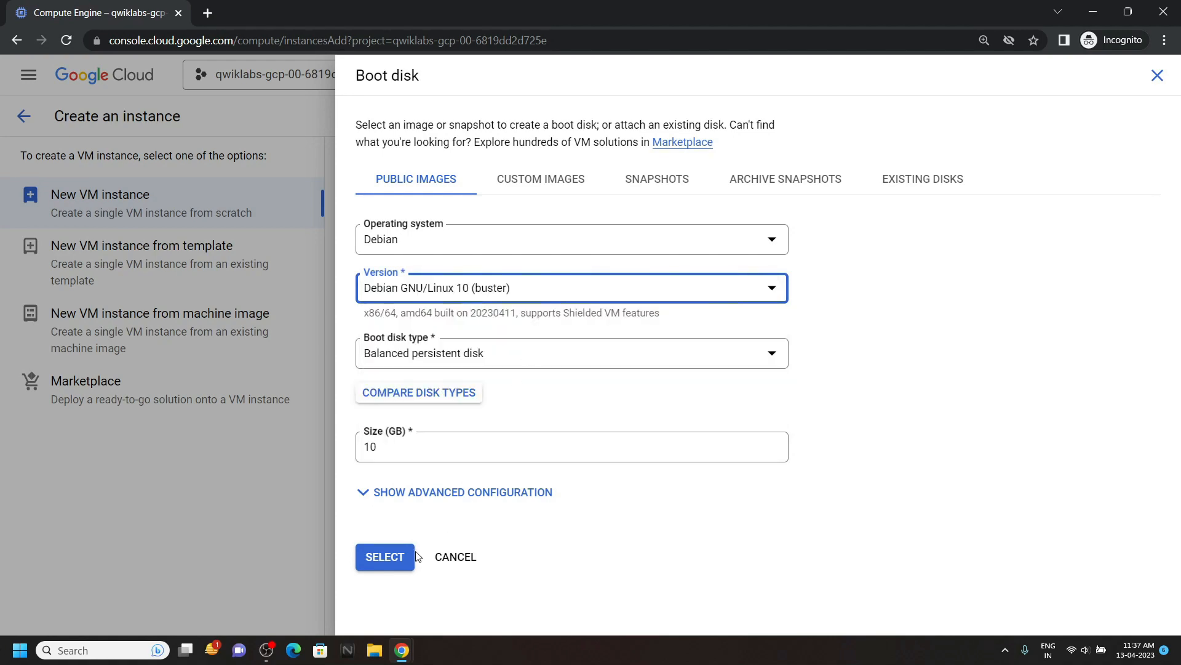
click(384, 556)
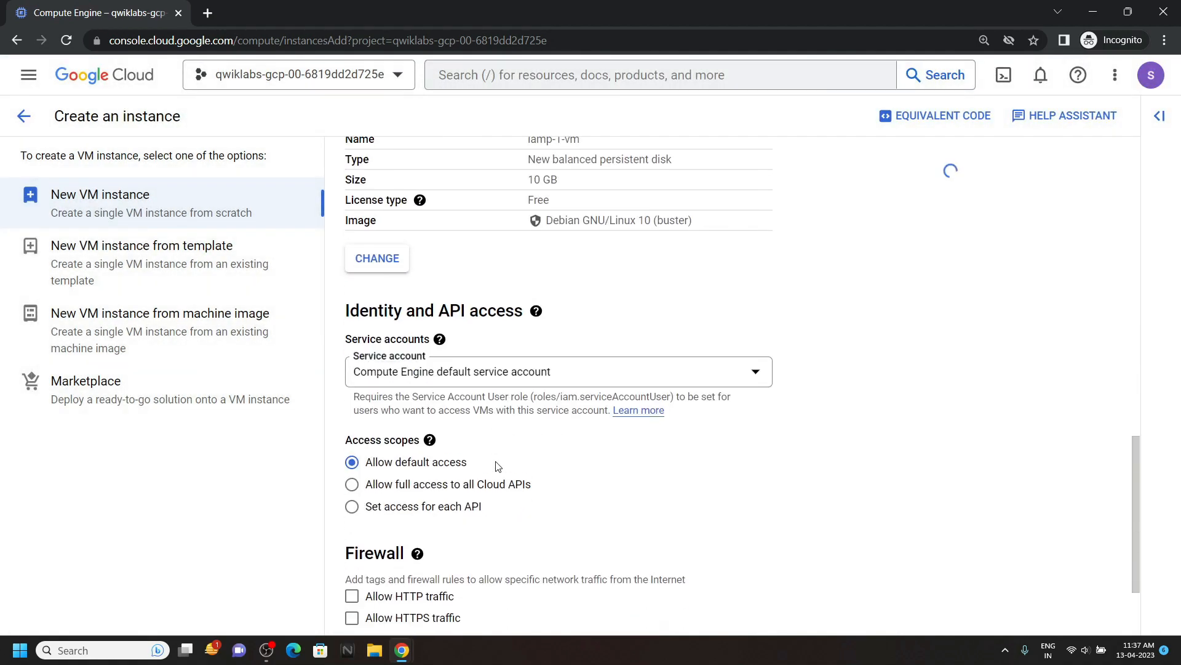
Step: Allow HTTP traffic and create the VM instance
scroll(down, 3)
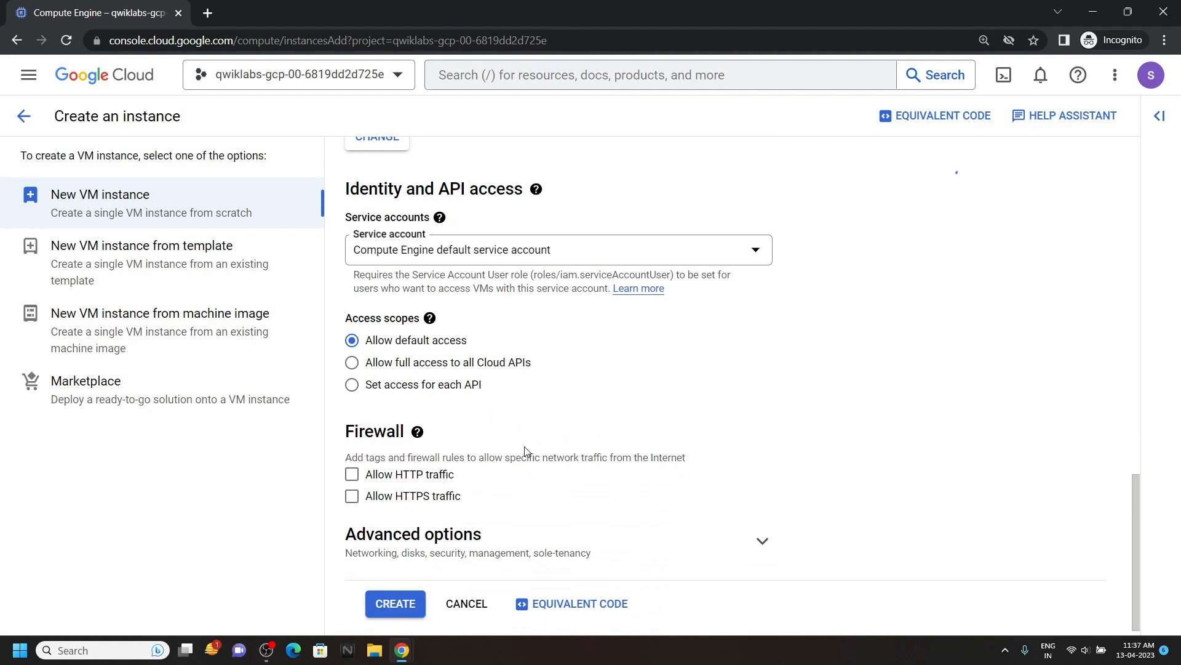
click(352, 474)
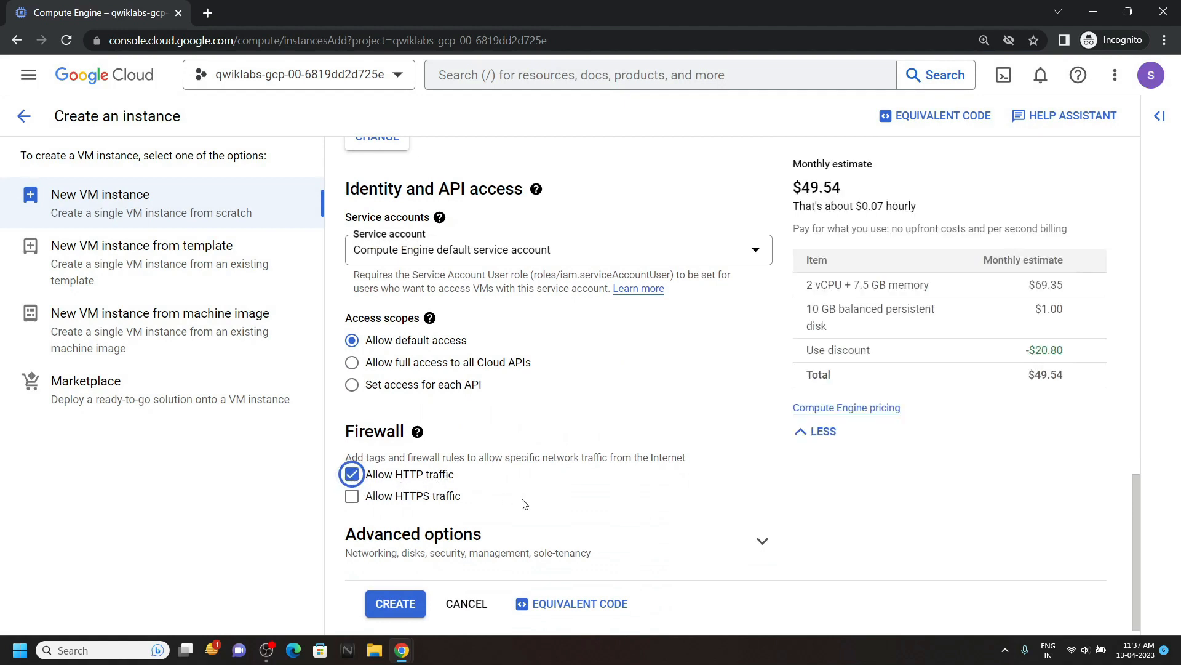
click(395, 603)
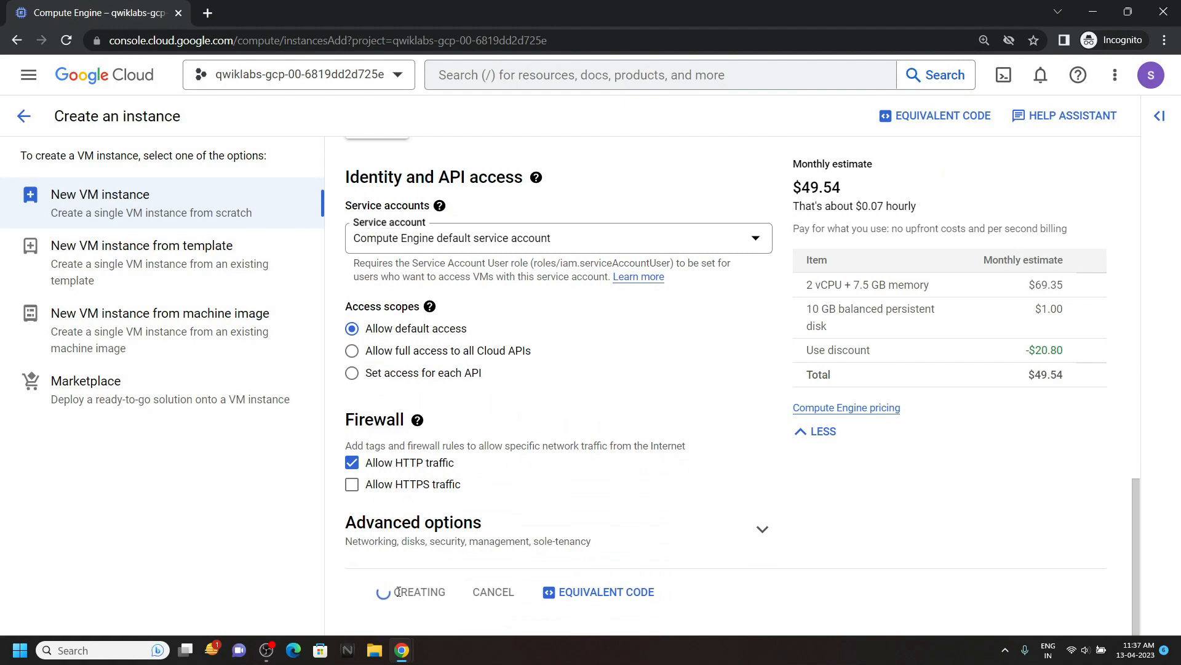
Step: Run the Task 1 progress check and copy the sudo apt-get update command from Task 2
click(420, 592)
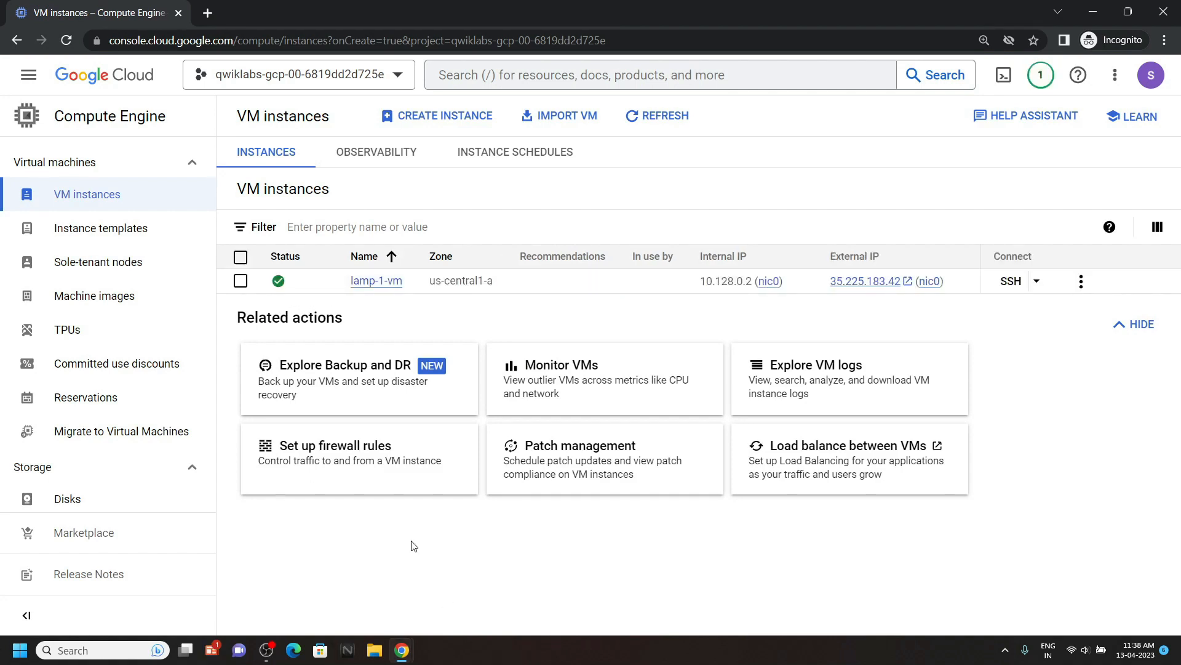
mouse_move(401, 649)
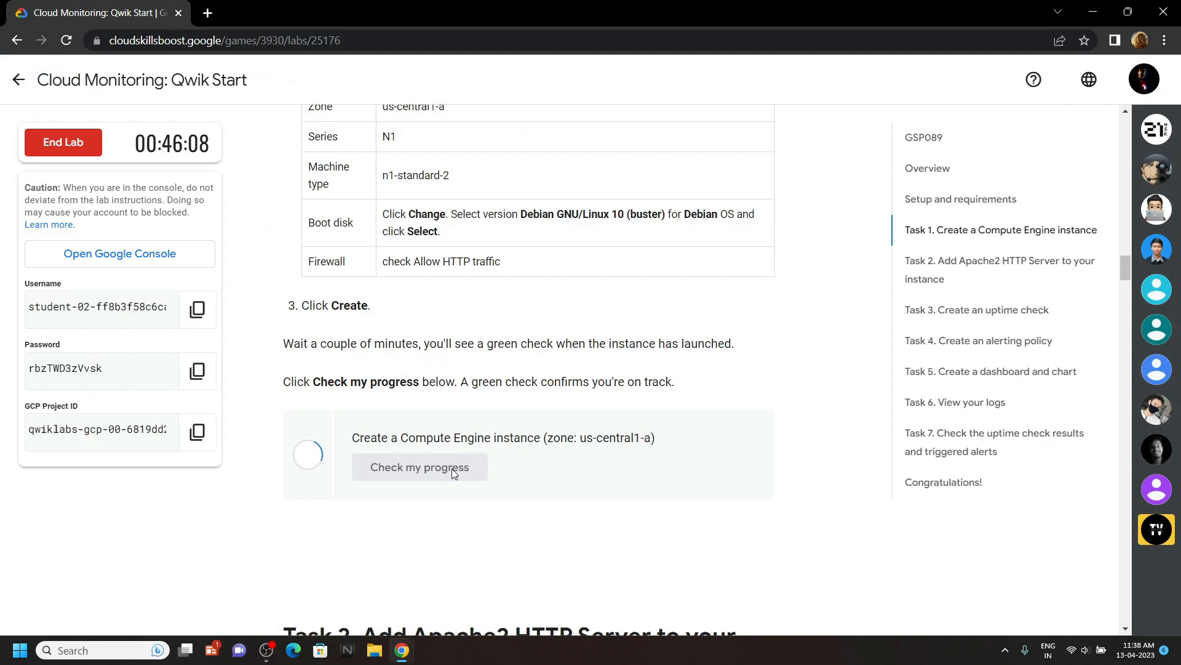
scroll(down, 3)
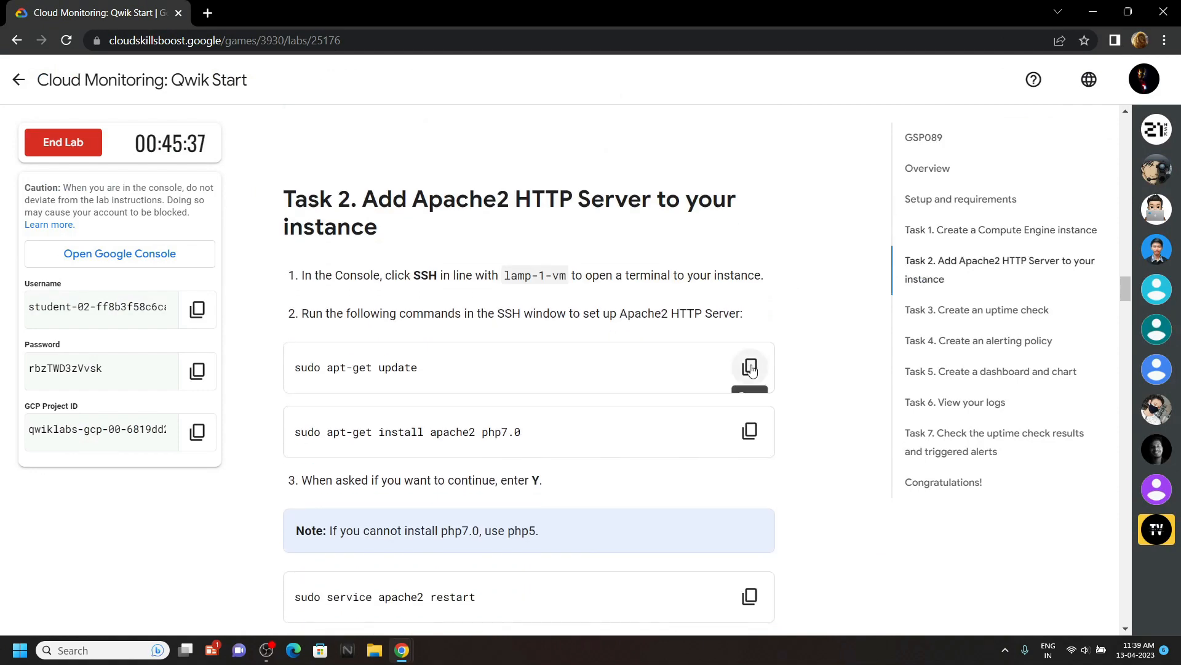
click(750, 367)
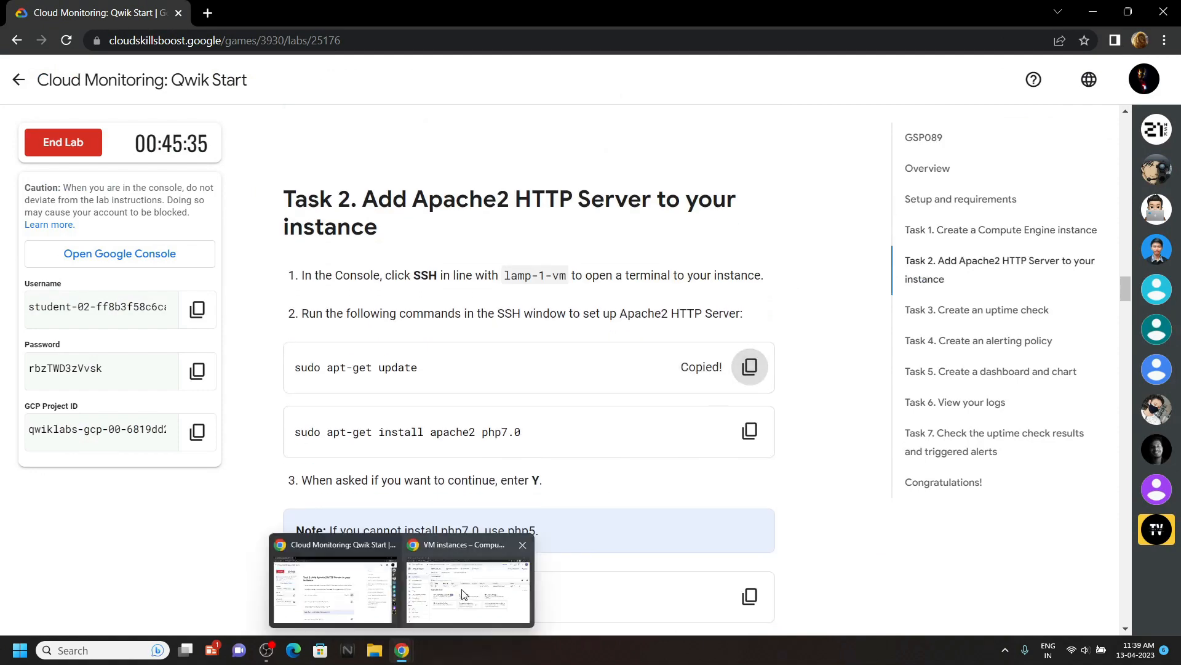
Step: Connect to lamp-1-vm over SSH and run sudo apt-get update
click(467, 588)
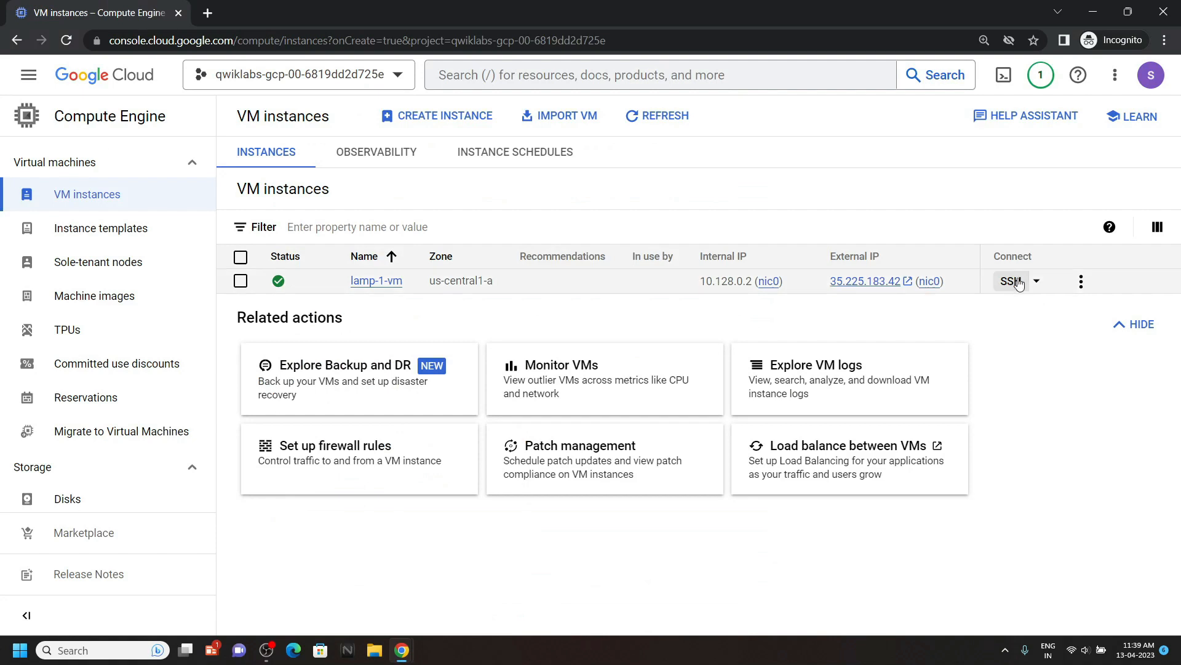
click(1009, 281)
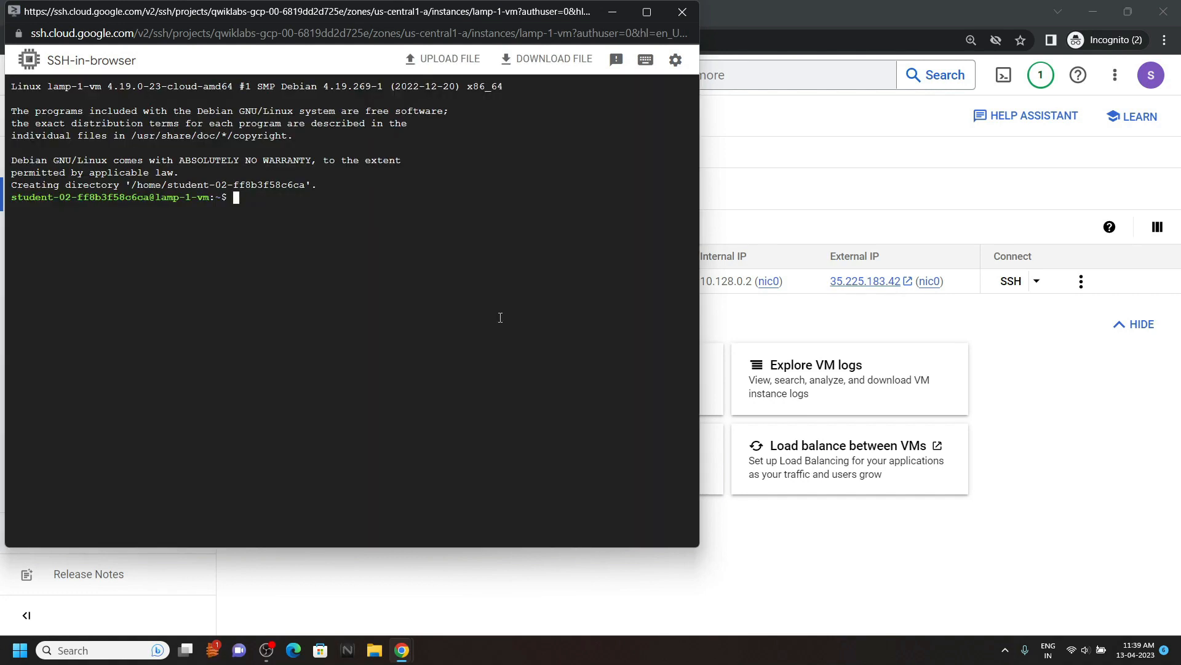
text(sudo apt-get update)
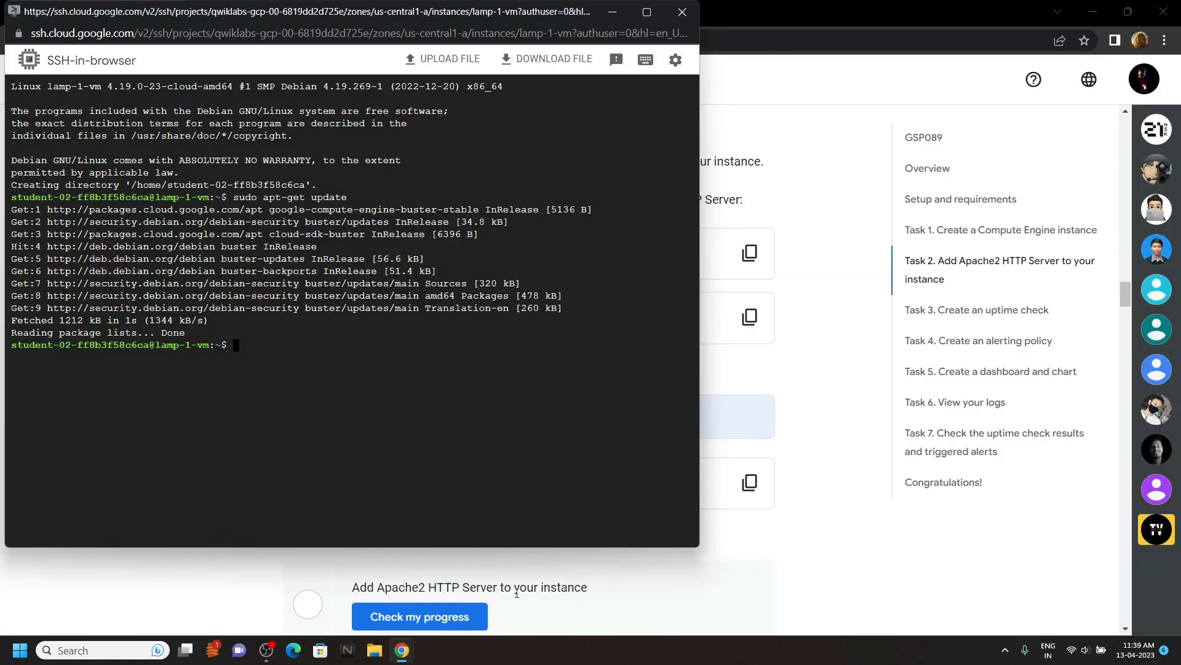
Step: Install Apache2 with php7.0, confirming the installation with Y
text(sudo apt-get install apache2 php7.0)
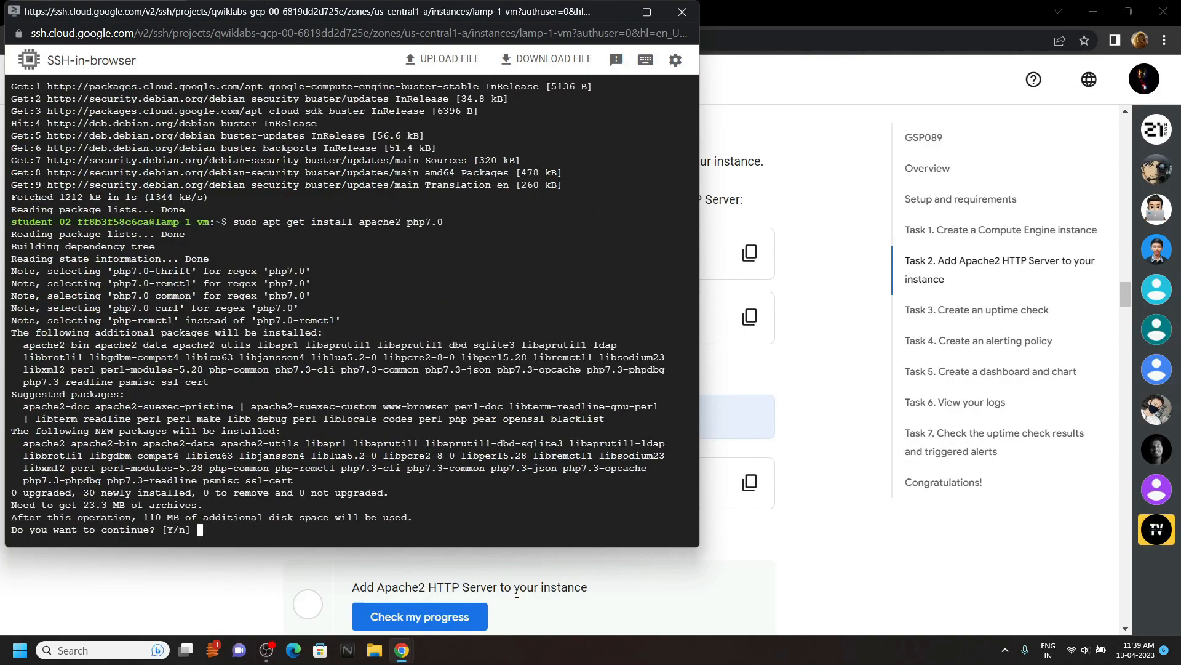
text(y)
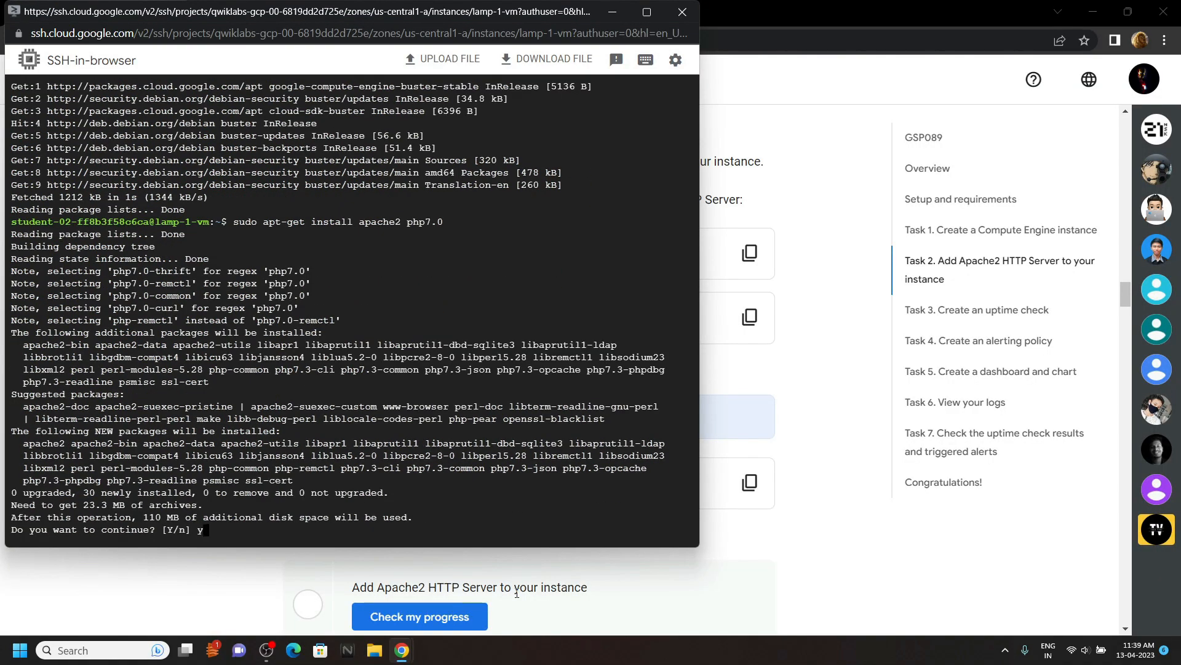
key(Return)
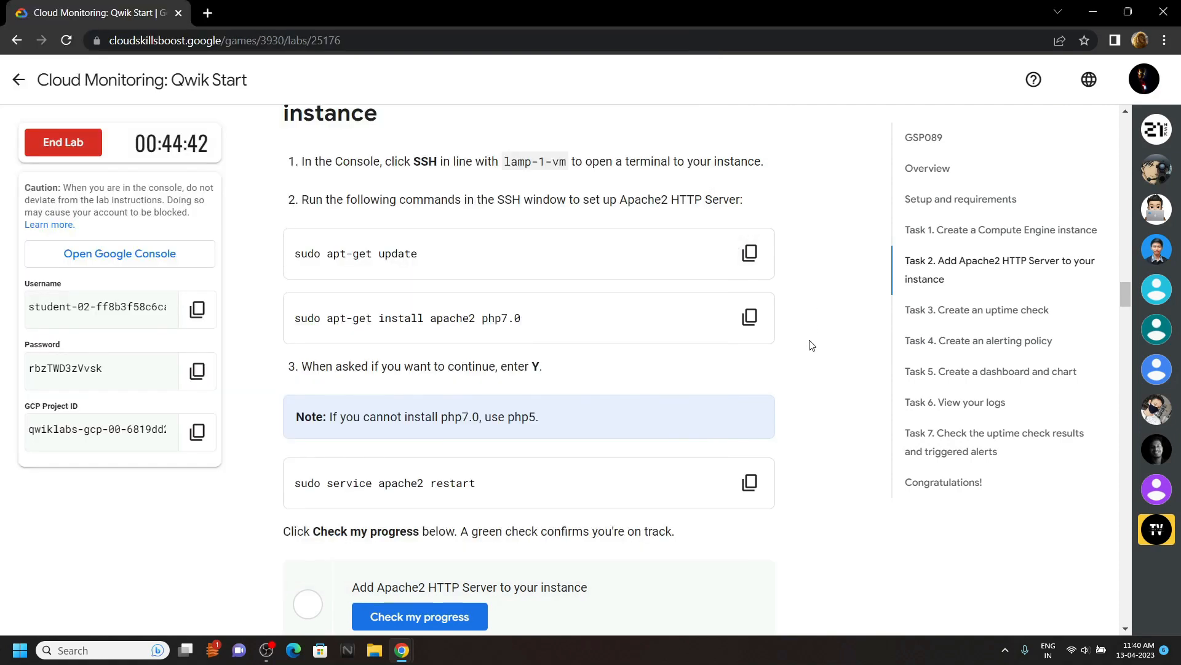
Step: Copy the sudo service apache2 restart command and check progress on the Apache2 server task
click(749, 483)
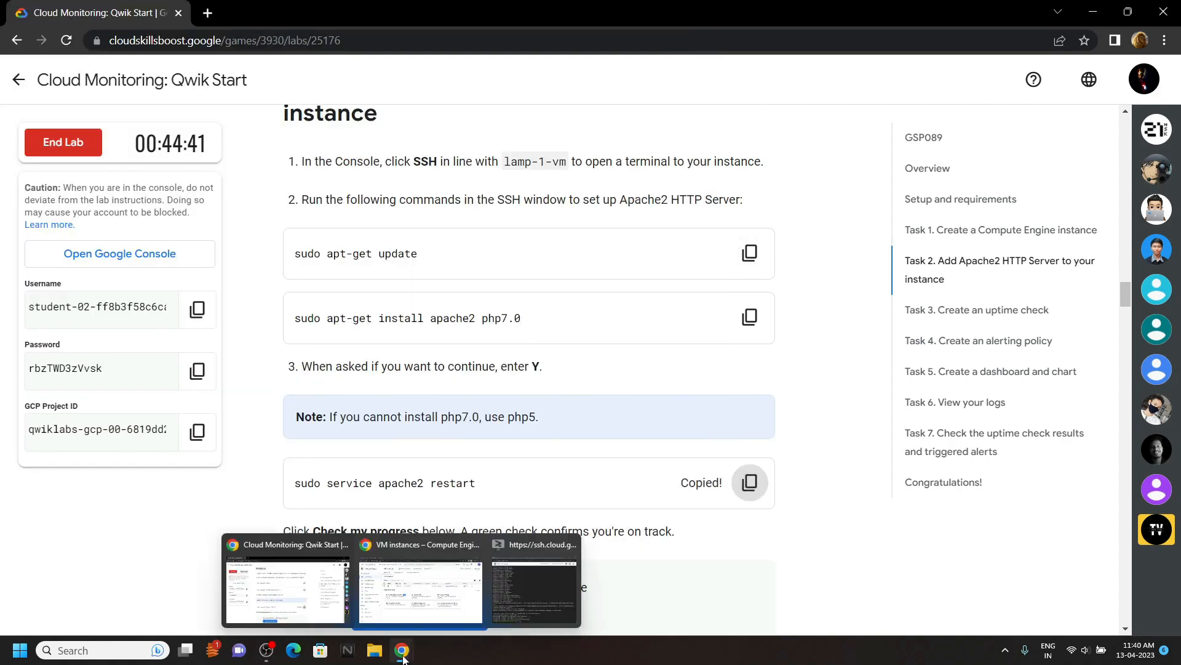
click(535, 583)
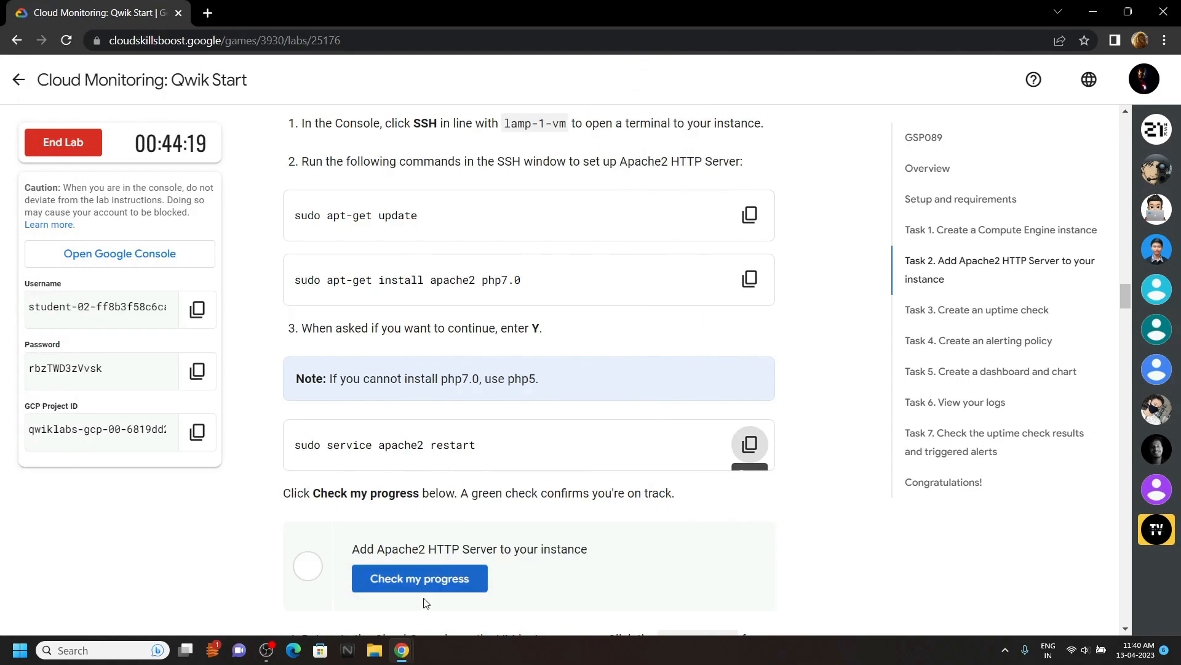
click(119, 252)
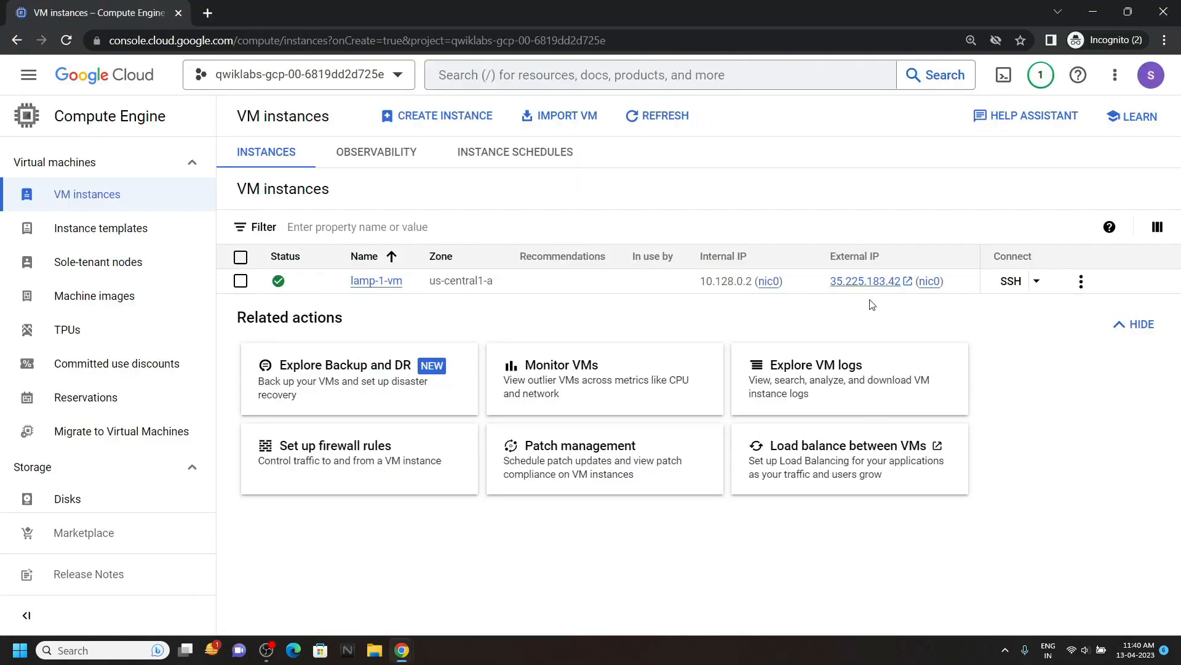
Step: Load lamp-1-vm's external IP to see the Apache2 default page, then return to the lab window
click(865, 281)
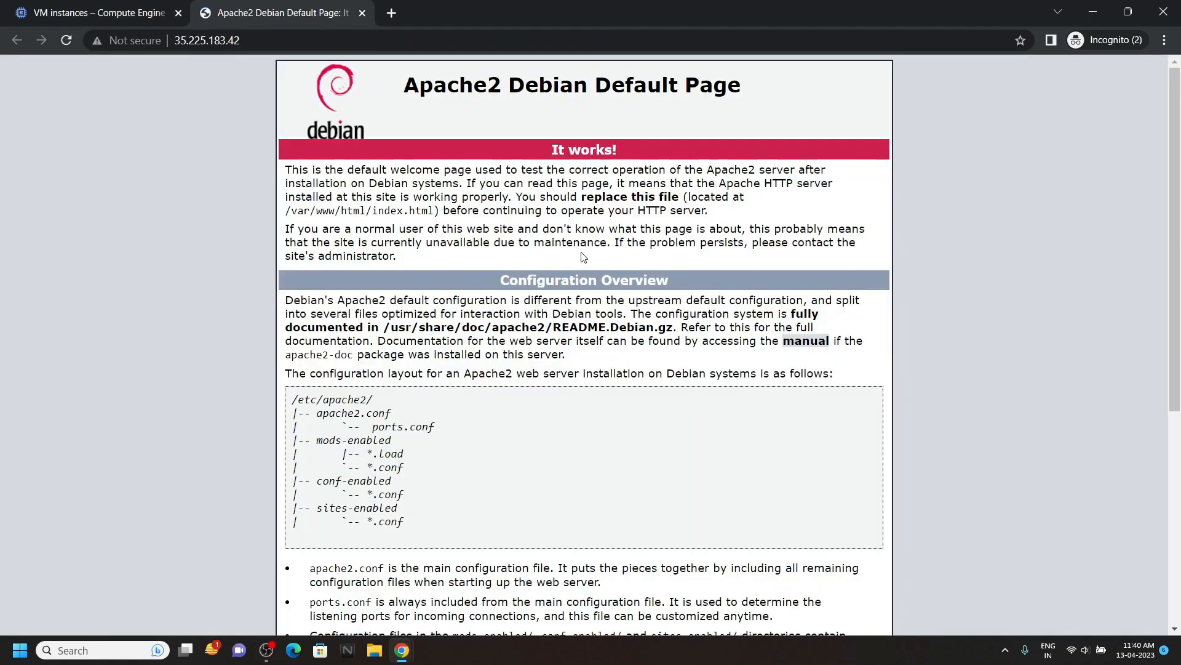
mouse_move(404, 649)
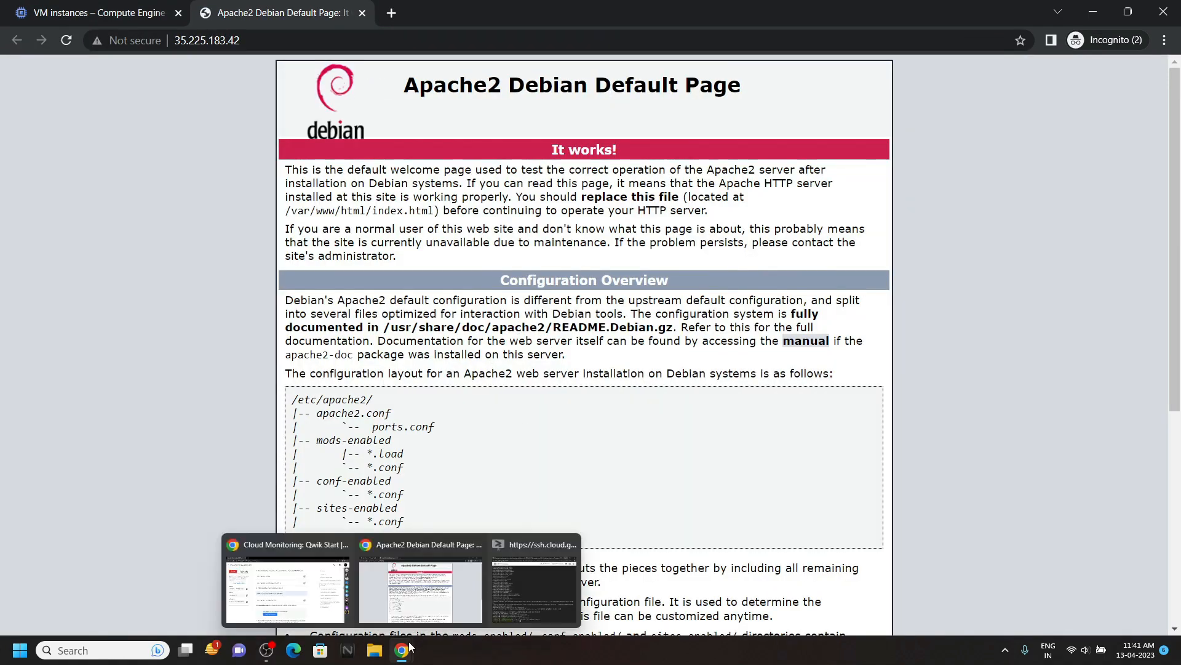
click(286, 589)
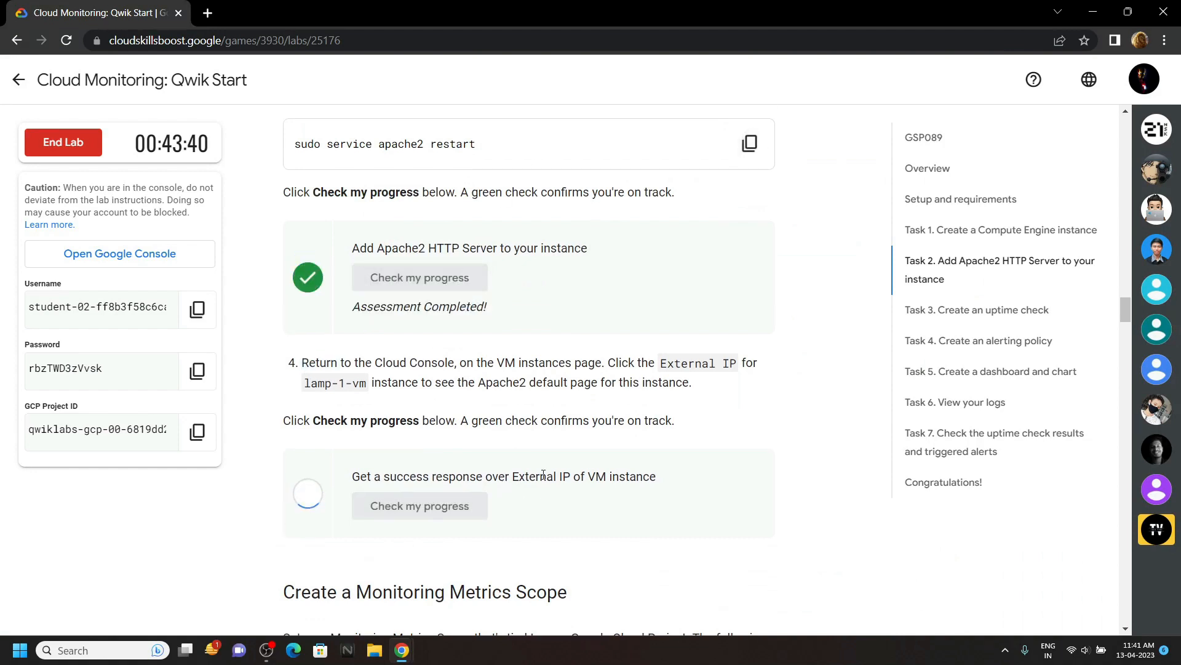
Step: Select the Lamp Uptime Check title in Task 3's instructions for copying
click(419, 506)
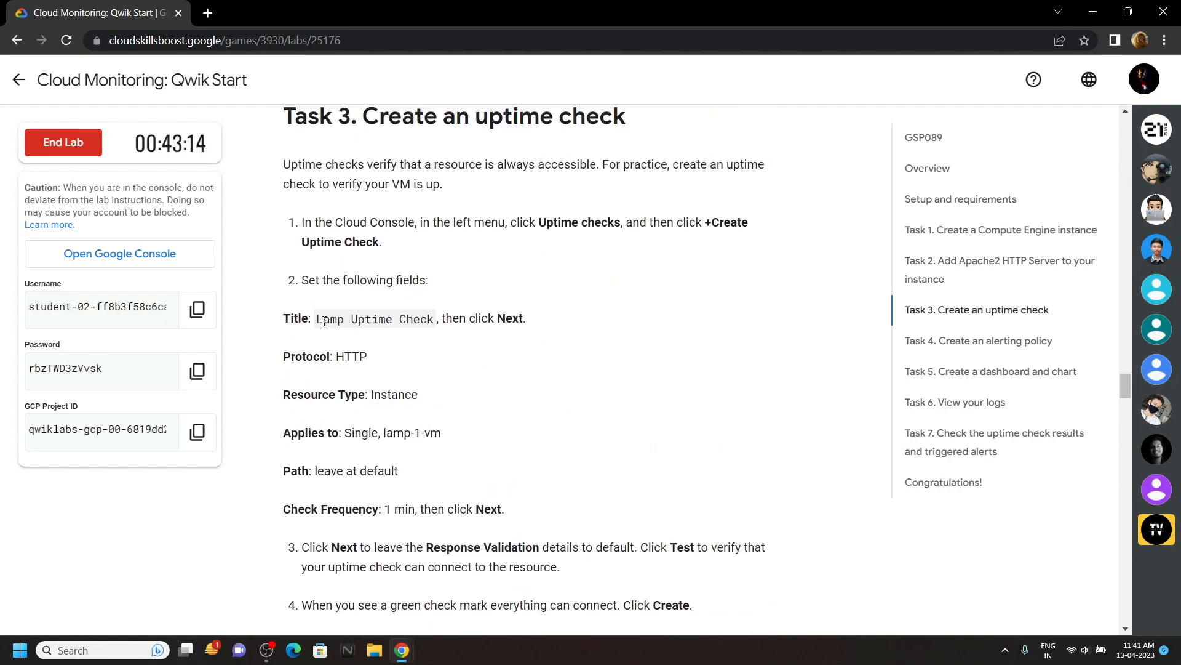
double_click(375, 319)
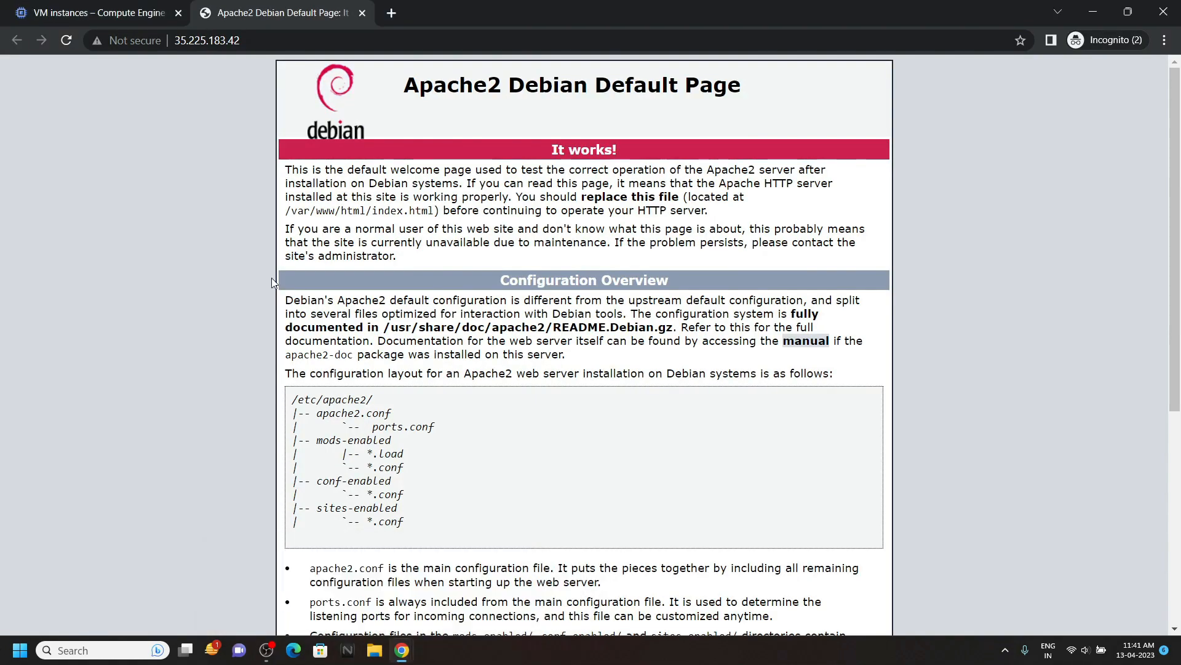
Step: Find Uptime checks via console search and start a new uptime check
click(96, 12)
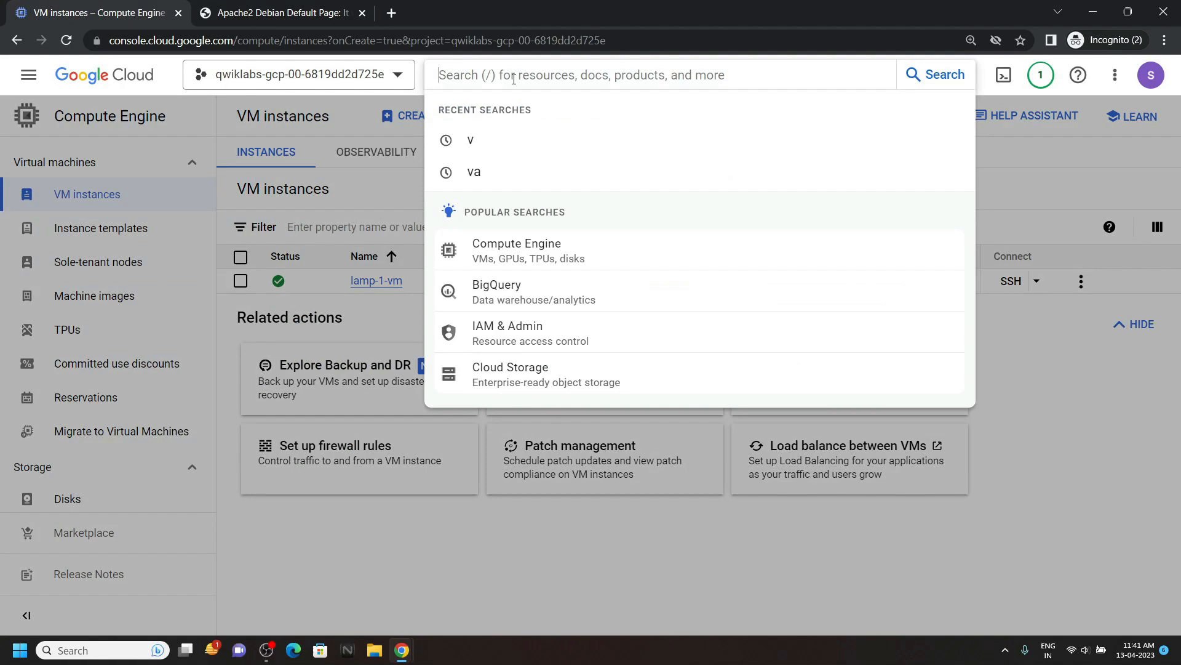
text(uptime)
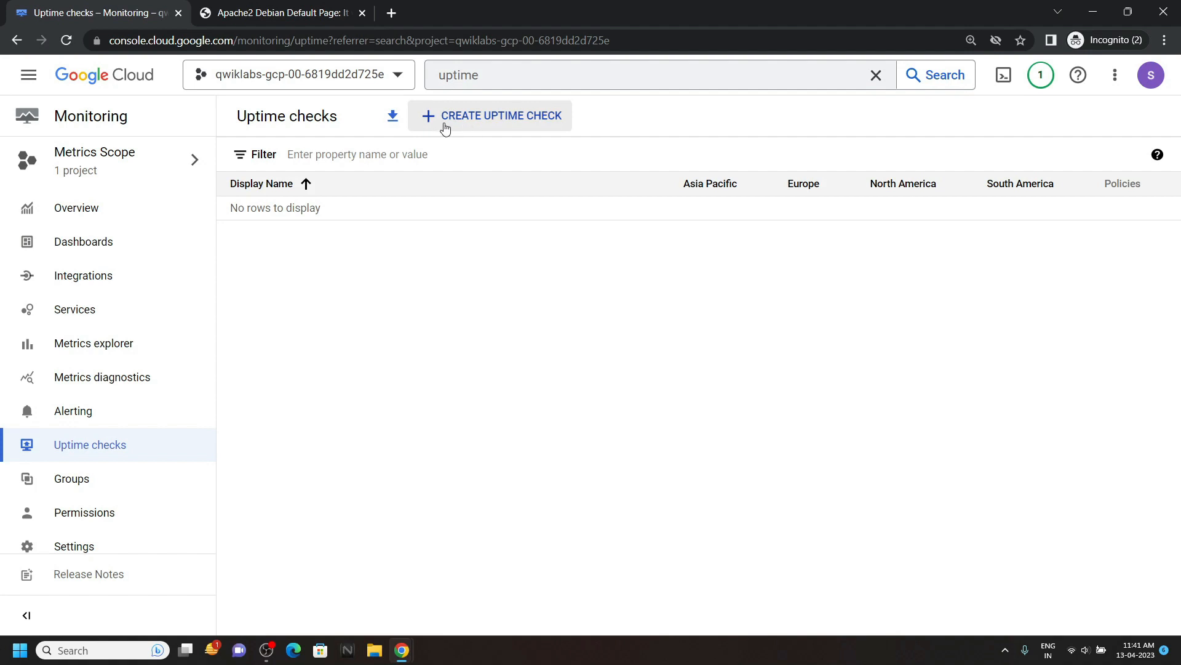
click(491, 116)
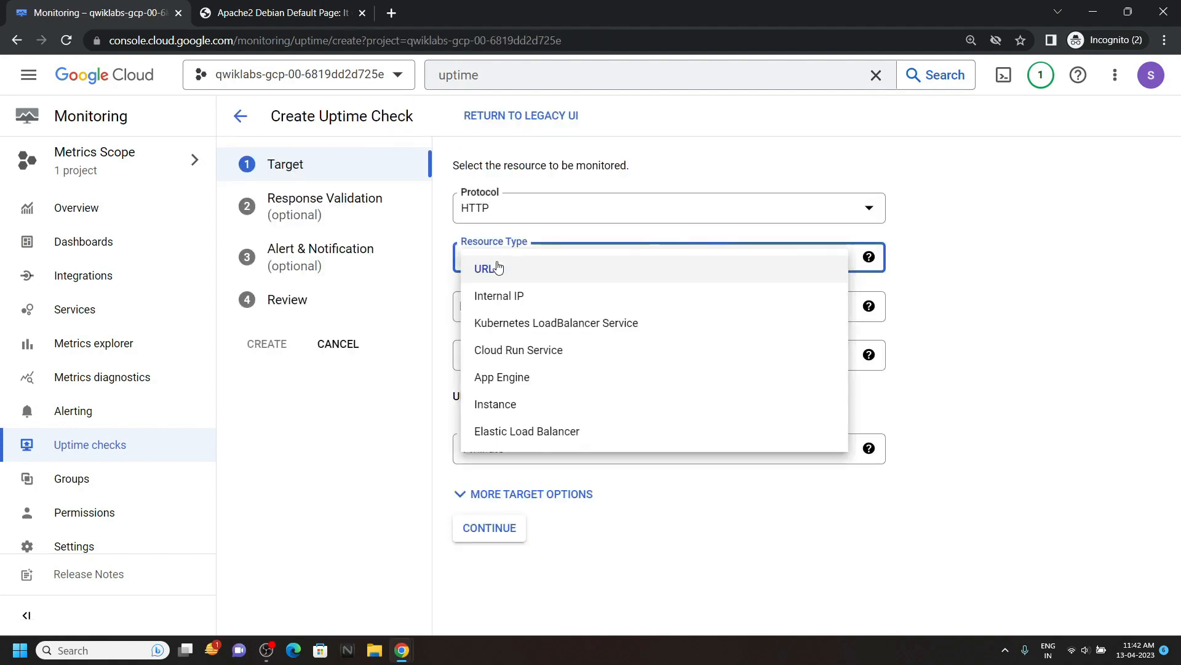
Step: Target resource type Instance with lamp-1-vm, keeping default validation and alert settings
click(494, 403)
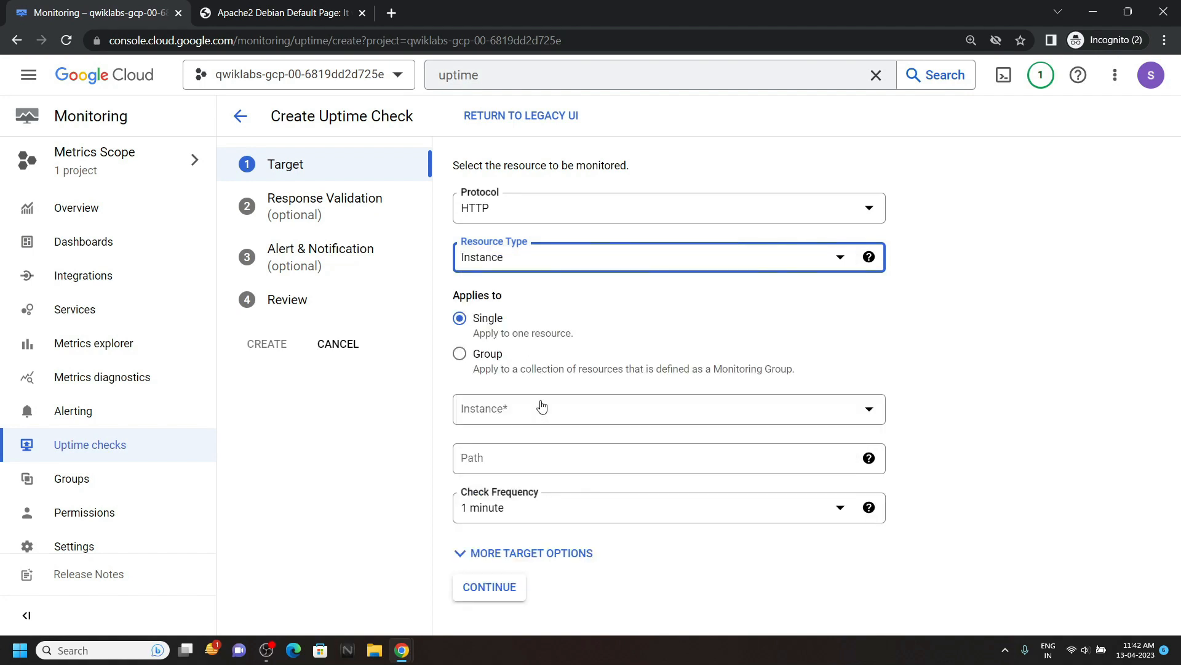
click(663, 409)
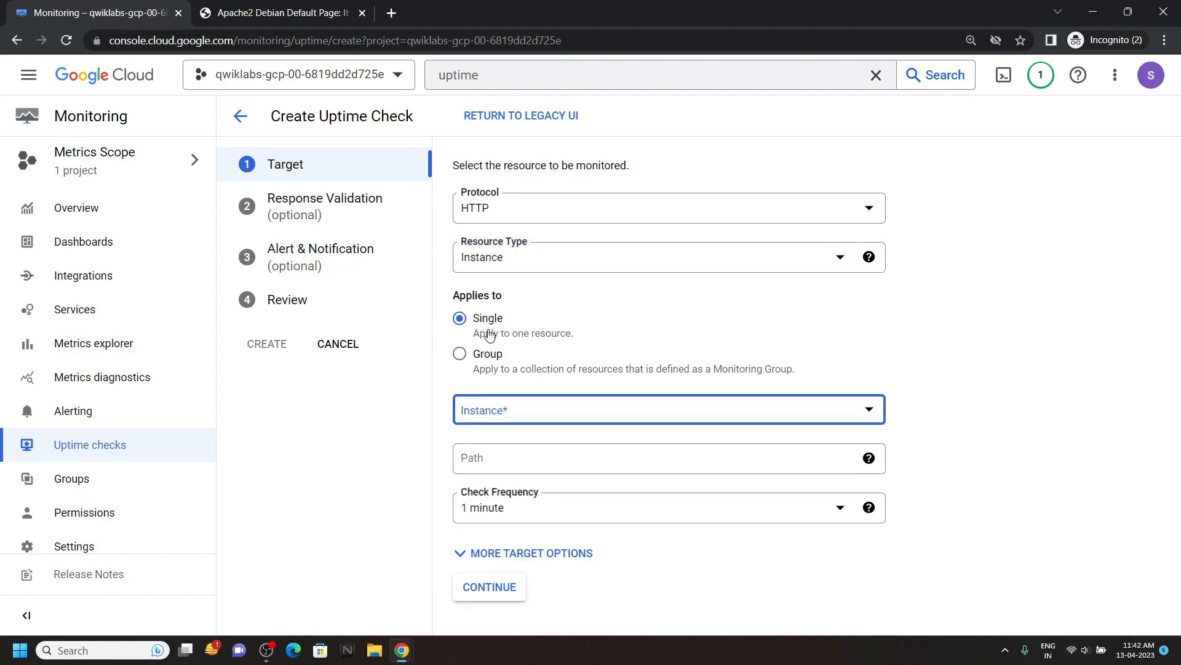
click(667, 409)
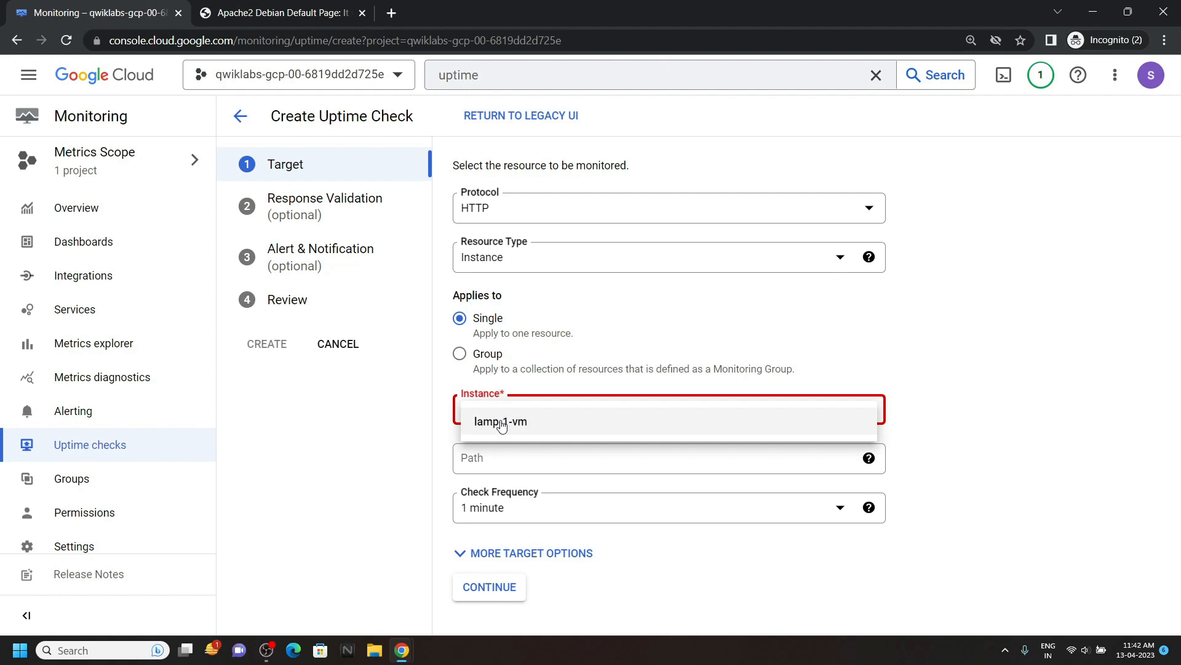
click(500, 421)
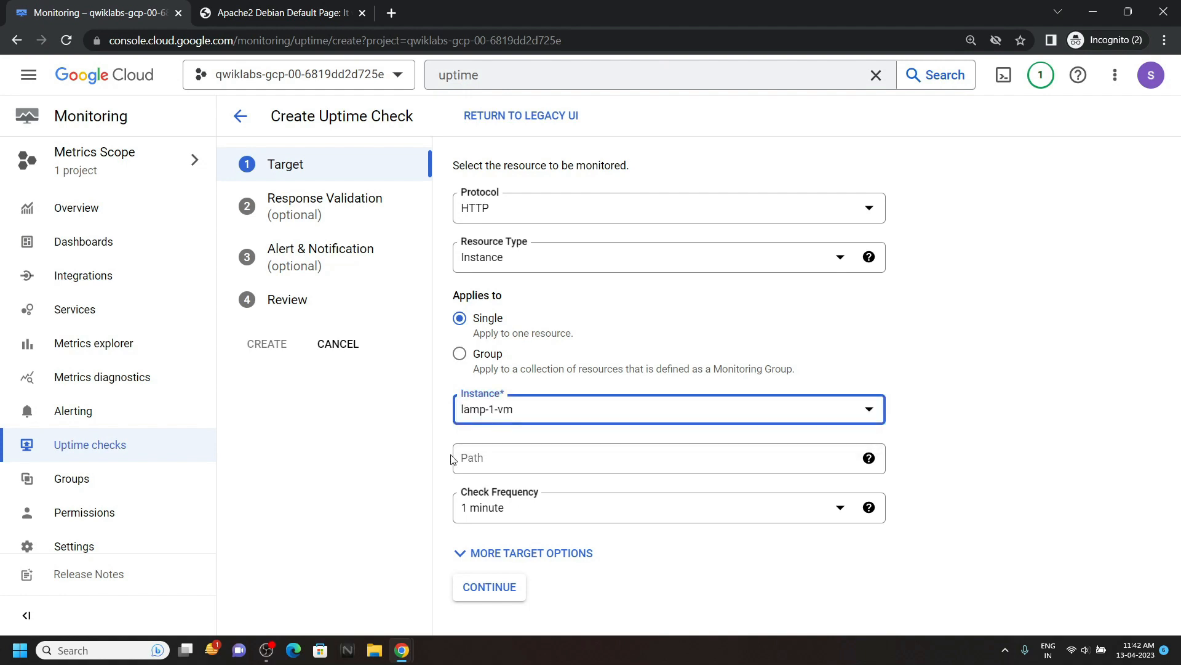
click(488, 586)
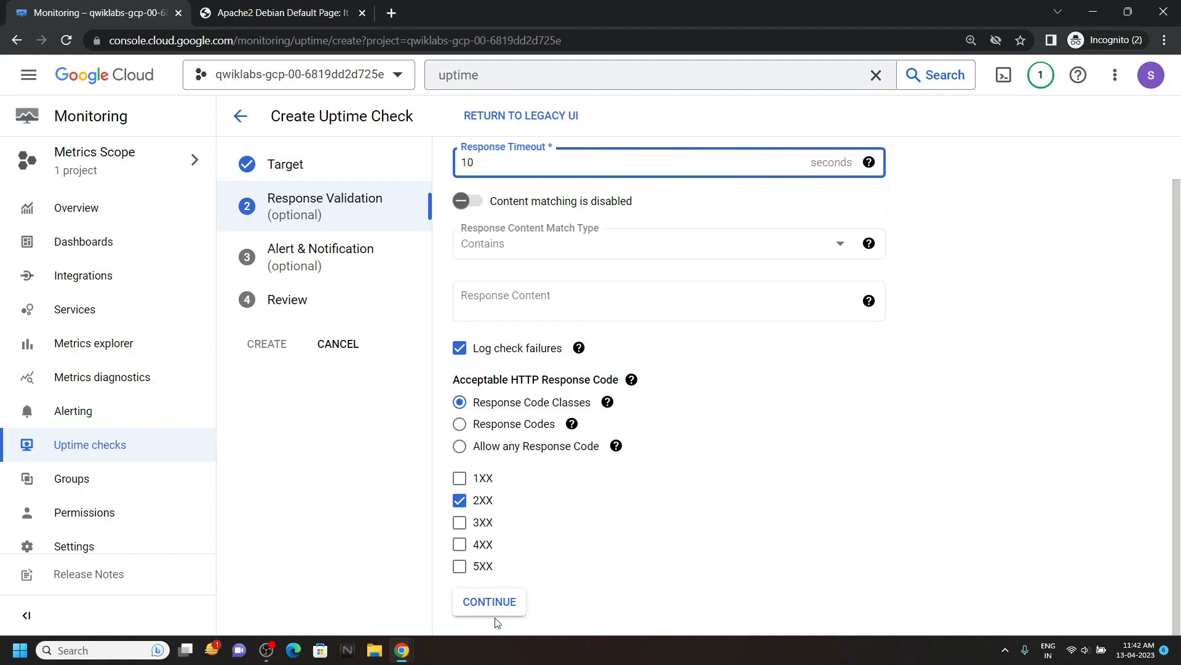
click(488, 602)
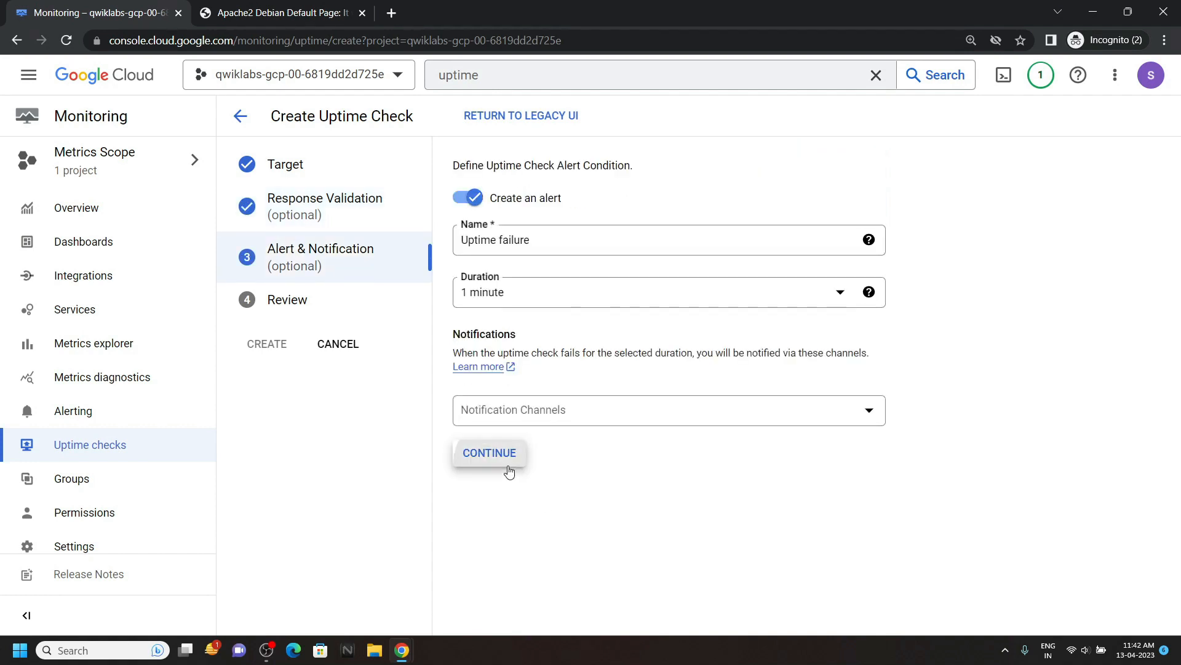
click(488, 452)
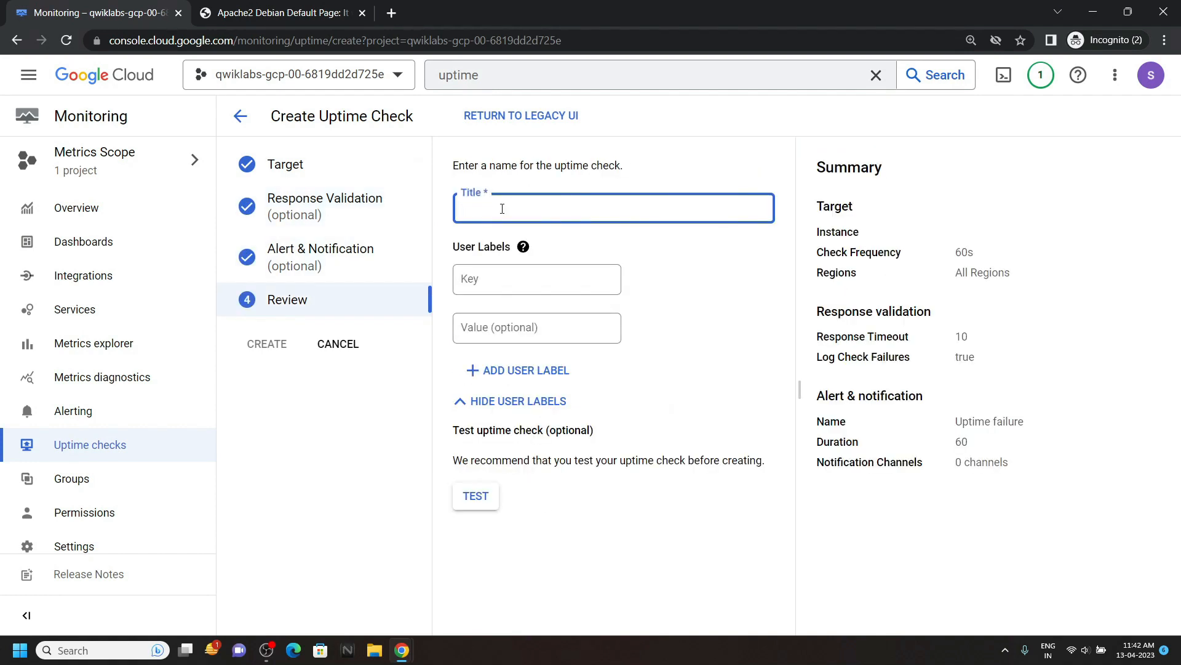
Step: Name the check 'Lamp Uptime Check' and create it
text(Lamp Uptime Check)
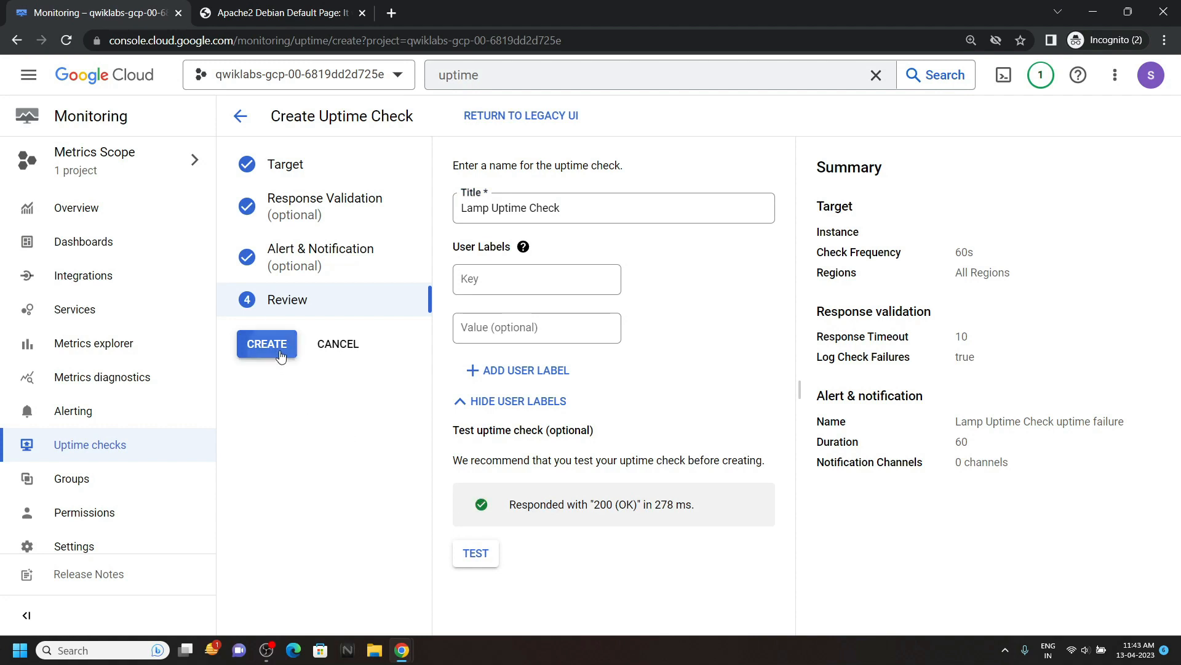
click(267, 343)
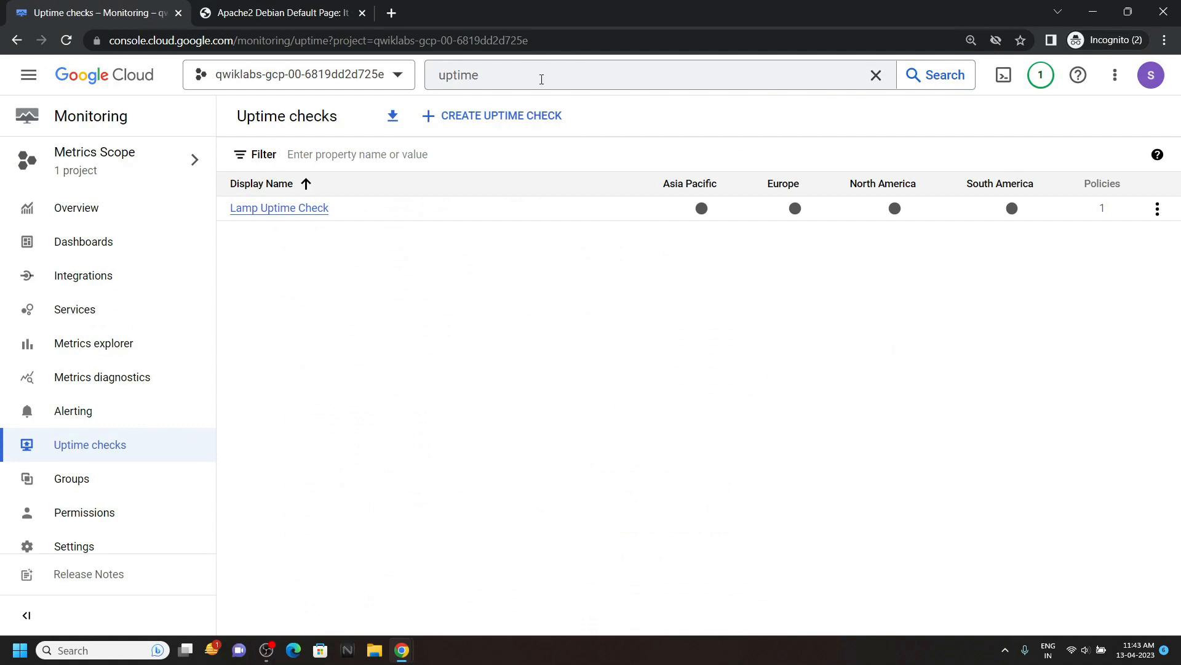
Step: Reach Alerting via search, start a new policy, and consult Task 4's instructions for the Network metric
text(al)
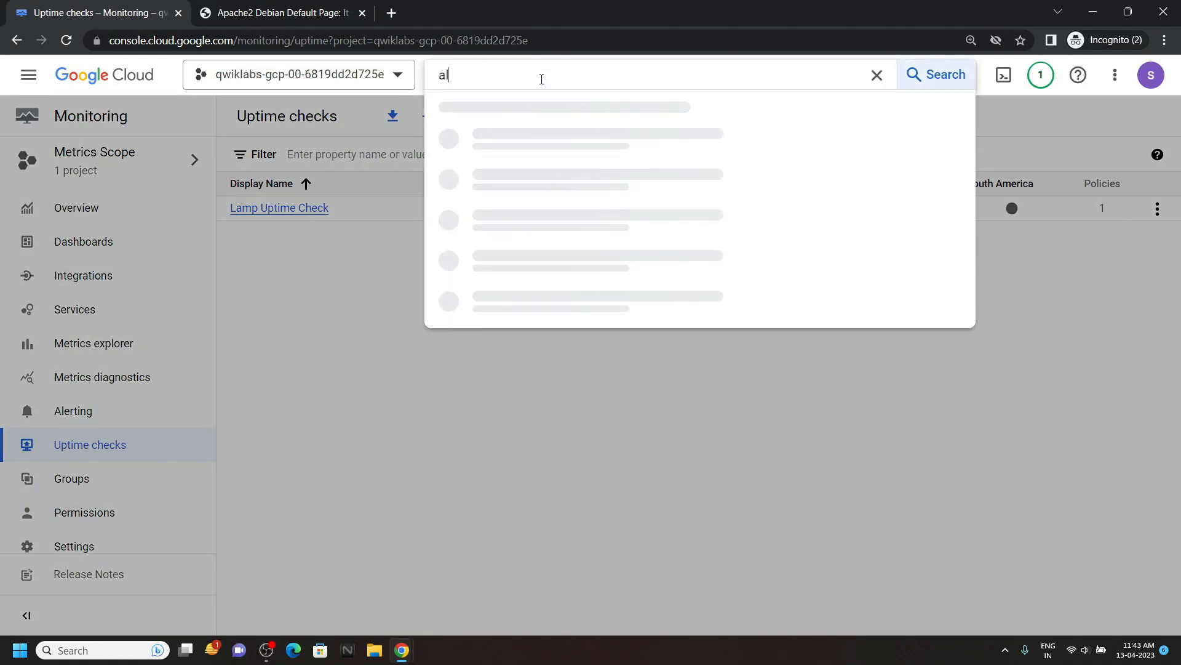
text(erting)
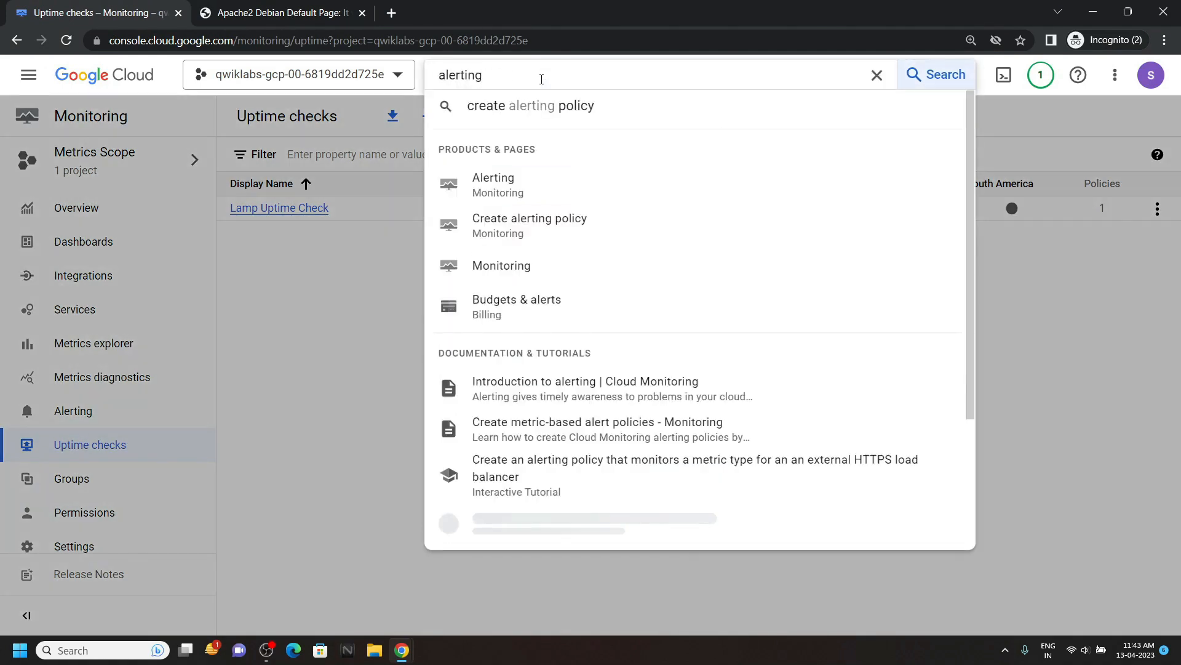
click(494, 183)
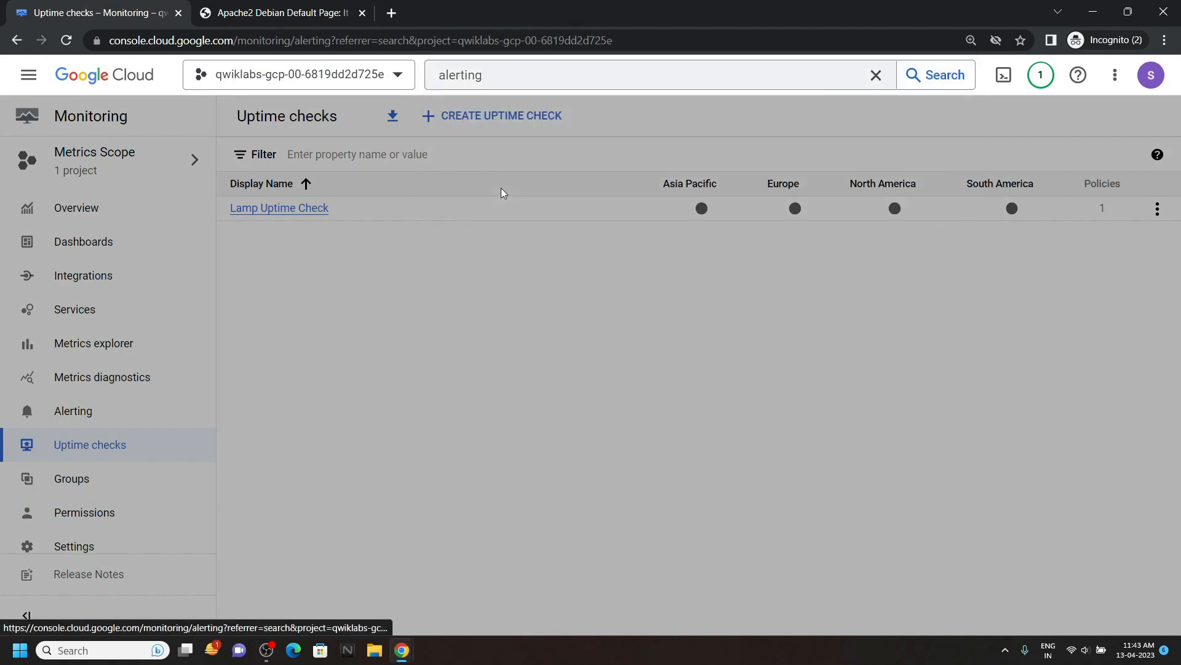
click(73, 411)
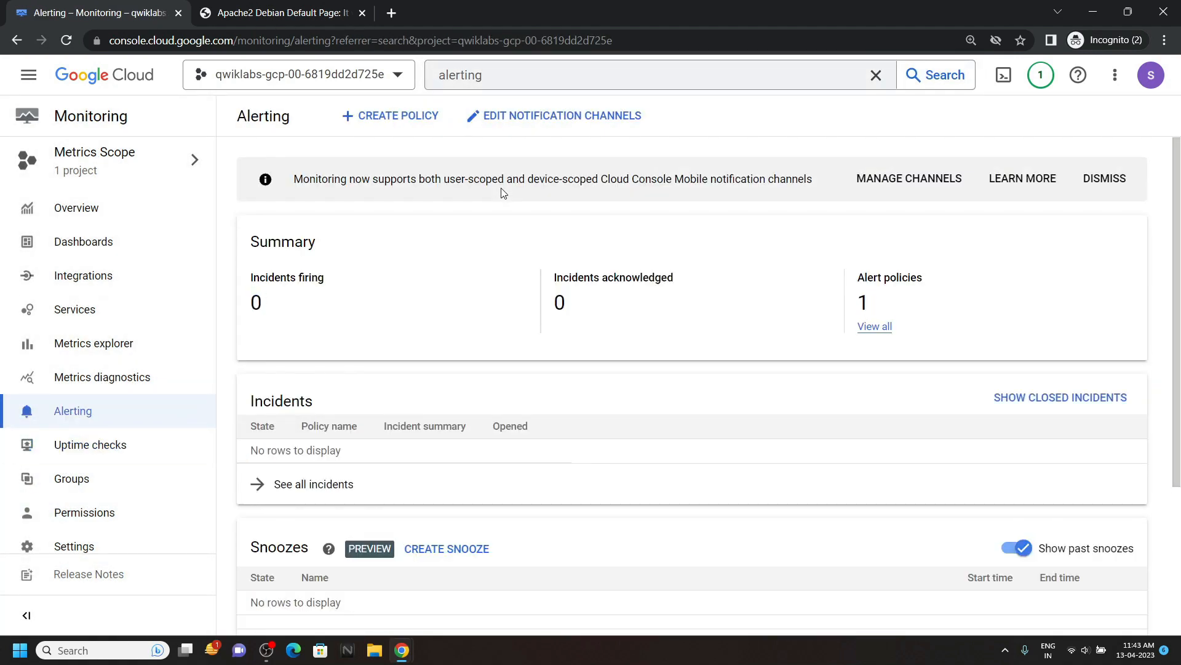
click(388, 116)
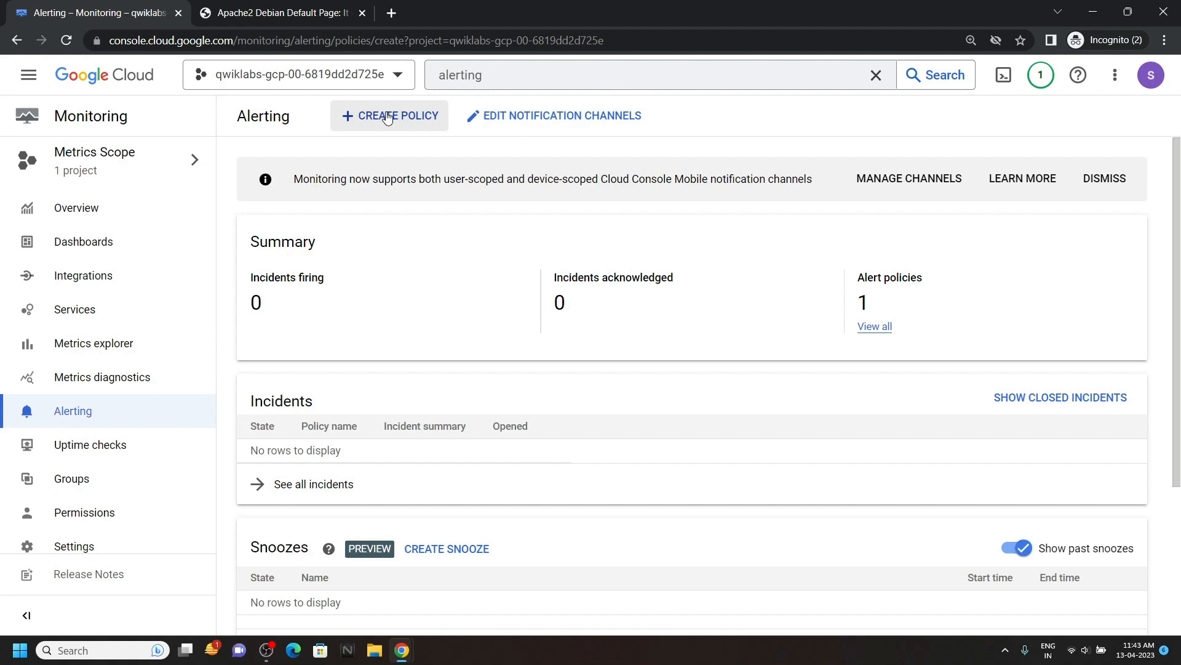
click(388, 116)
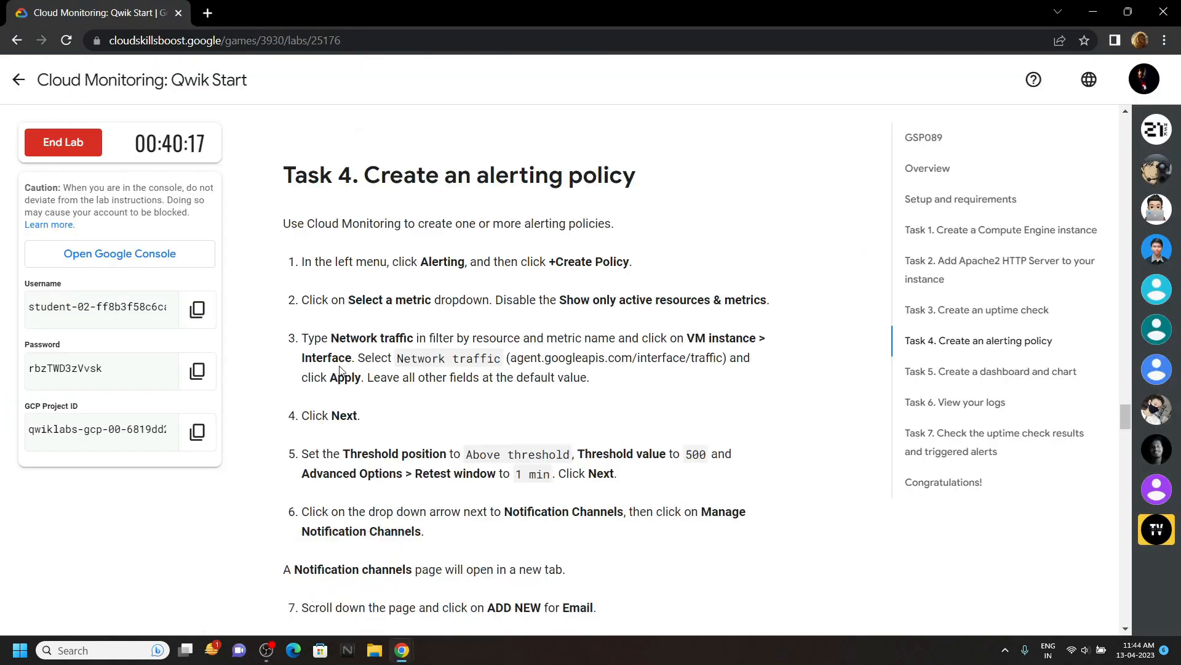
double_click(349, 337)
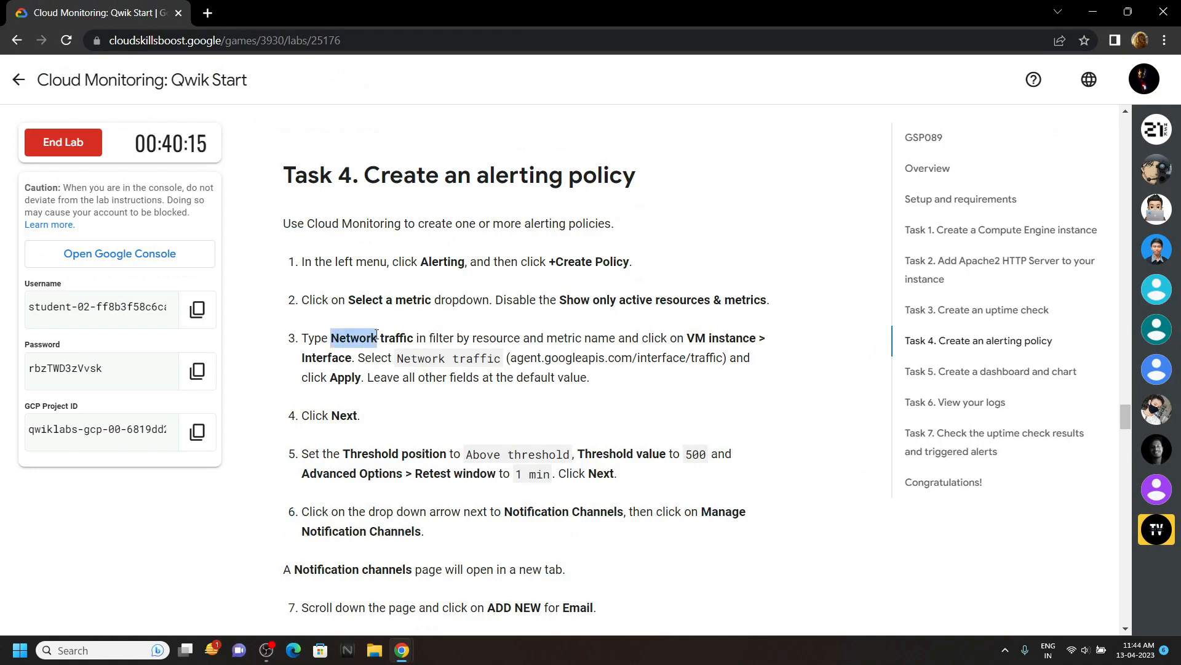
mouse_move(401, 650)
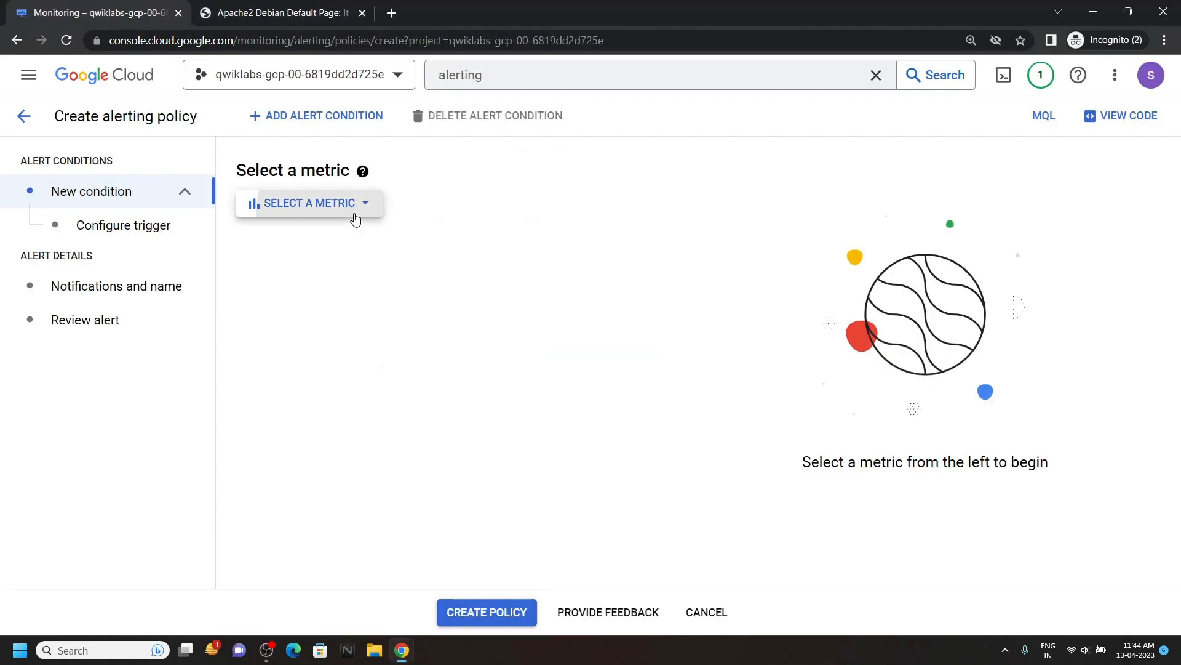
Step: Select VM Instance > Interface > Network traffic as the condition metric, including inactive resources
click(309, 203)
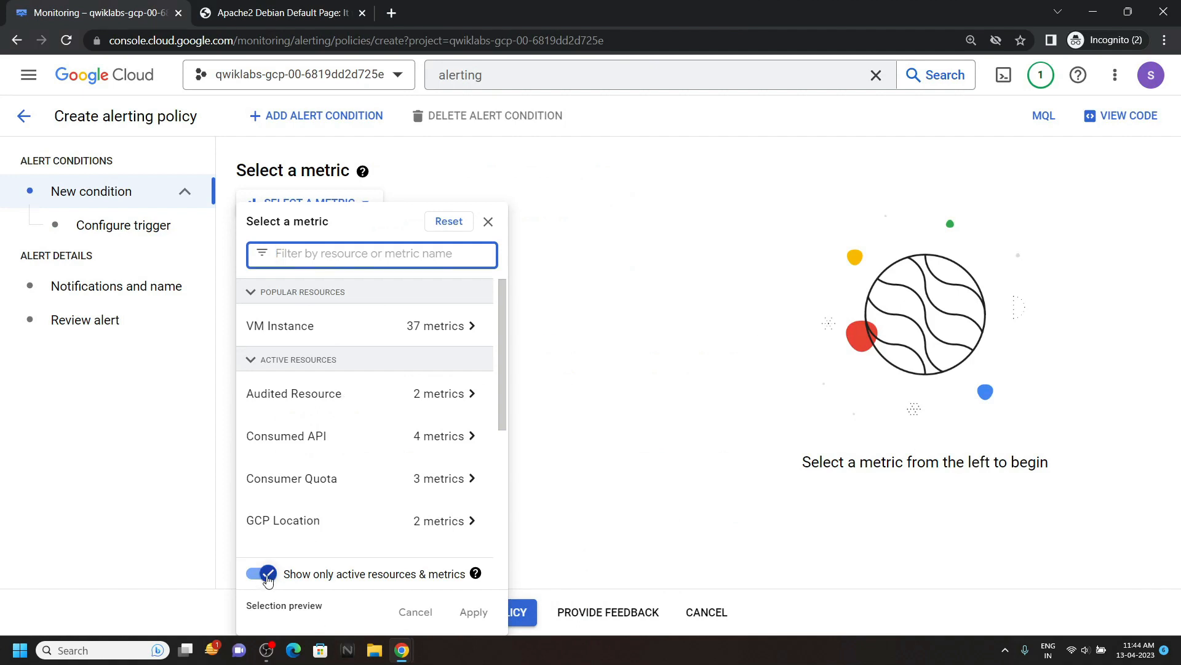
click(259, 573)
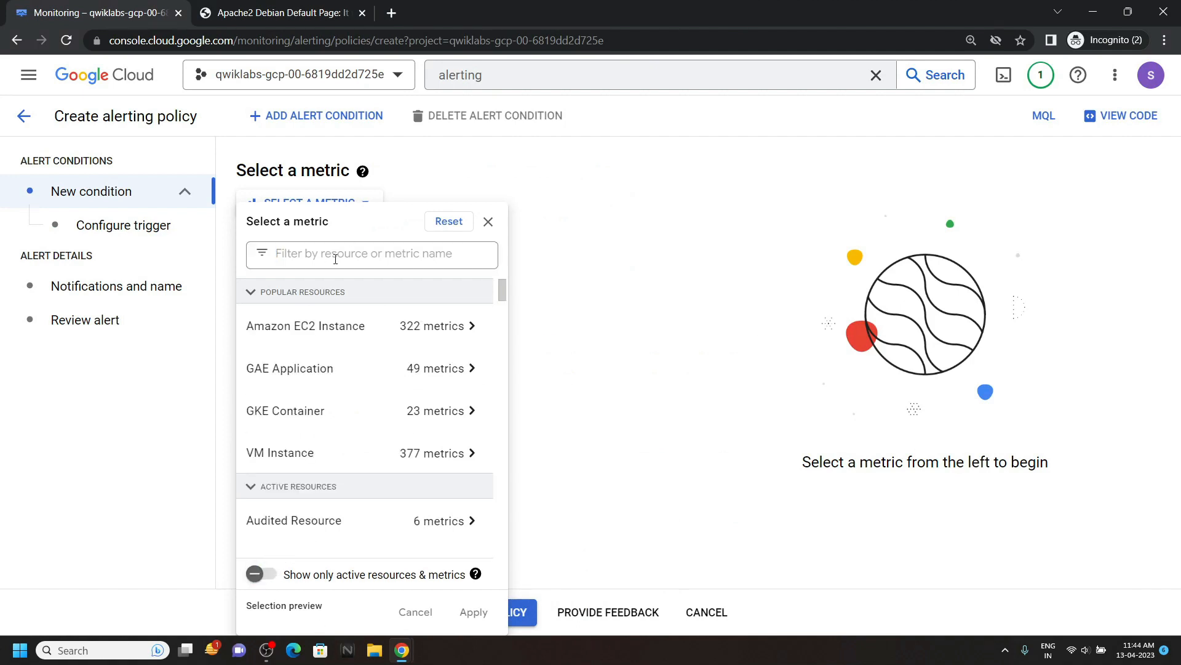
text(Network traffic)
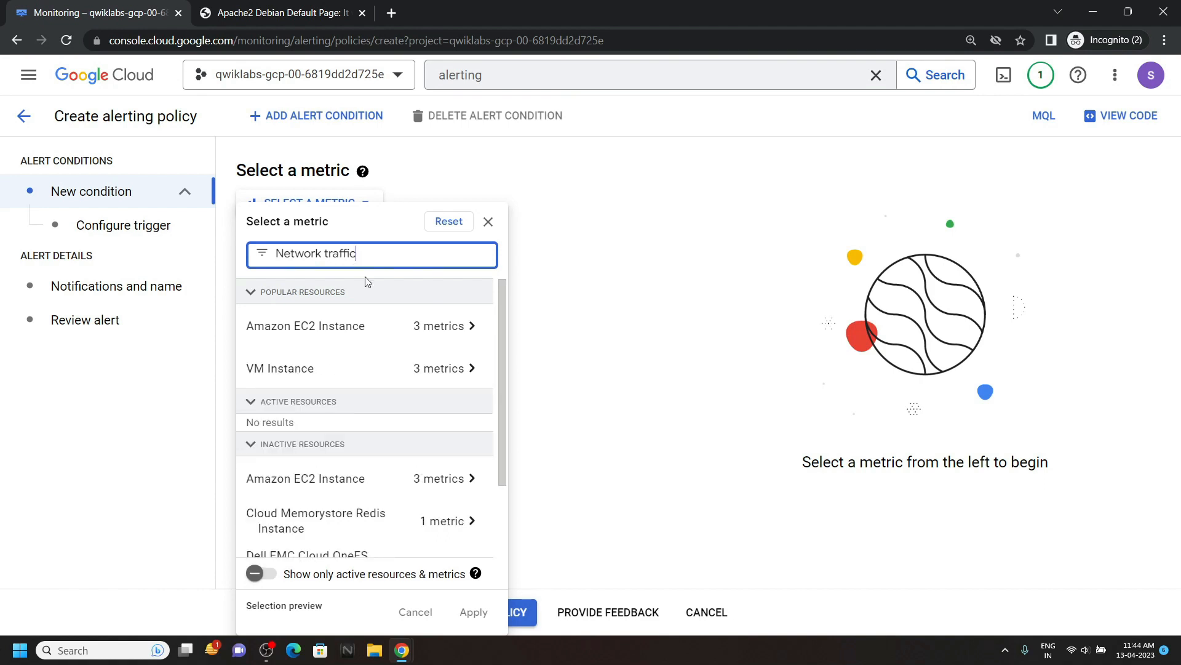
mouse_move(444, 370)
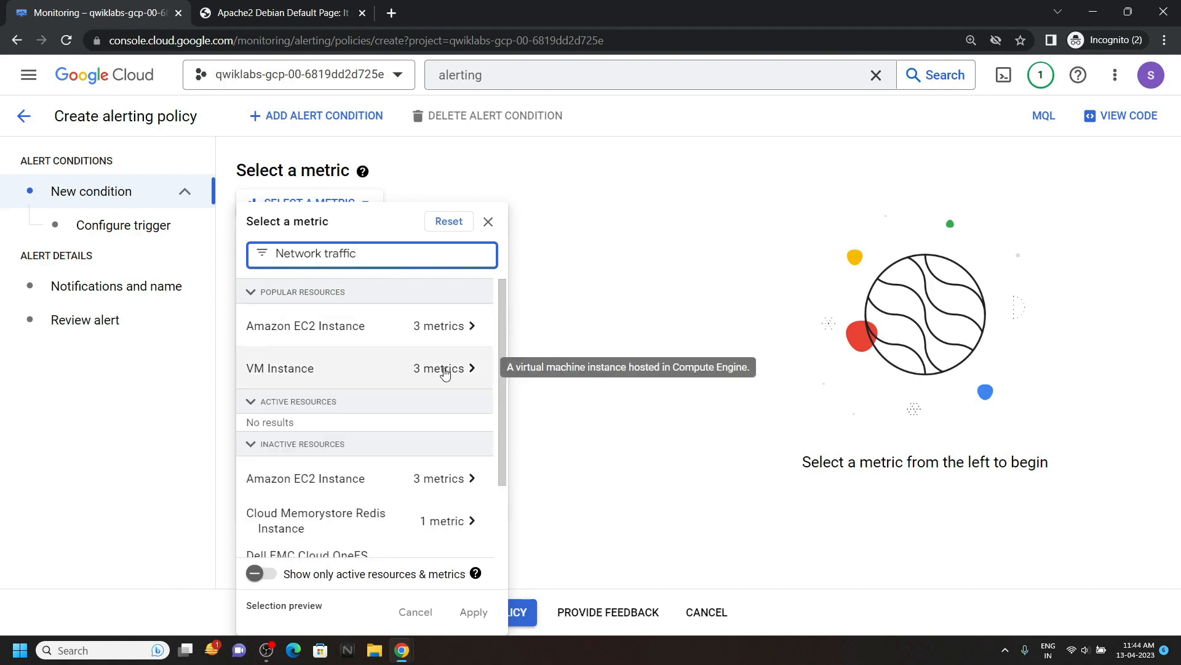
click(279, 368)
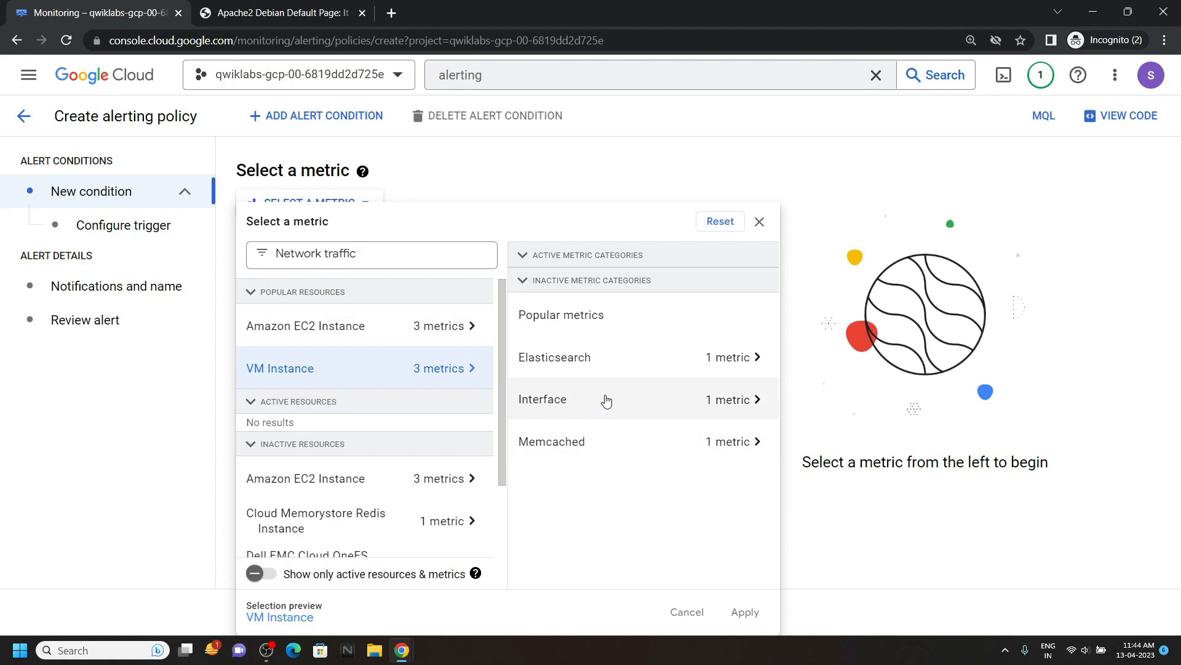
click(542, 399)
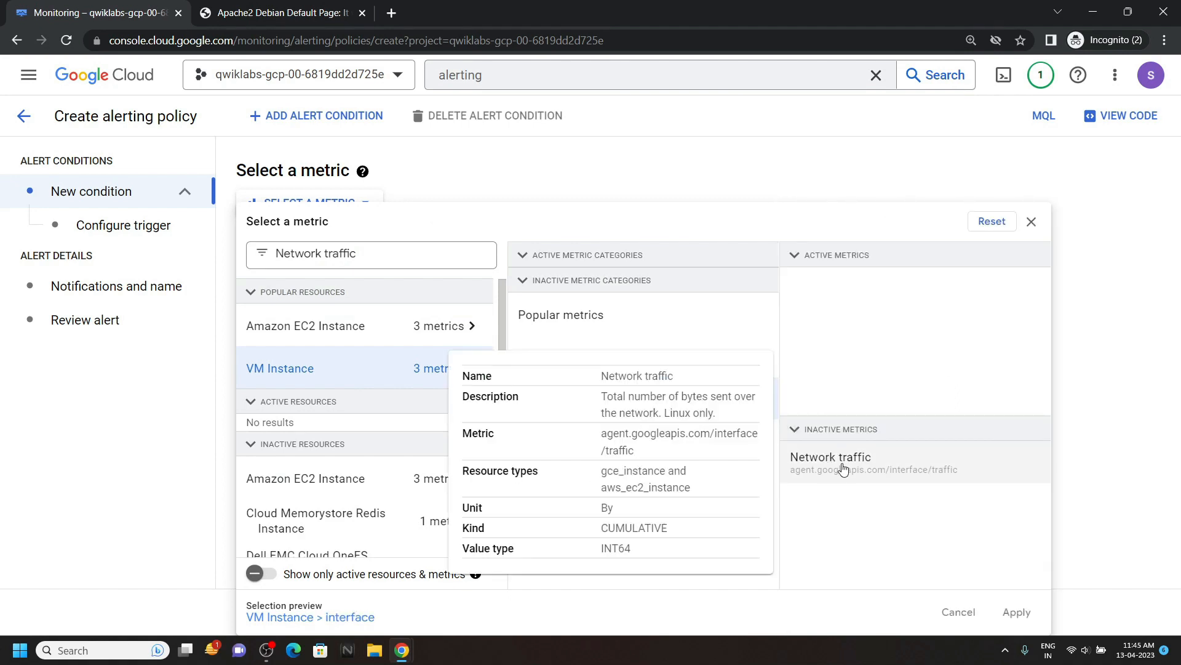
click(830, 457)
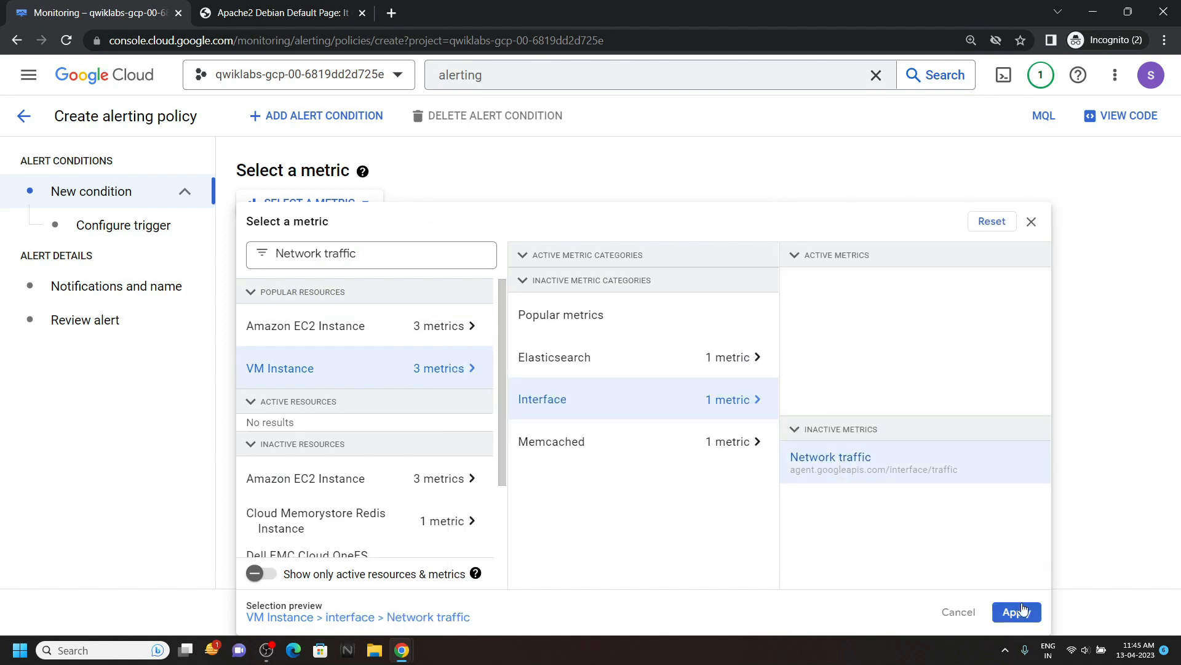
click(1016, 611)
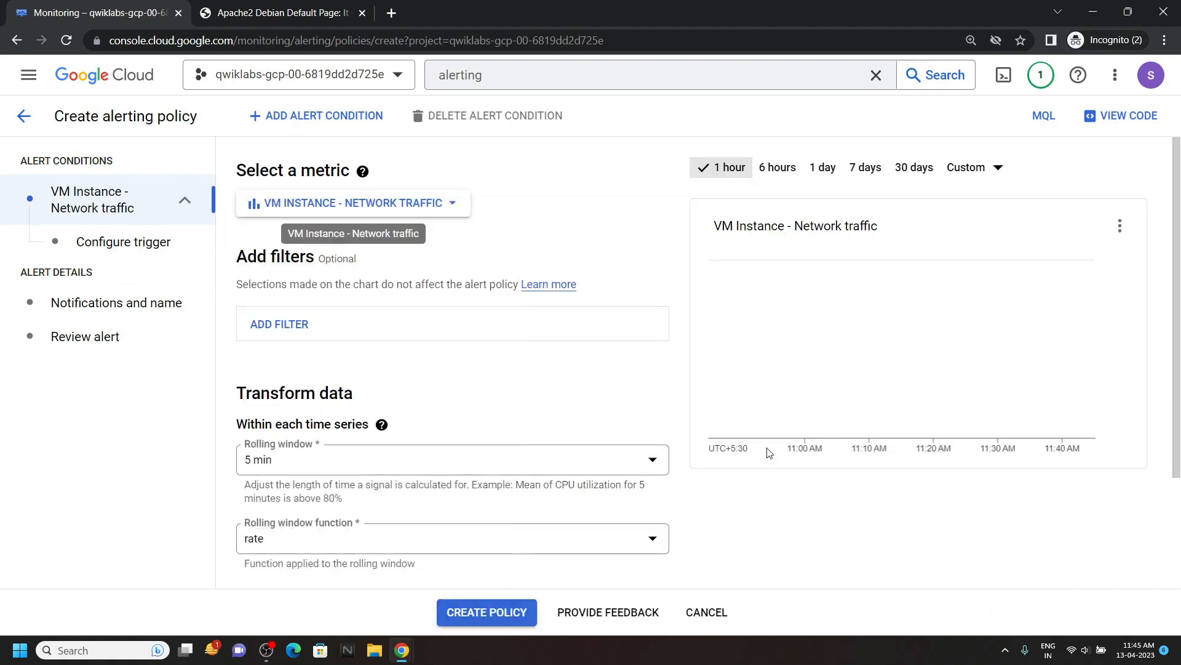
Step: Set the trigger to Above threshold 500 and continue to notifications, where no channels exist
scroll(down, 3)
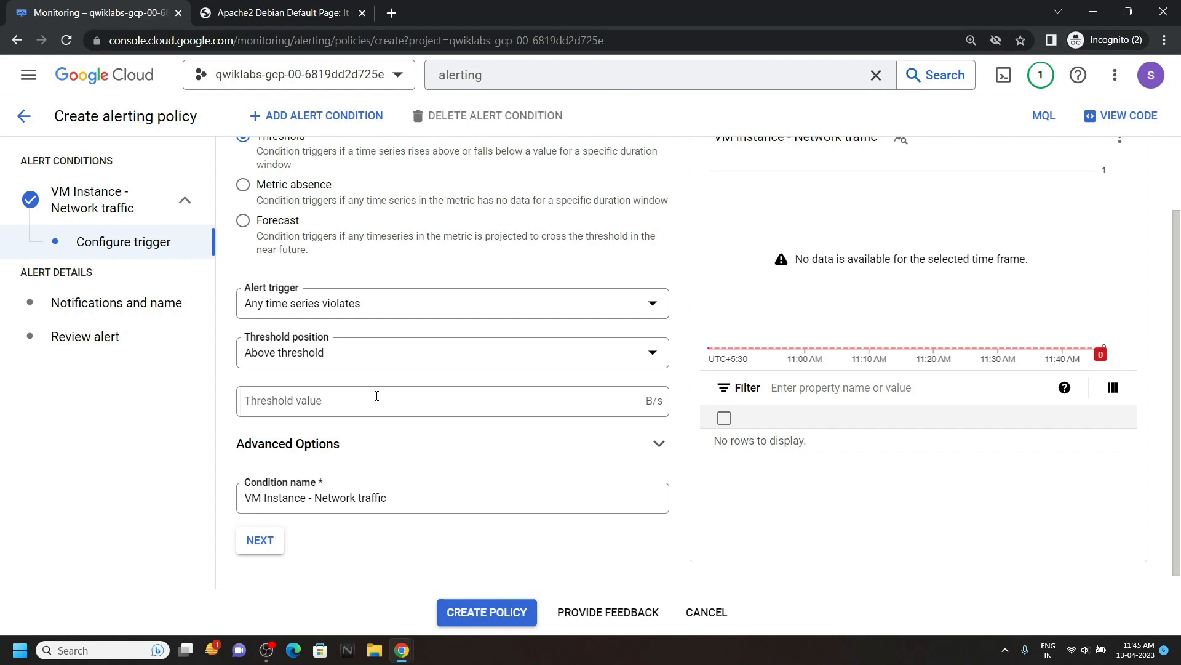
text(500)
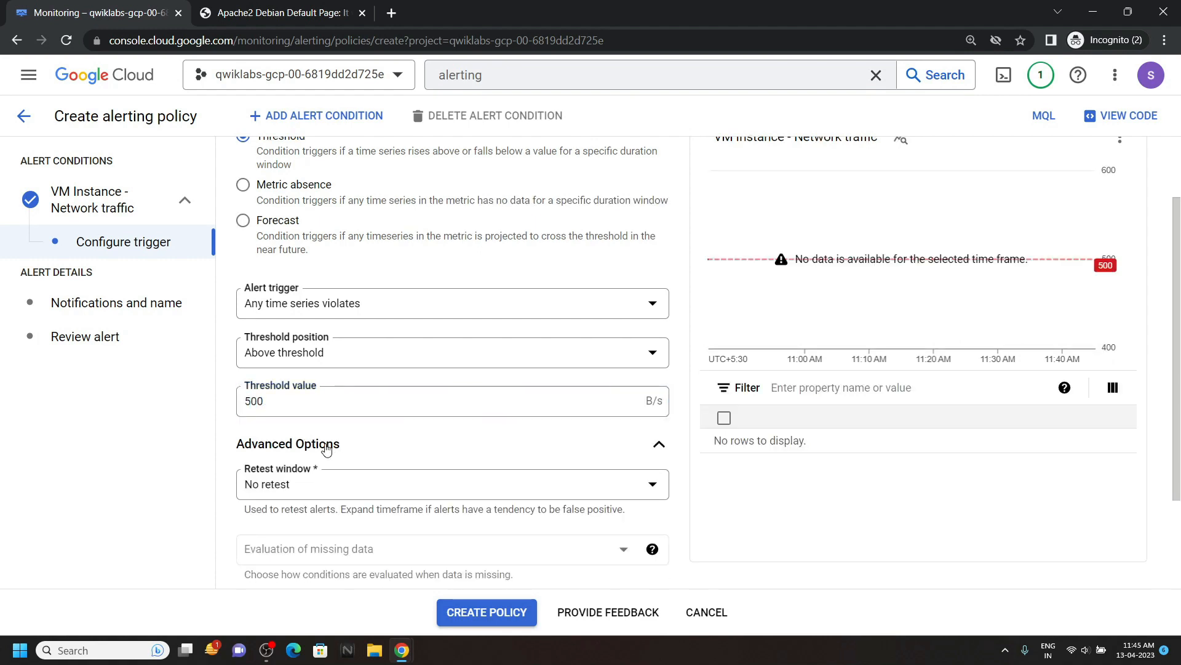
scroll(down, 3)
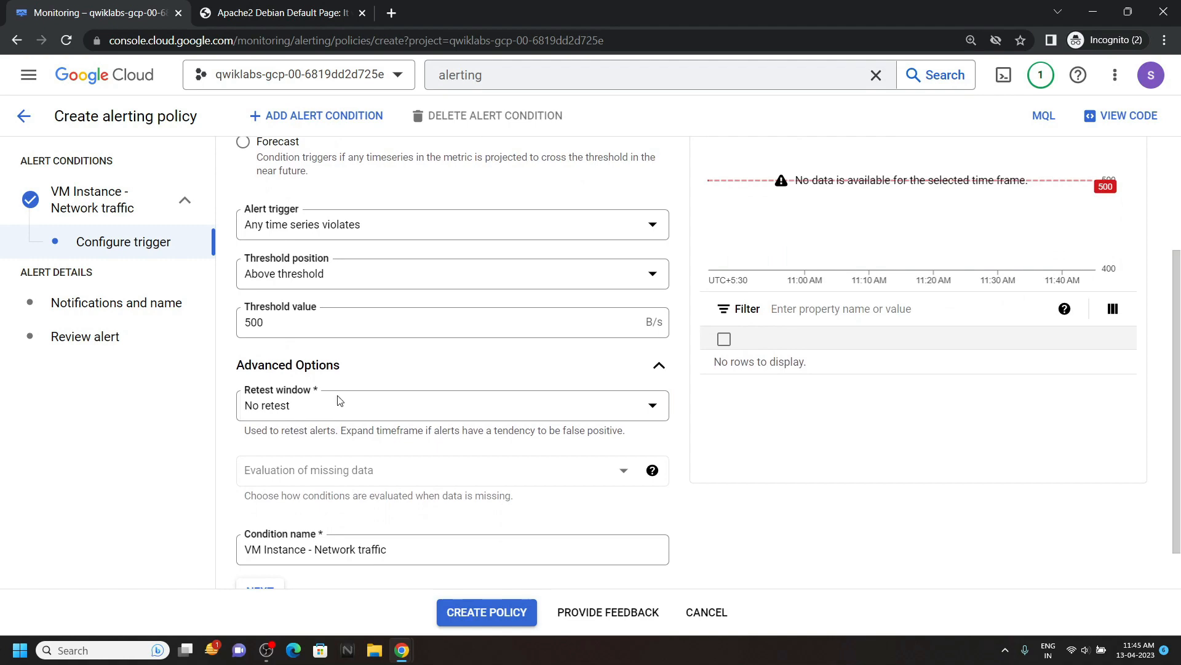
click(451, 405)
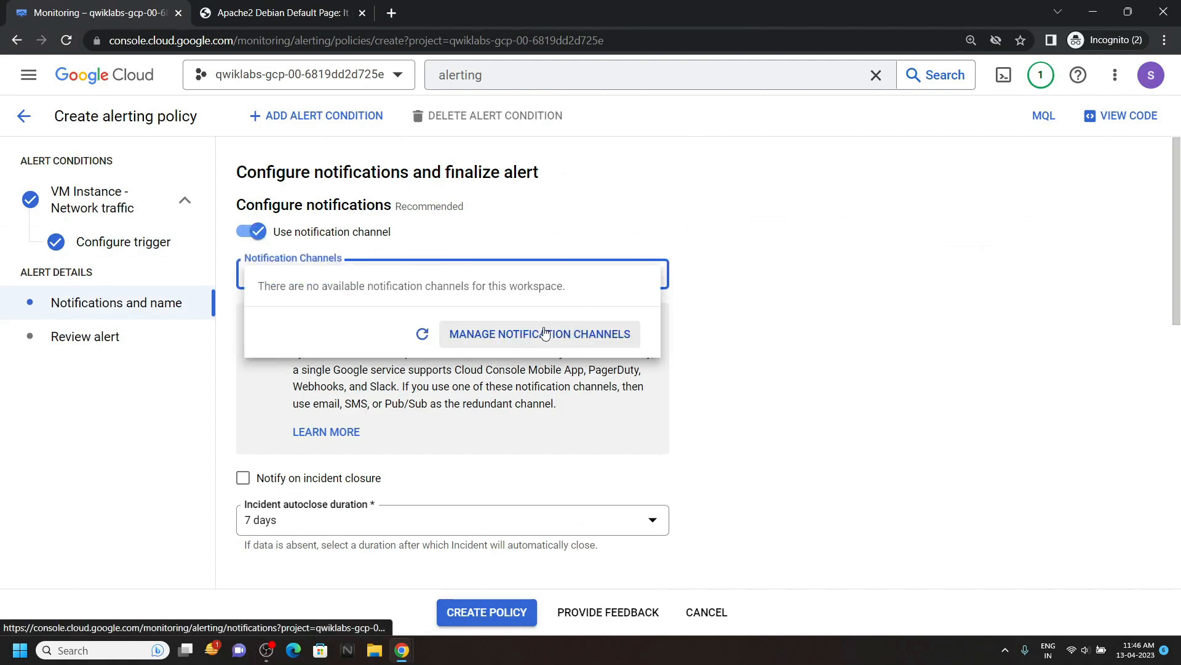
Step: Add an email channel using the lab username address, display name techvine, and save it
click(539, 333)
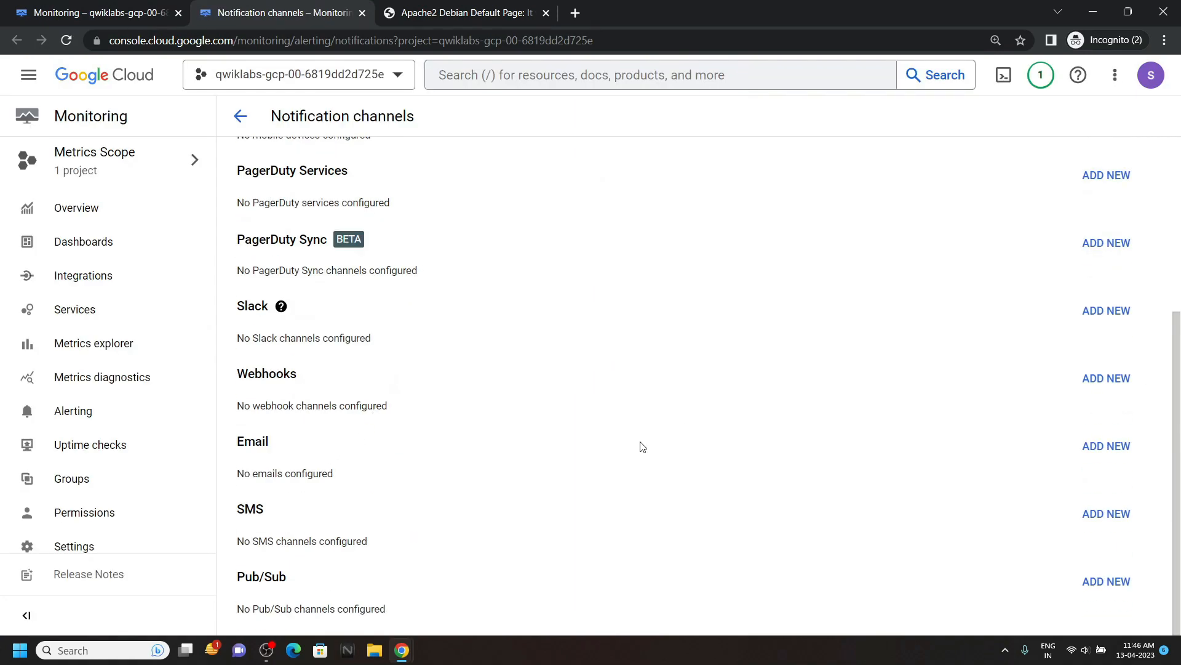
mouse_move(994, 464)
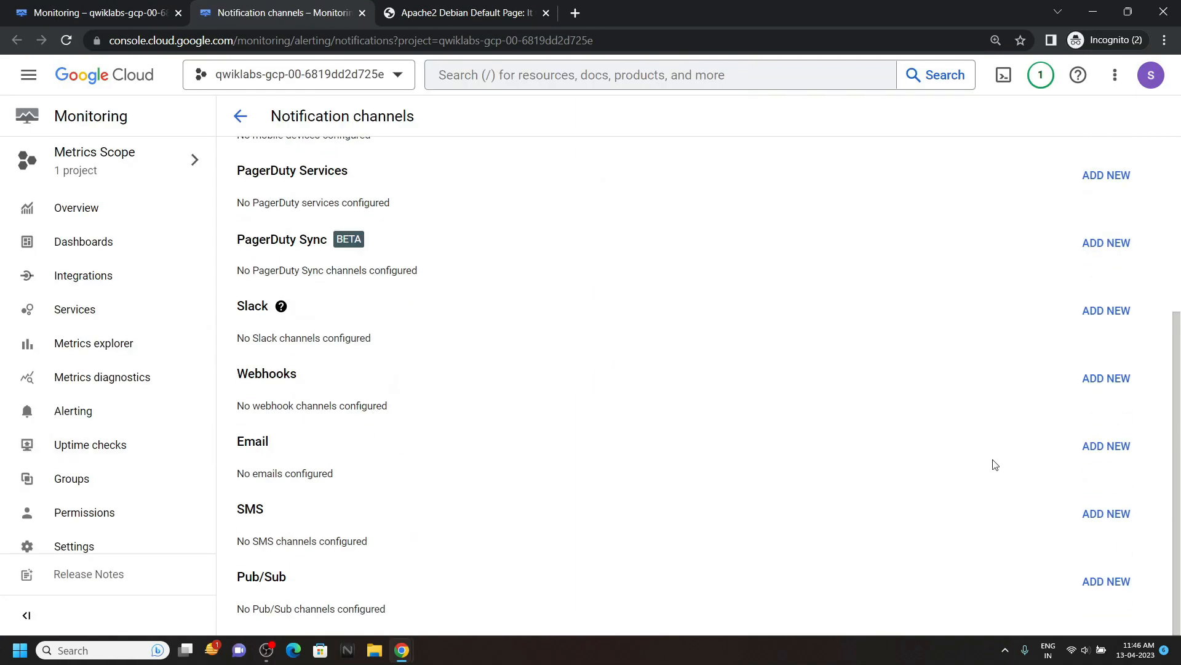
click(1106, 446)
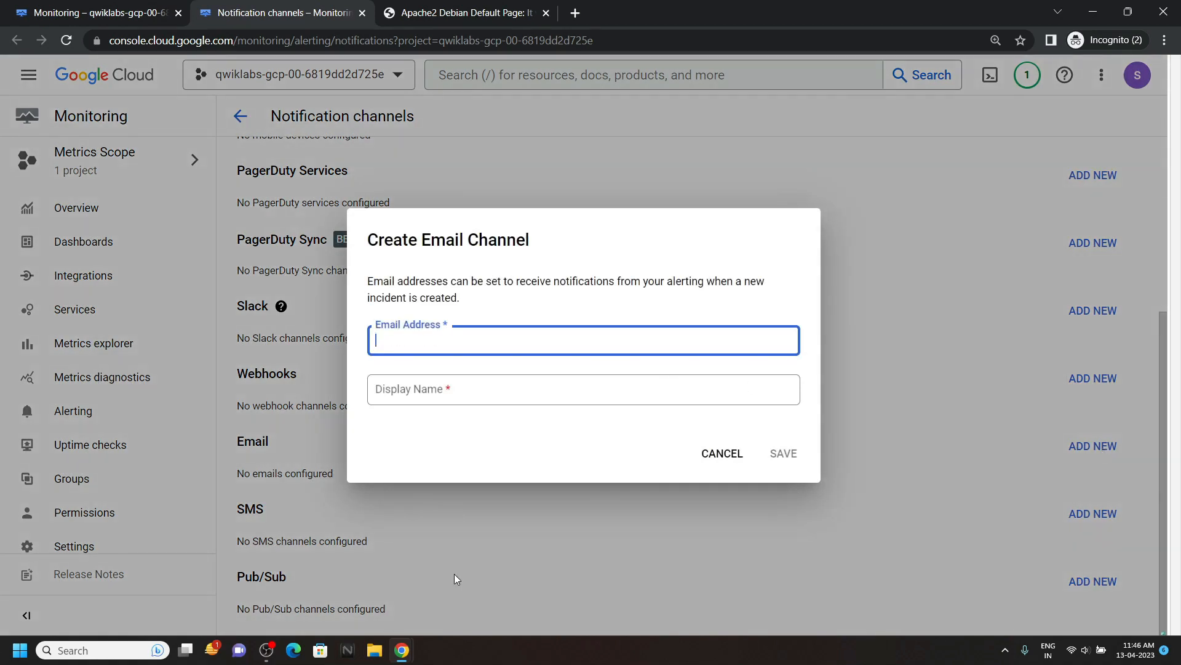
click(90, 13)
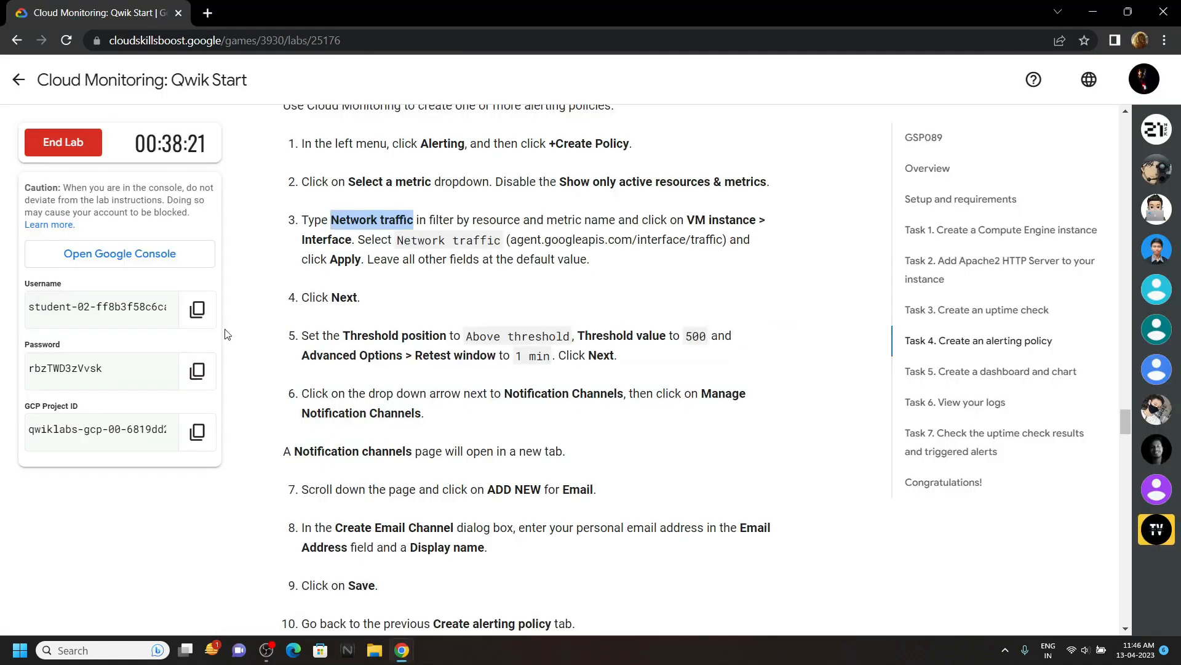
click(197, 309)
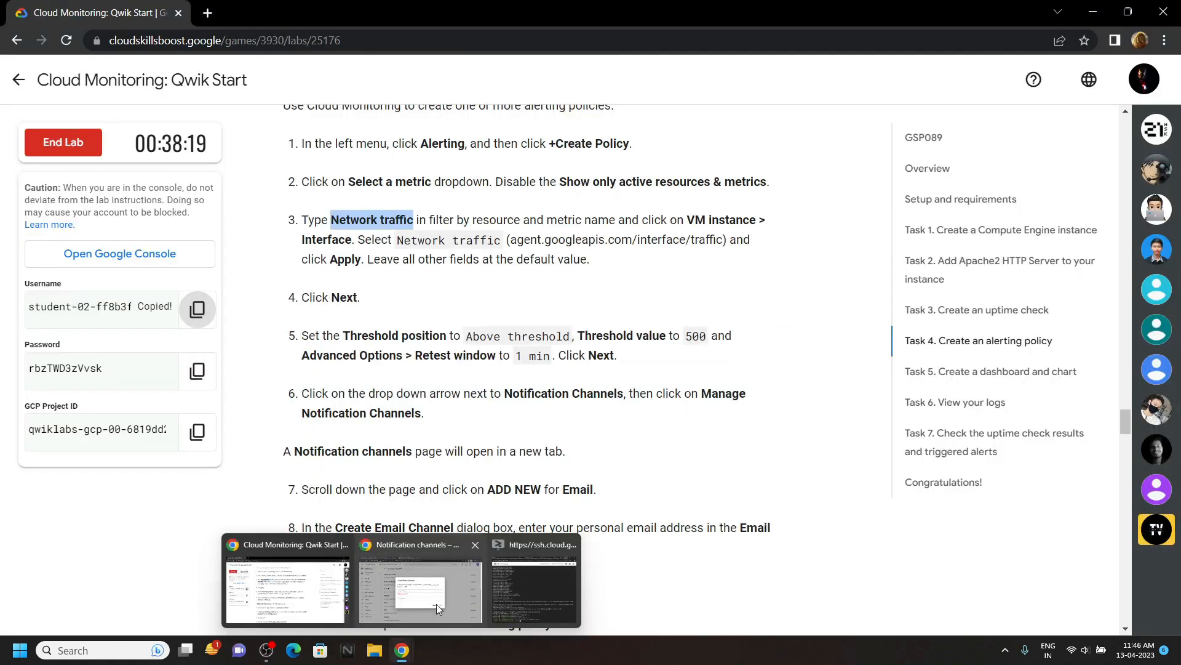
click(418, 579)
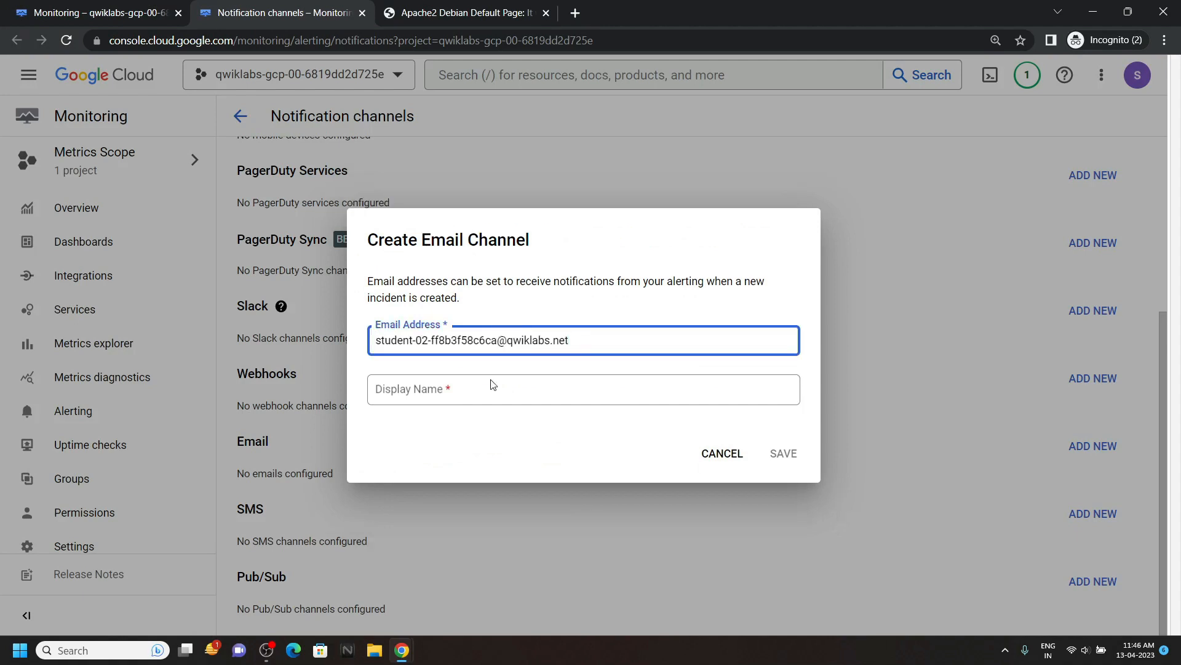
text(techvine)
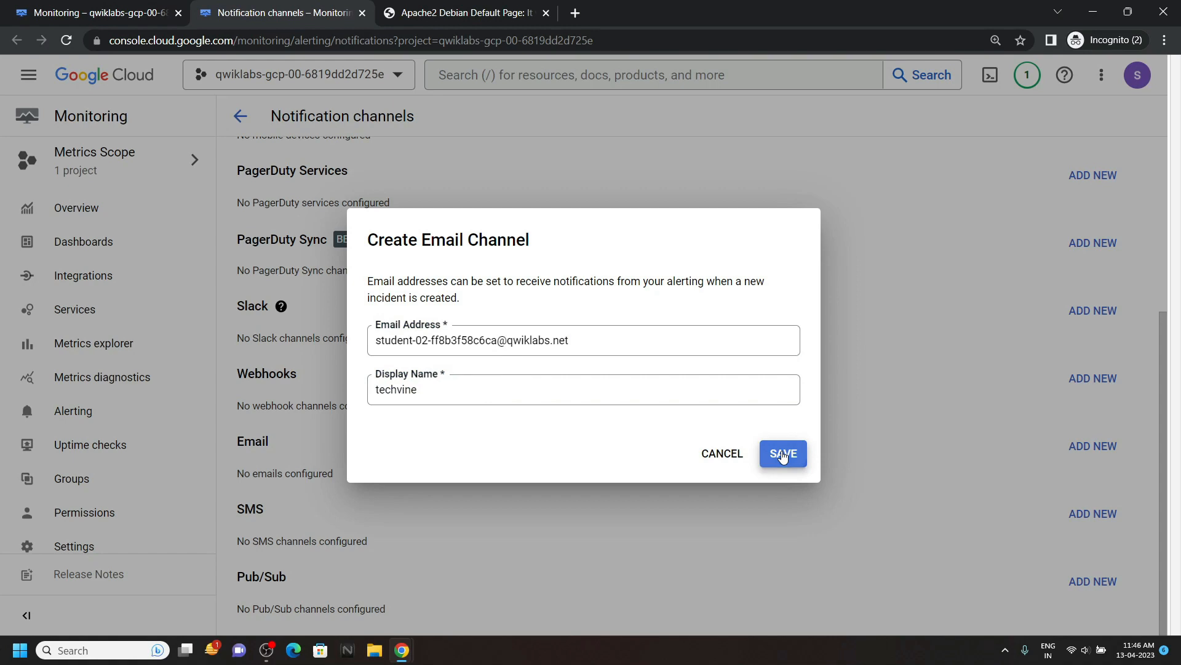
click(783, 453)
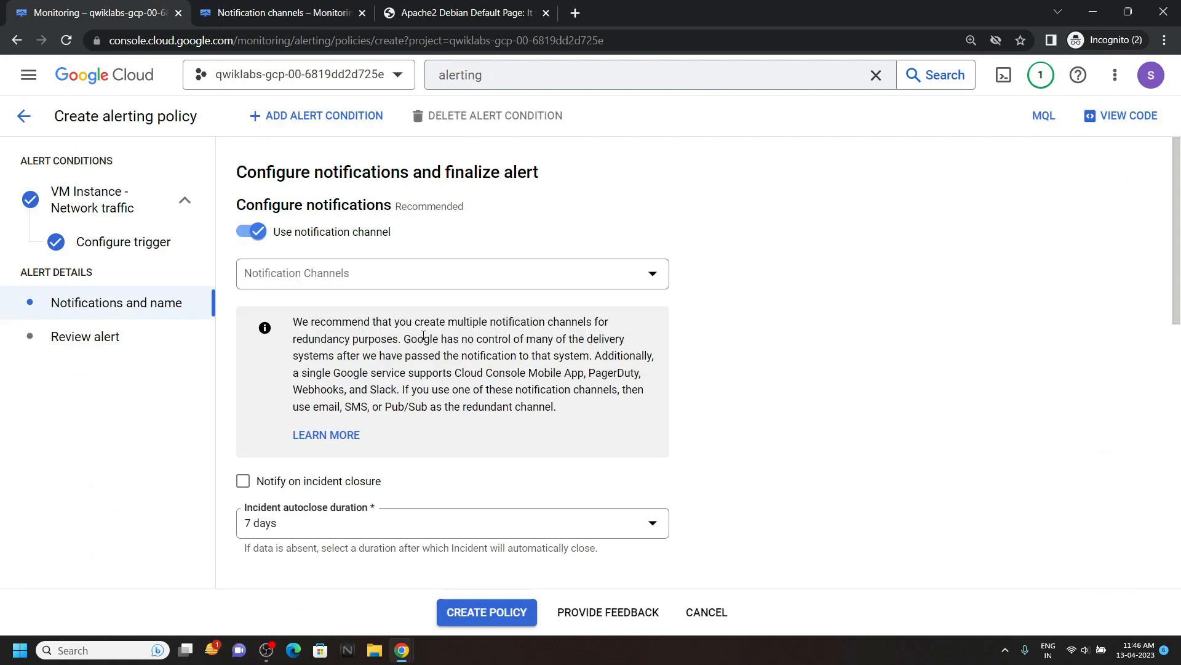
Step: Select the techvine notification channel and enter a documentation note
click(452, 274)
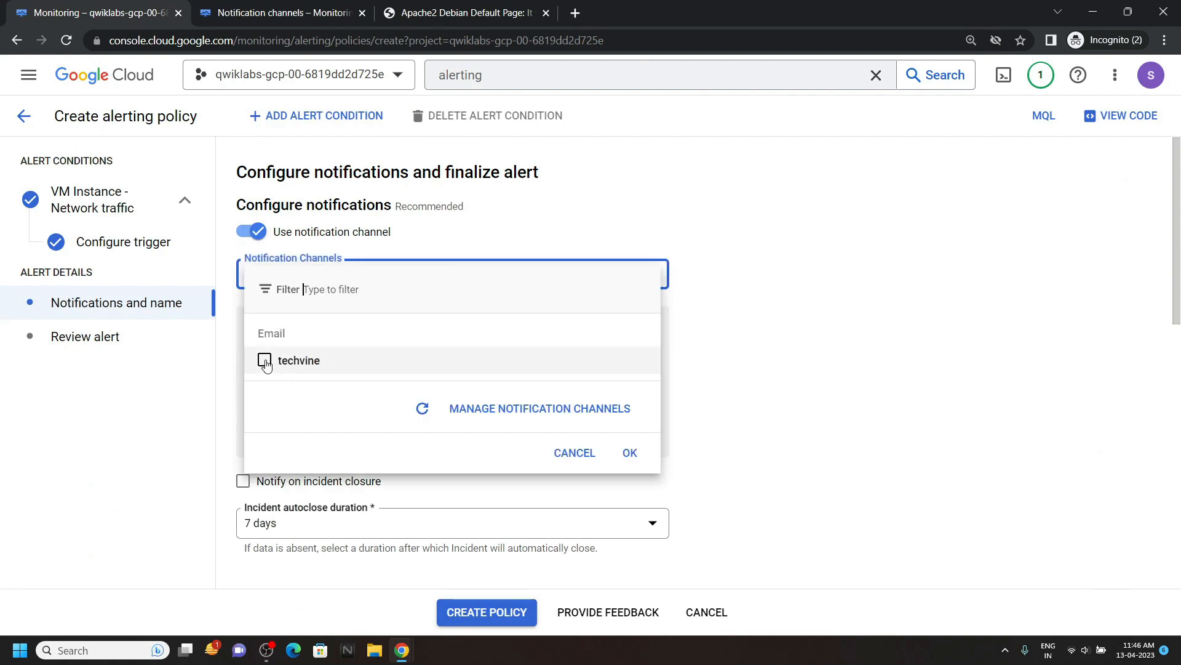
click(629, 453)
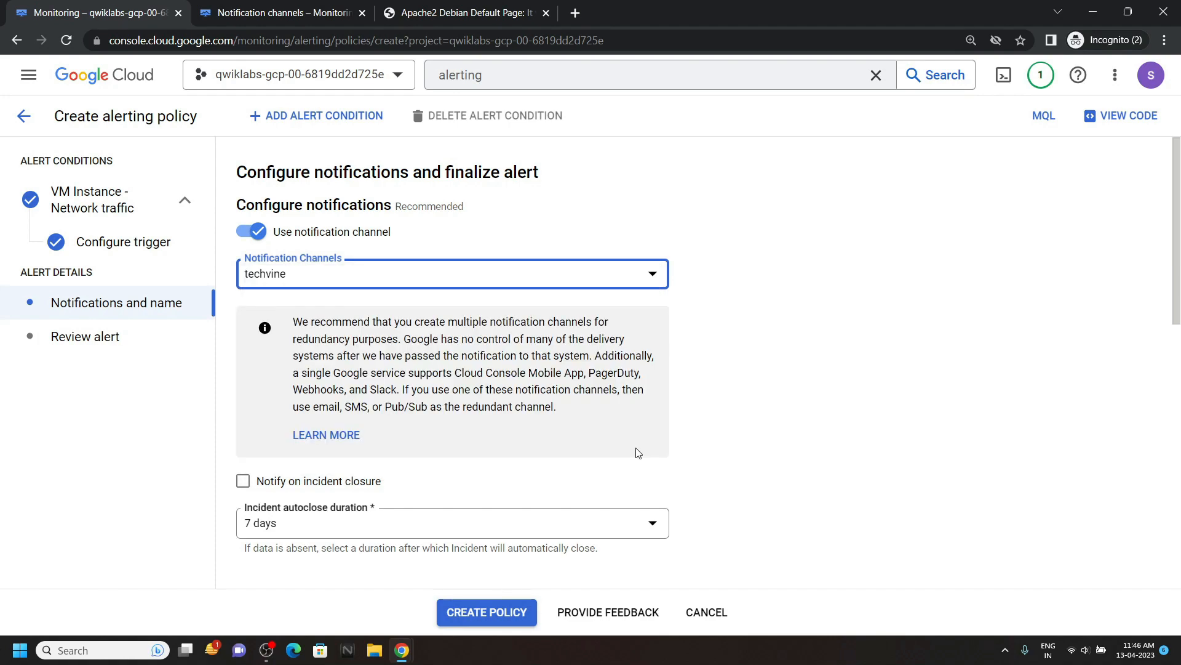
scroll(down, 3)
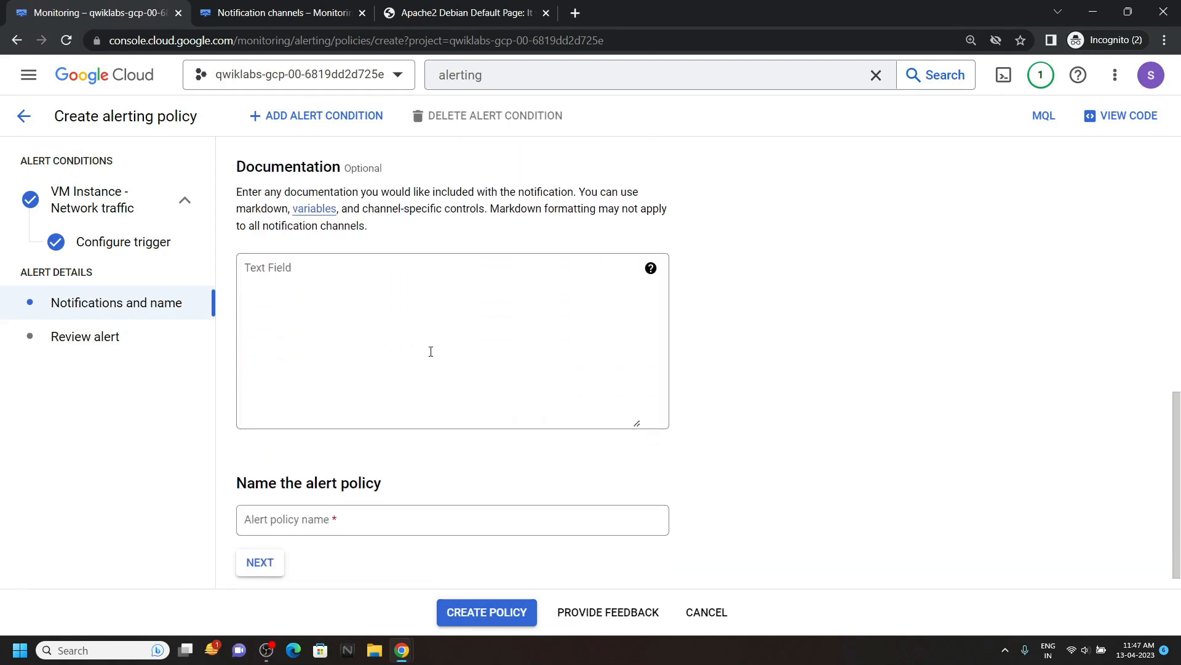
text(like the video and subscribe)
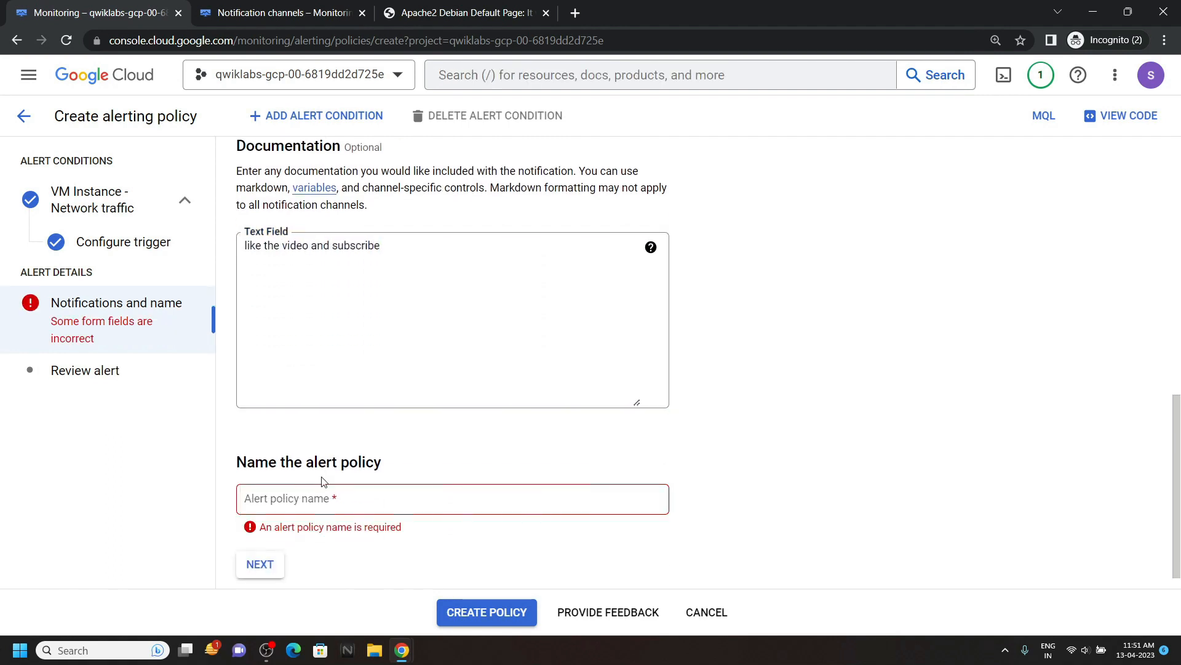
Step: Name the policy 'Inbound Traffic Alert' and continue to its review
click(94, 12)
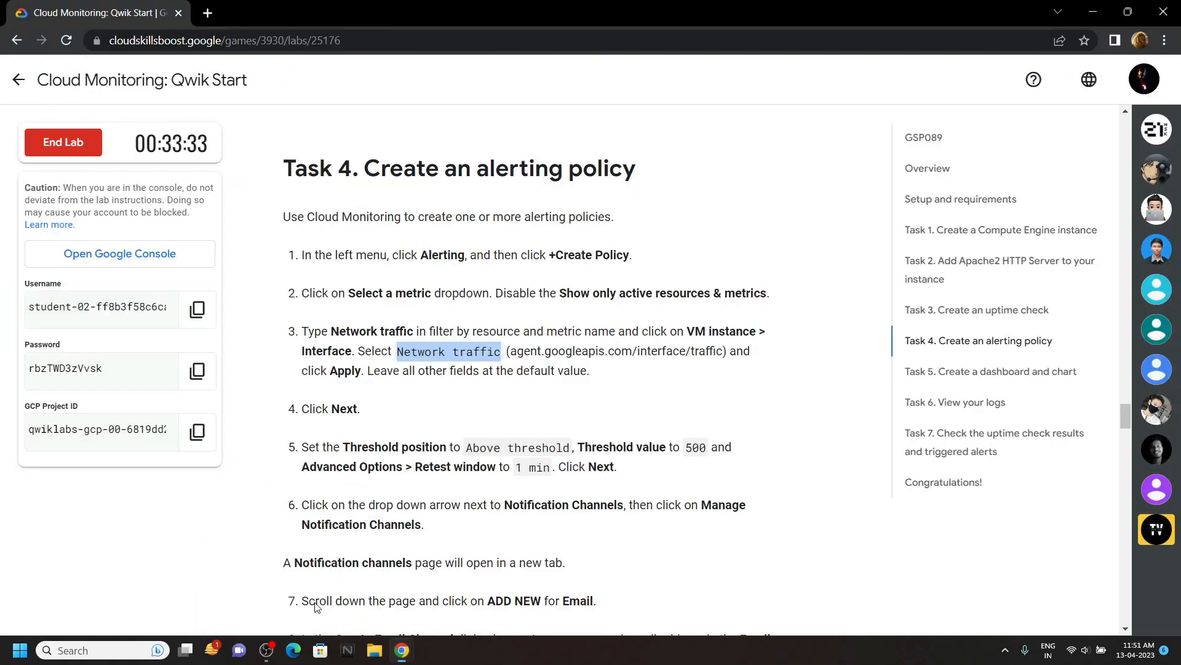
scroll(down, 3)
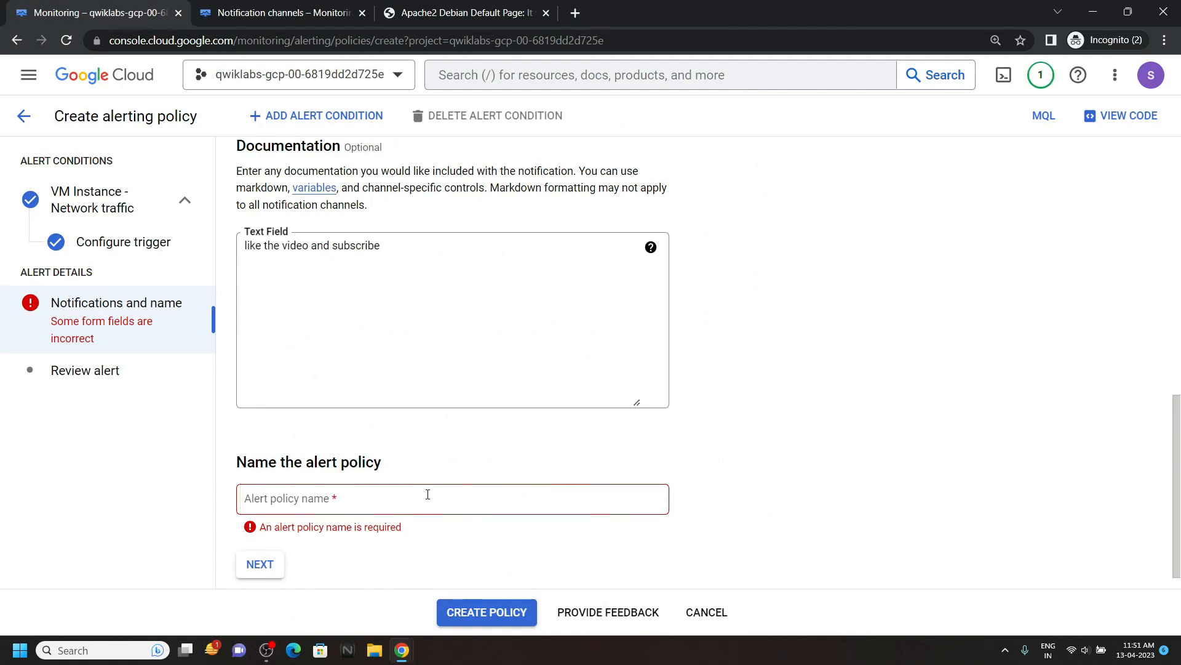
text(Inbound Traffic Alert)
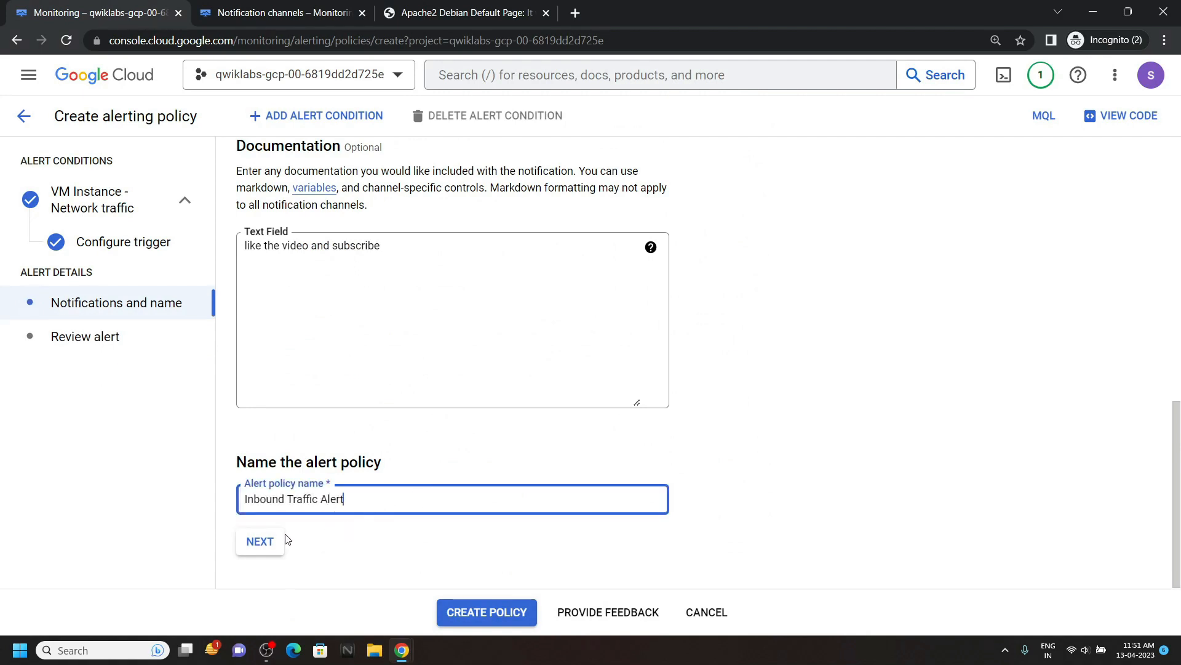
click(260, 541)
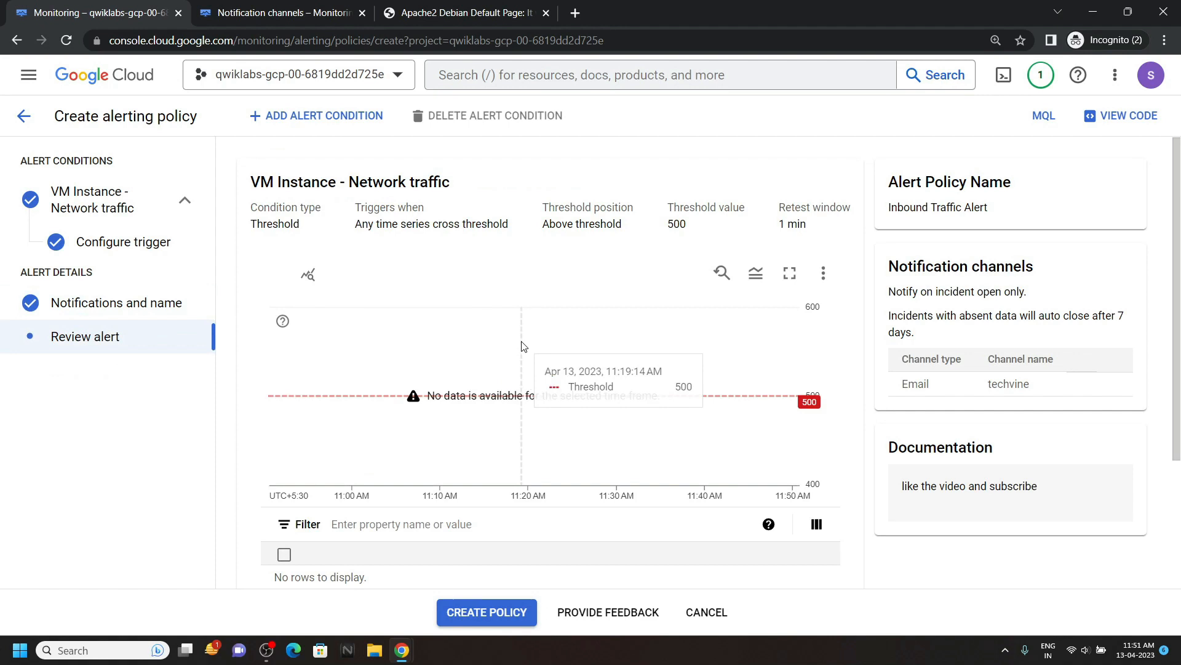
Step: Create the Inbound Traffic Alert policy and return to the lab window
scroll(down, 3)
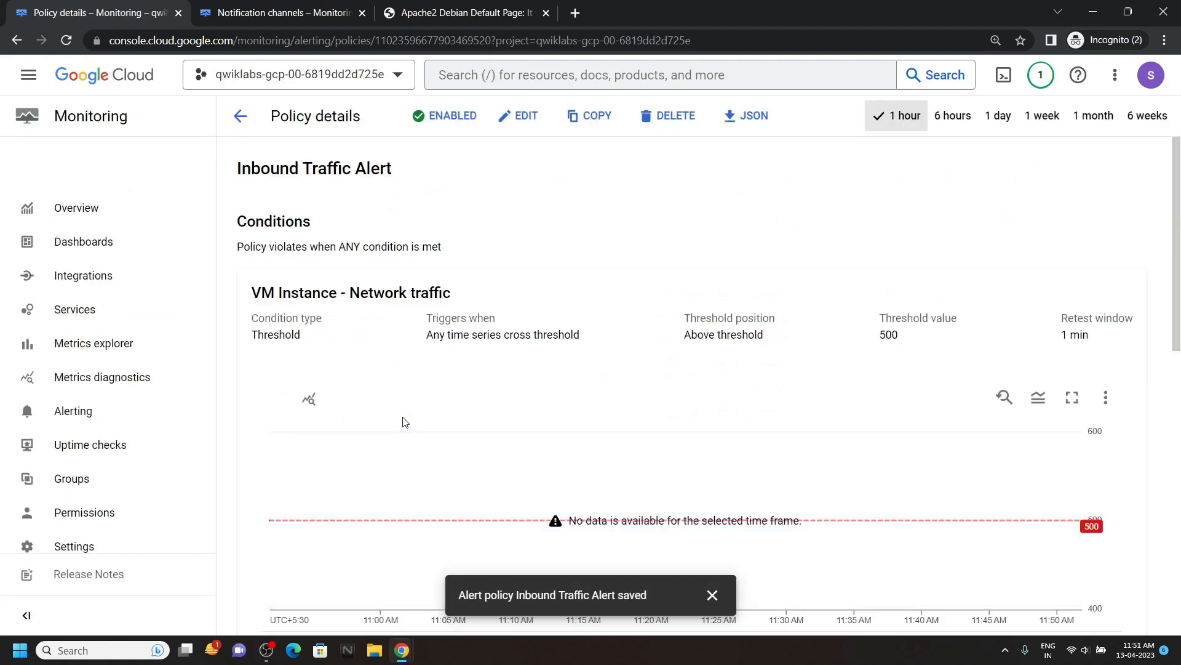
mouse_move(403, 650)
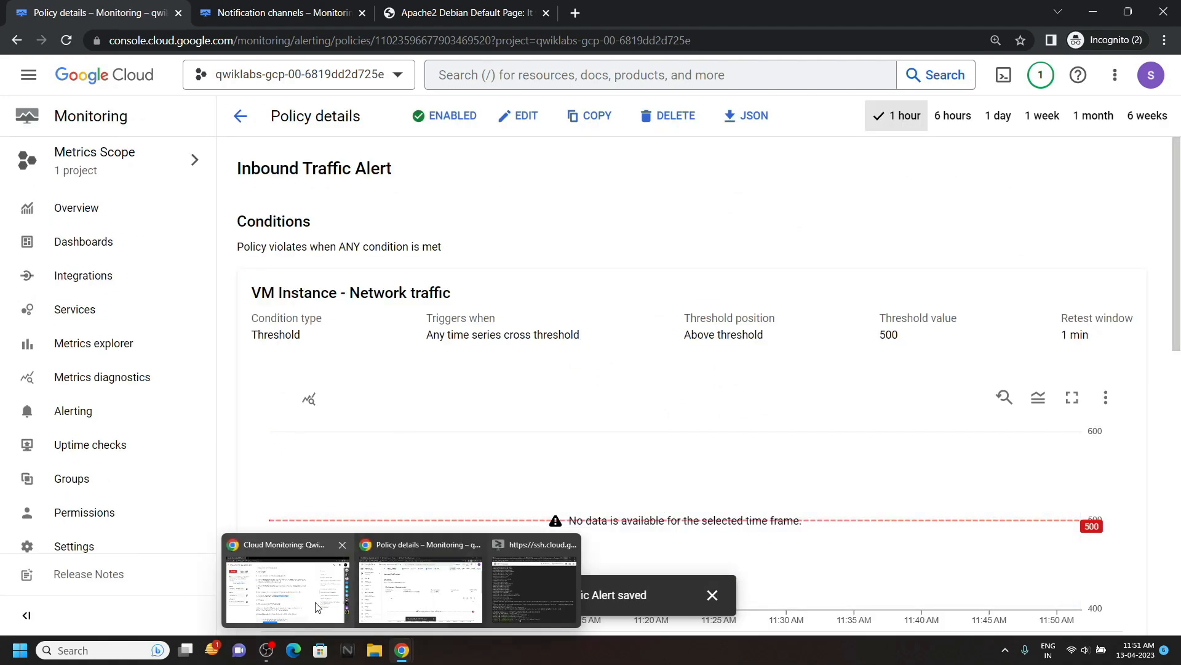
click(287, 588)
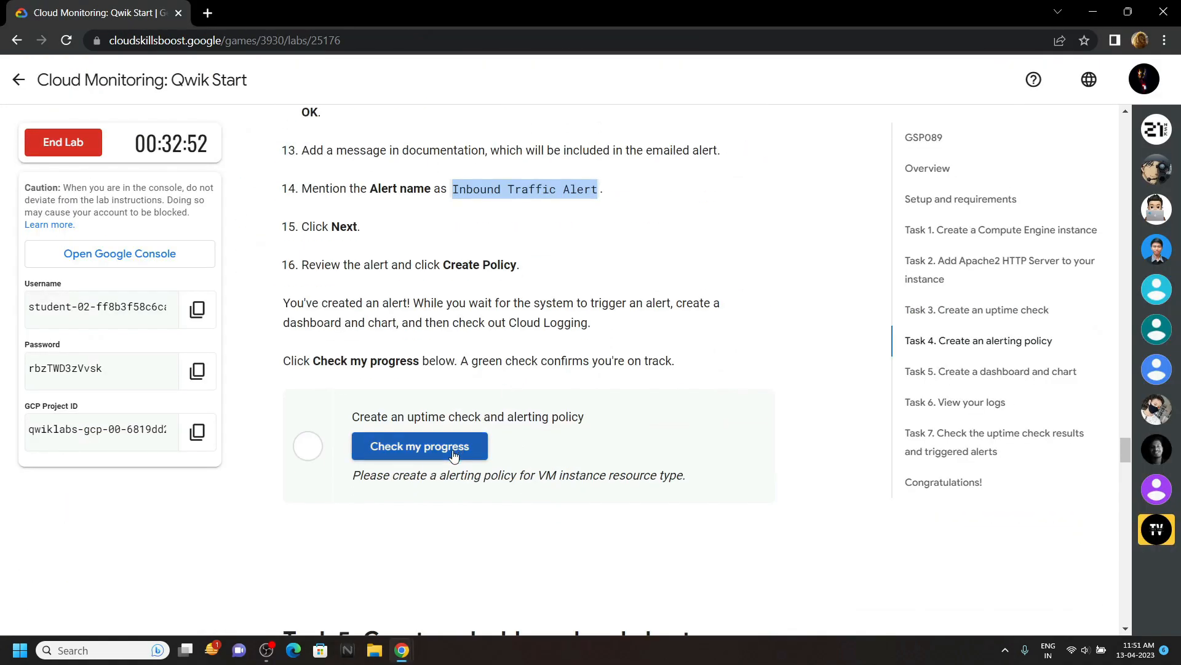
Step: Check progress on the alerting policy task, then end the lab and submit the confirmation
click(419, 445)
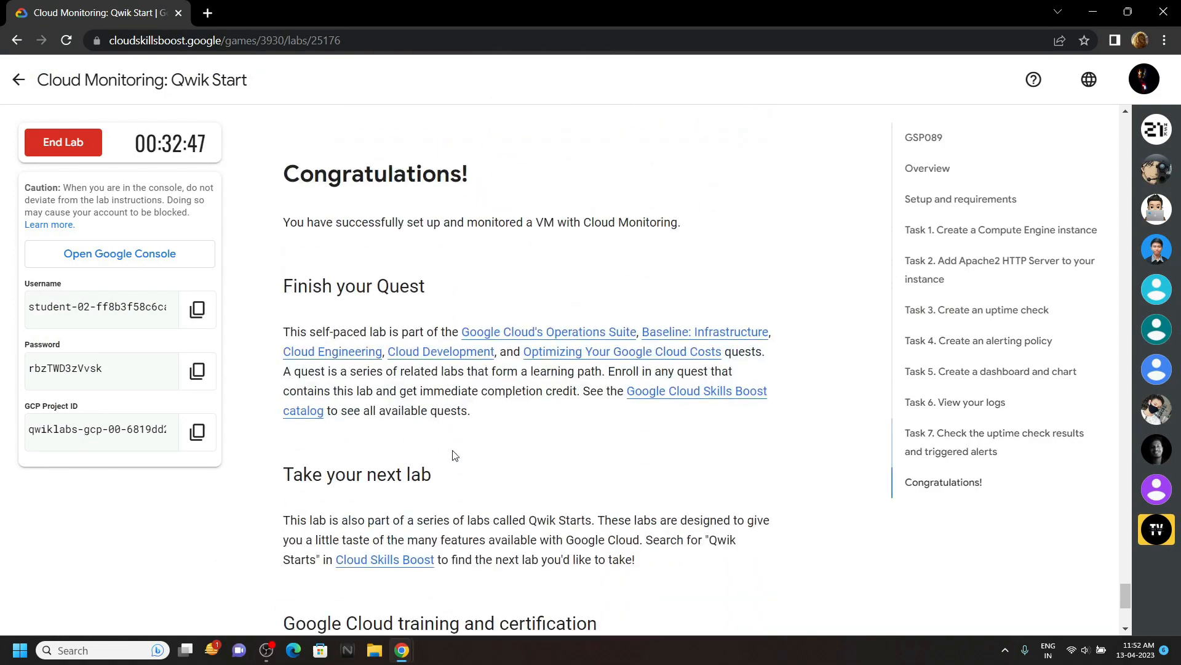
scroll(down, 3)
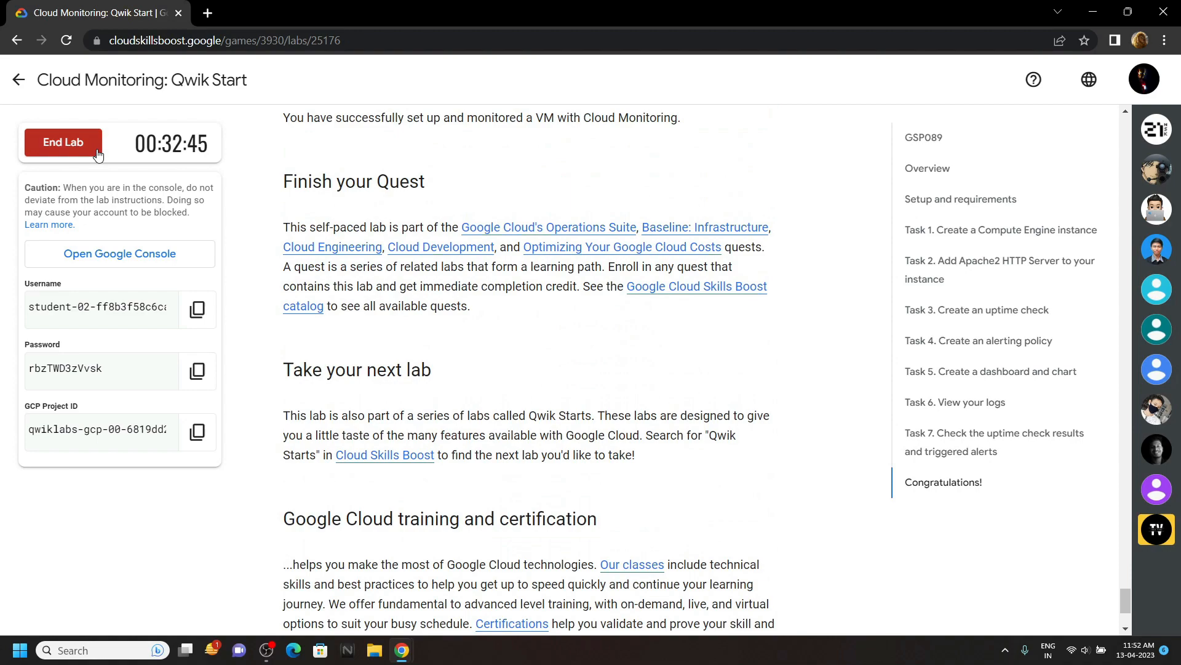
click(63, 143)
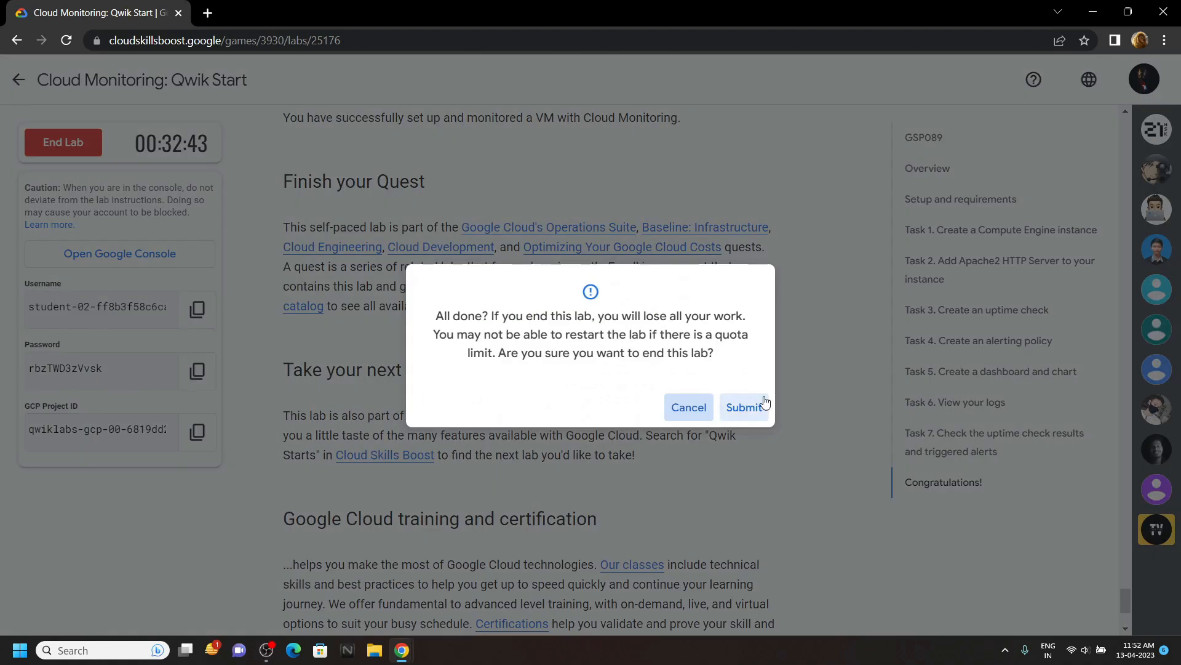
click(744, 408)
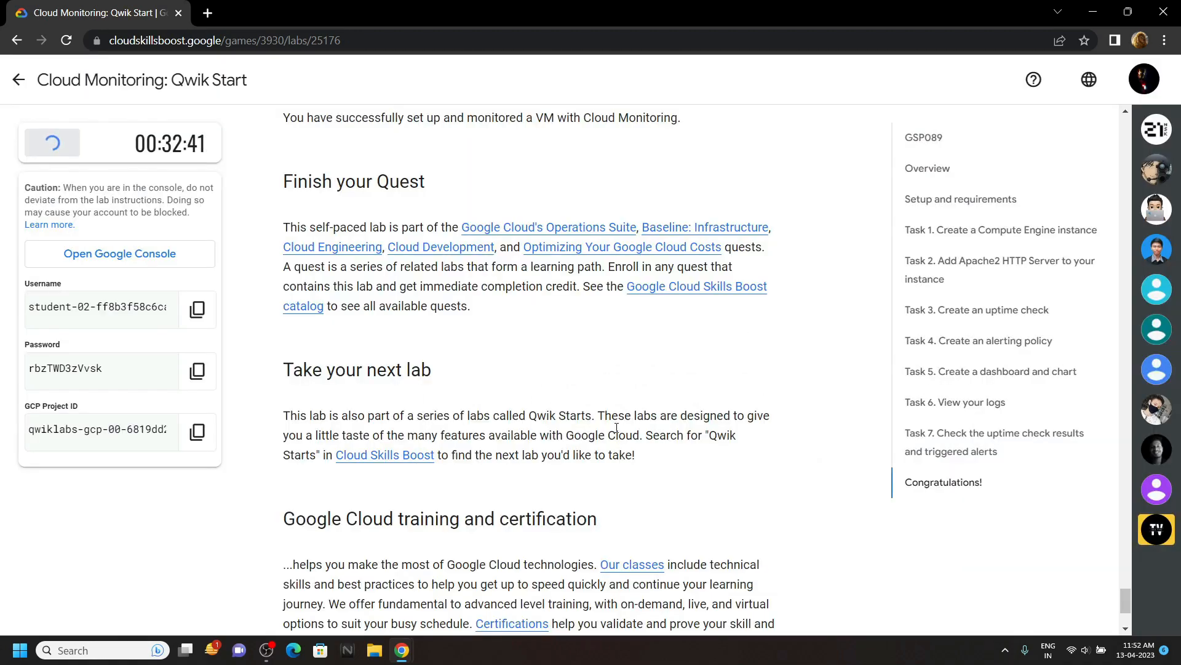